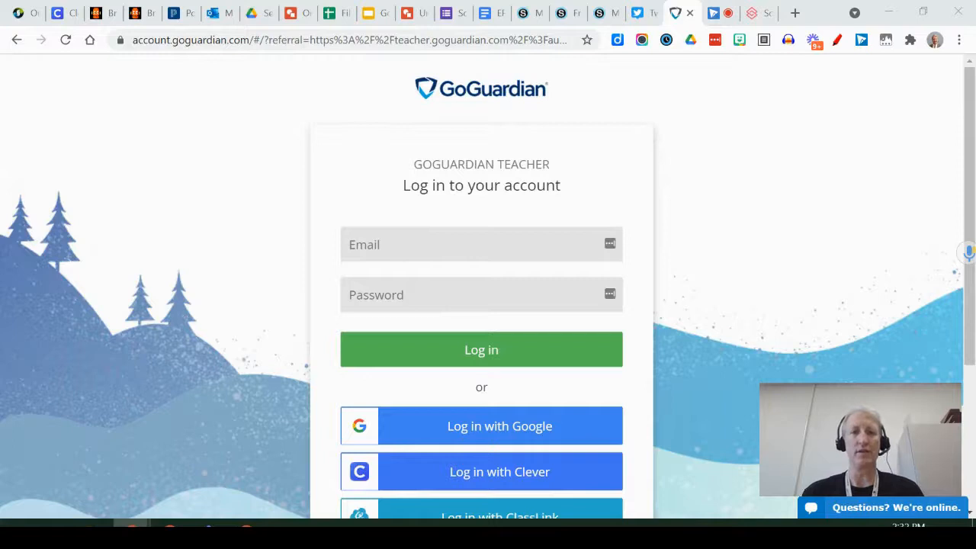
pyautogui.moveTo(190, 393)
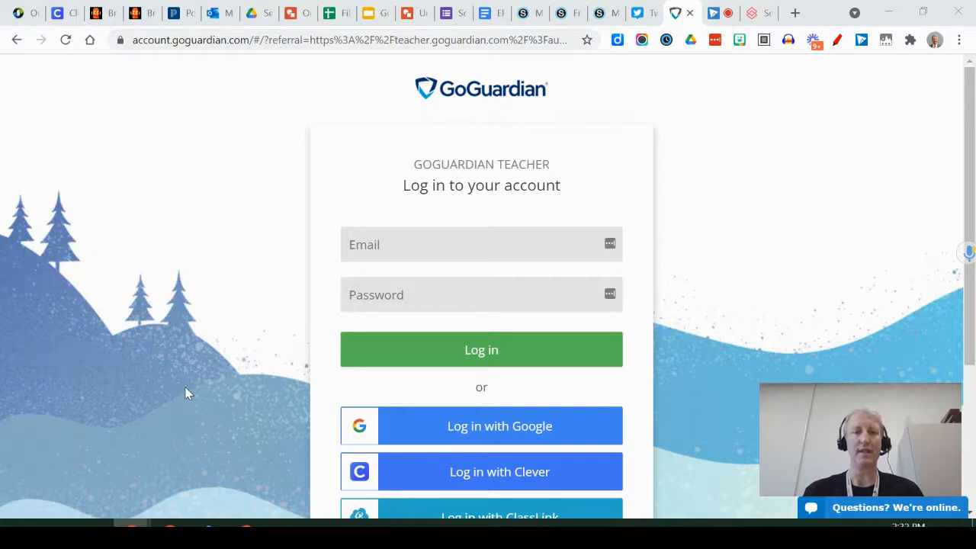
# Sign in to GoGuardian Teacher with the Google account to reach the Classrooms dashboard.
pyautogui.click(482, 426)
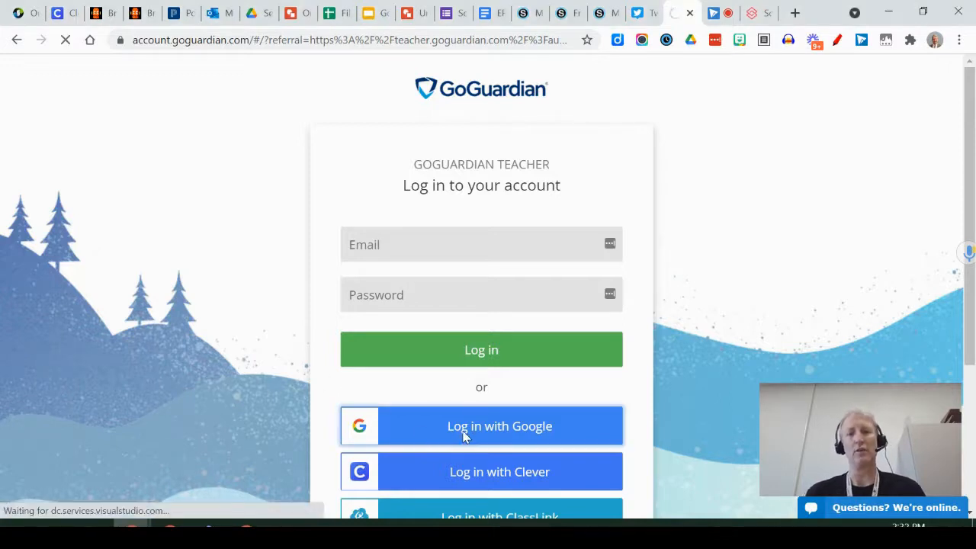
pyautogui.click(465, 434)
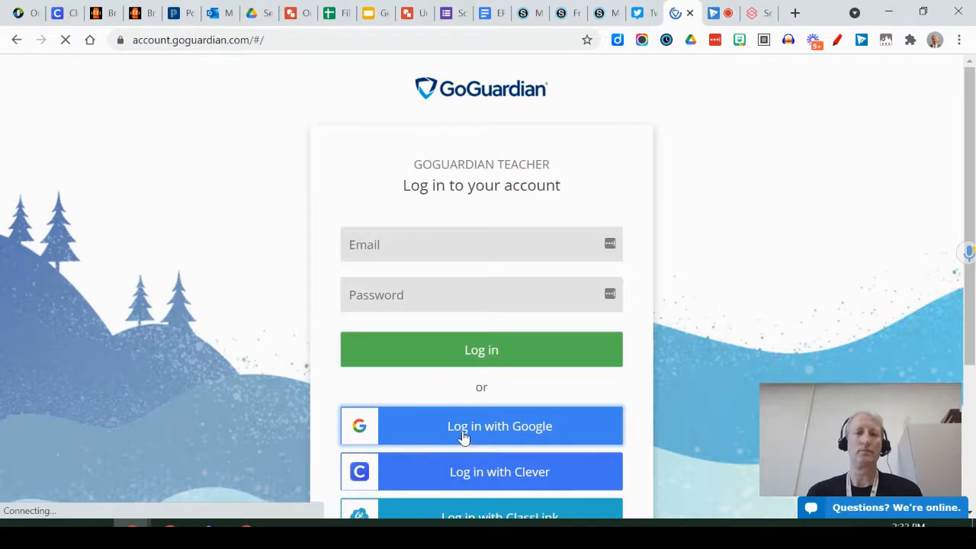
pyautogui.click(482, 425)
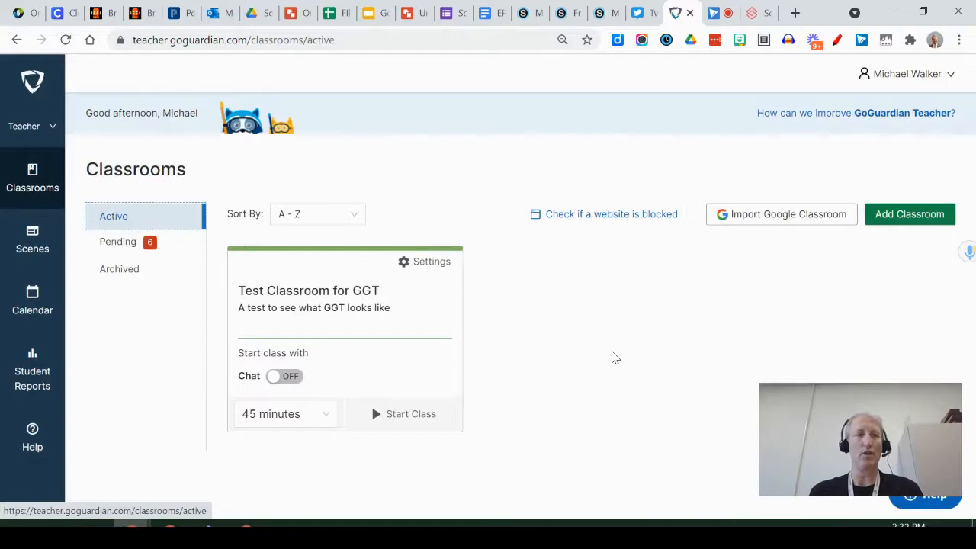
pyautogui.moveTo(572, 310)
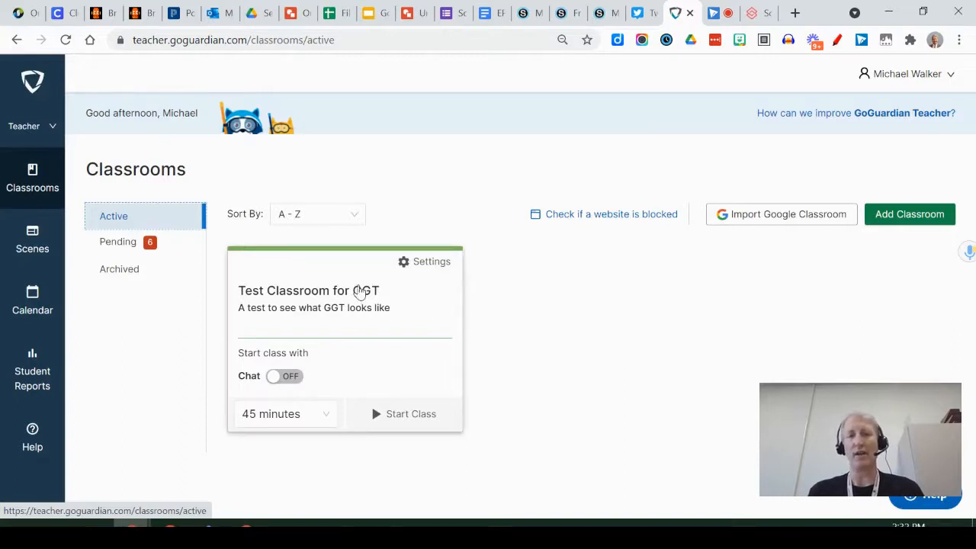
pyautogui.moveTo(353, 363)
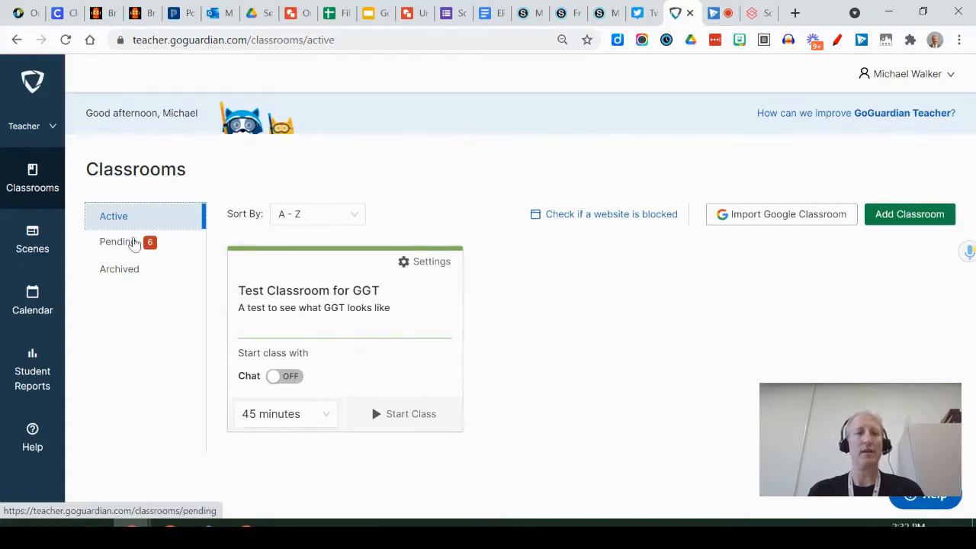
pyautogui.moveTo(107, 247)
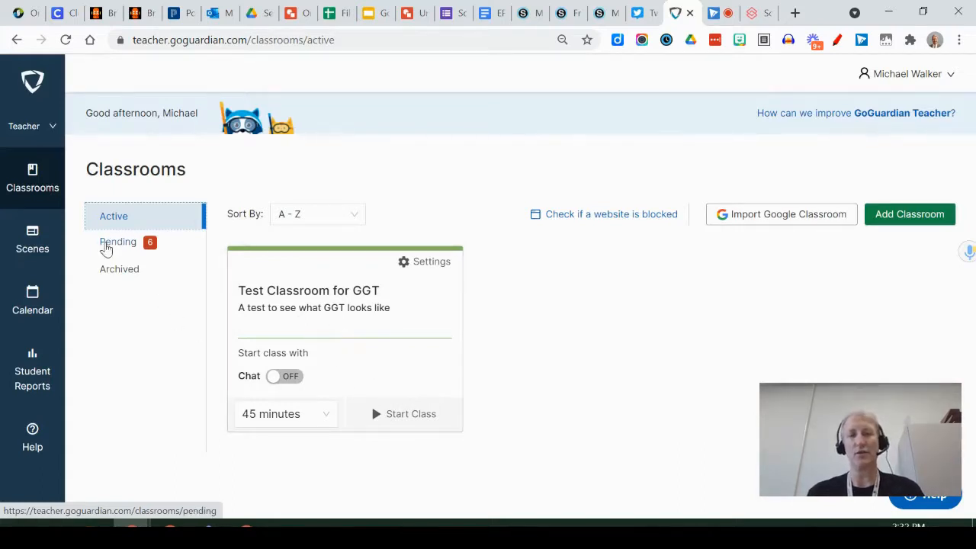
# Accept the pending SV Grade 6, 7, 8 and VV Grade 7 classrooms, then return to active classrooms.
pyautogui.click(118, 241)
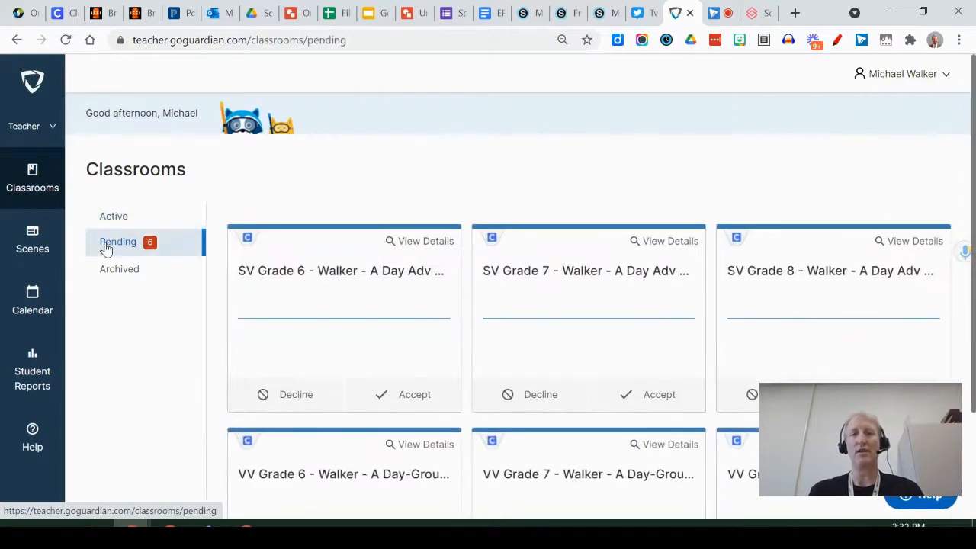
pyautogui.moveTo(924, 312)
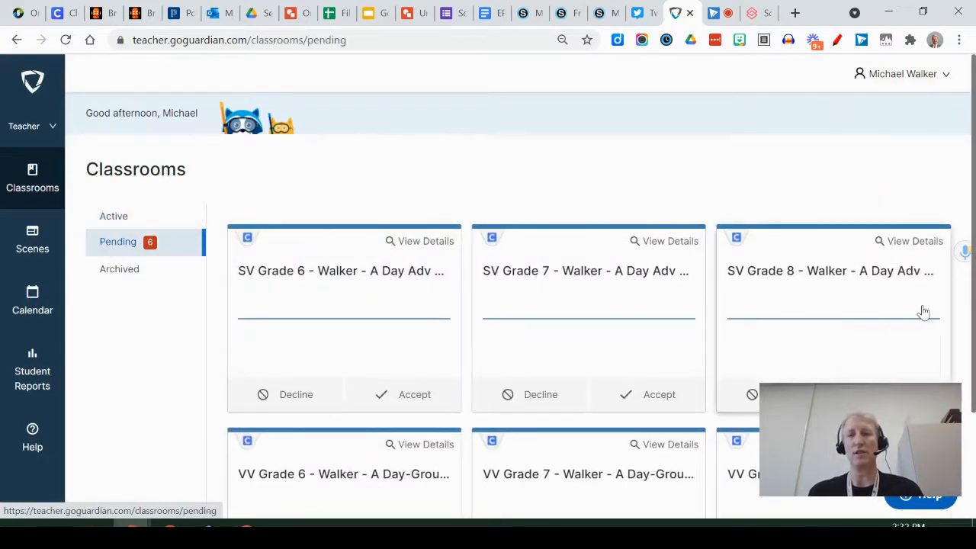
pyautogui.moveTo(401, 297)
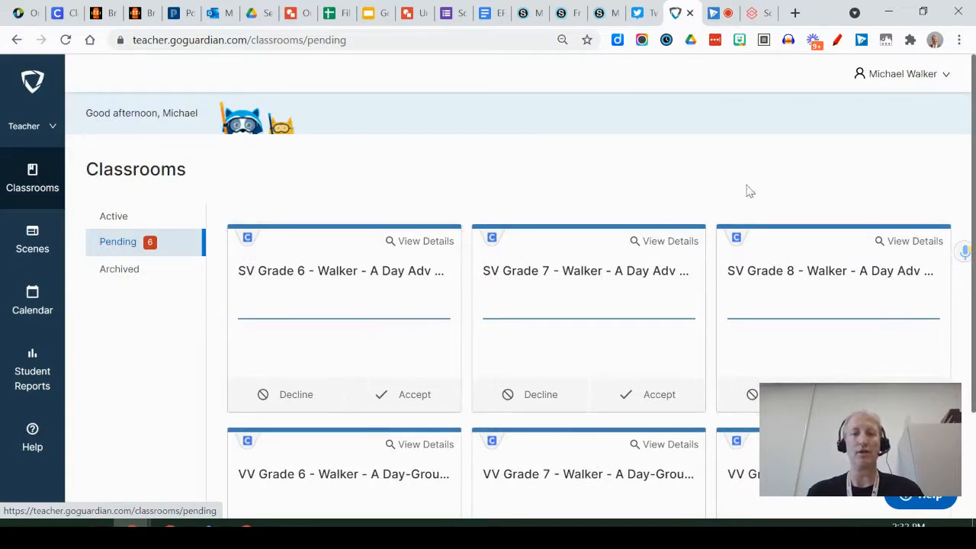
pyautogui.moveTo(791, 177)
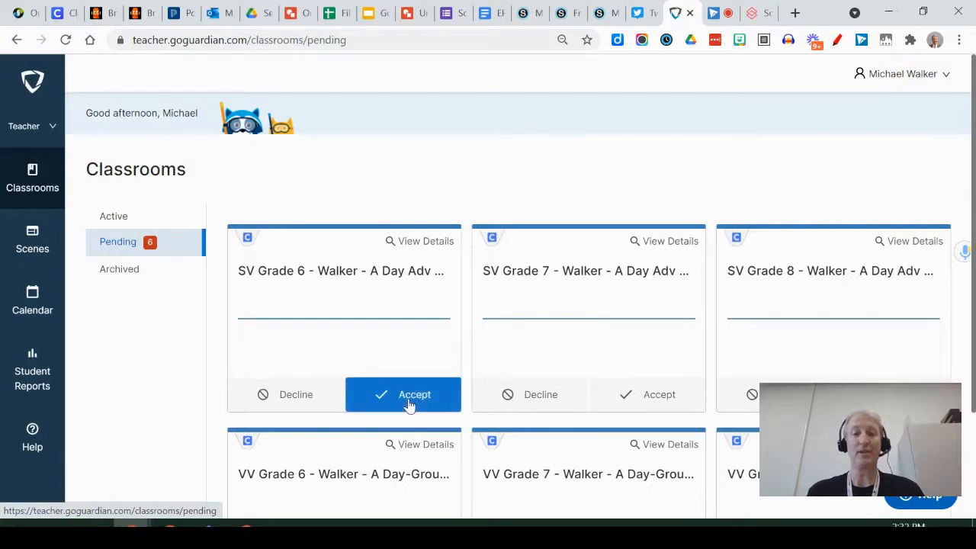
pyautogui.click(403, 394)
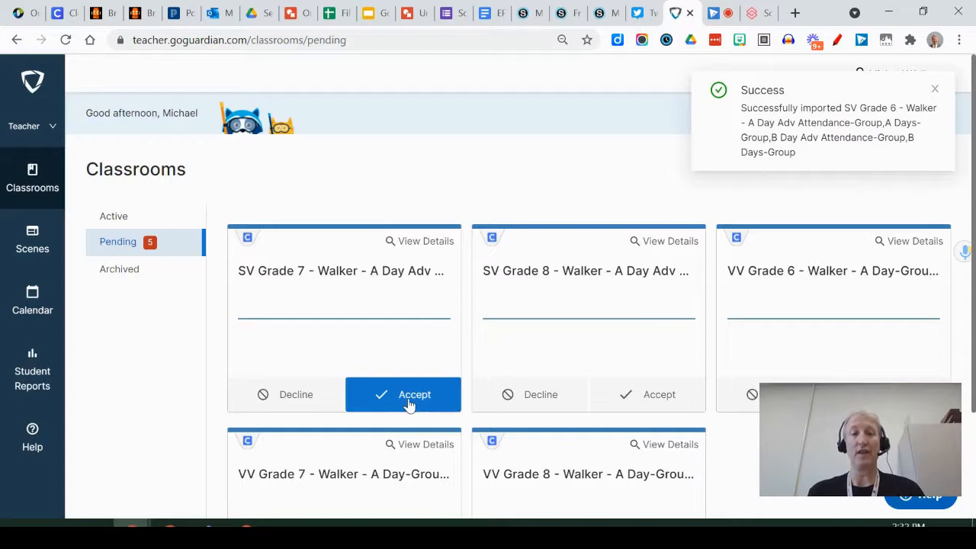
pyautogui.click(403, 394)
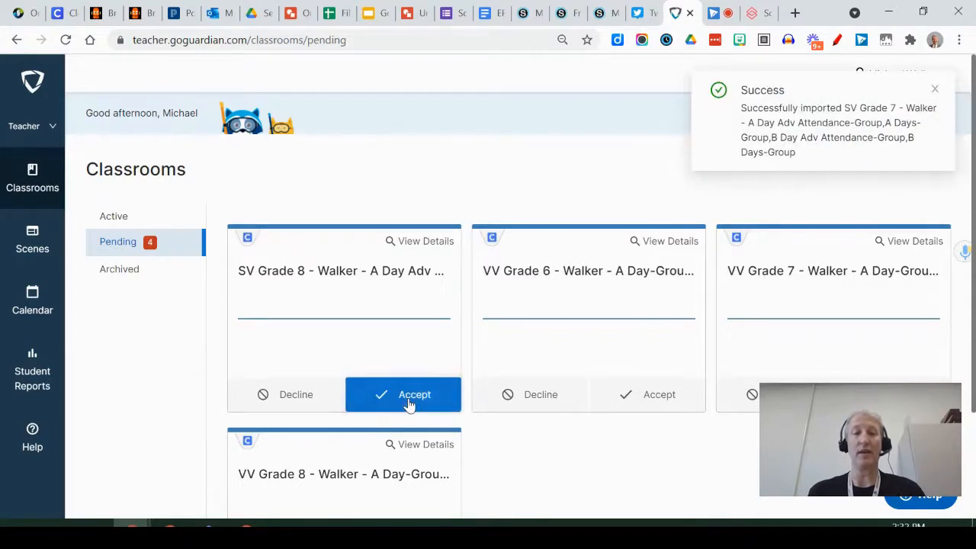
pyautogui.click(403, 394)
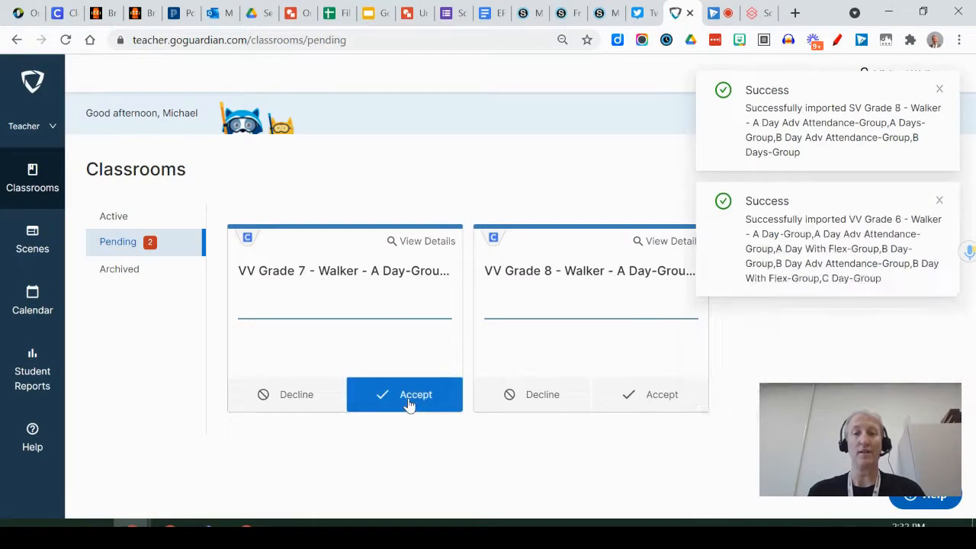
pyautogui.click(404, 394)
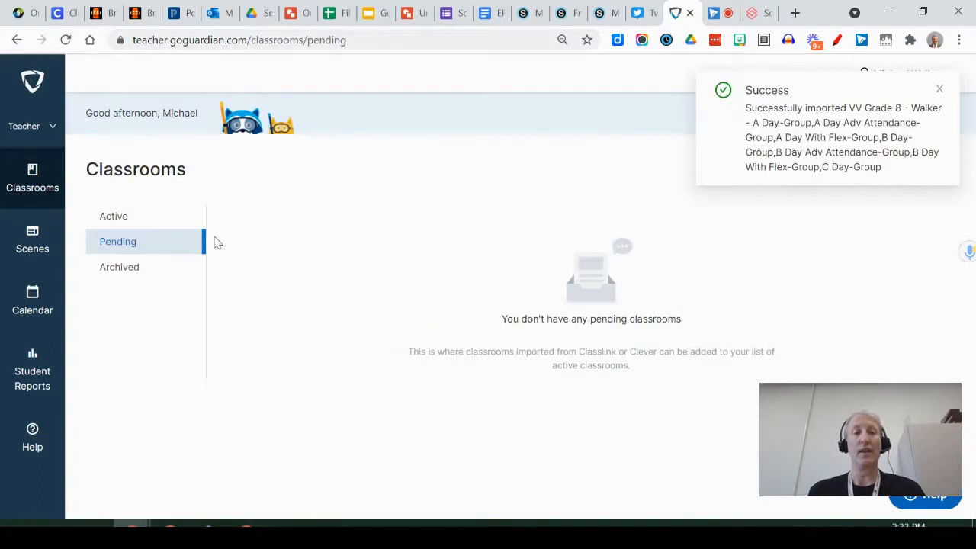
pyautogui.click(113, 216)
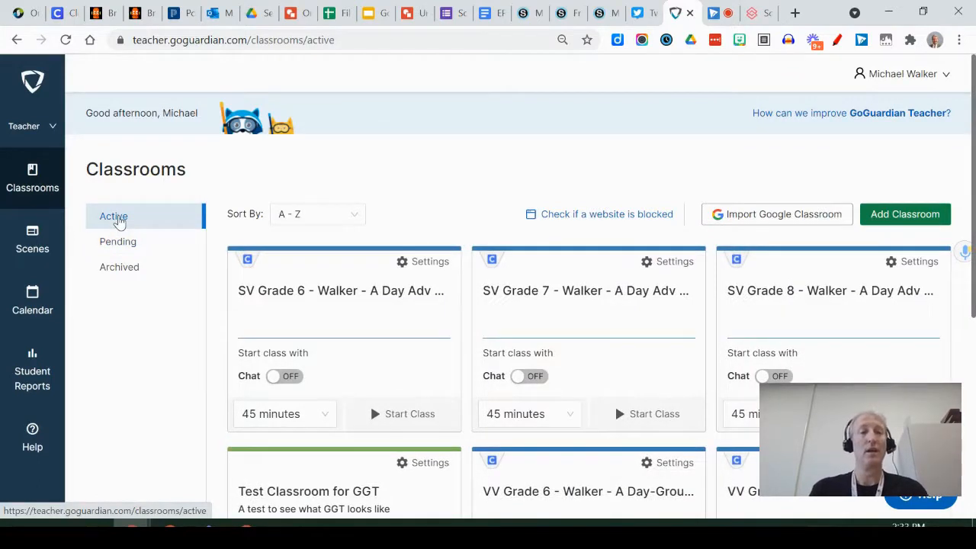
pyautogui.moveTo(449, 158)
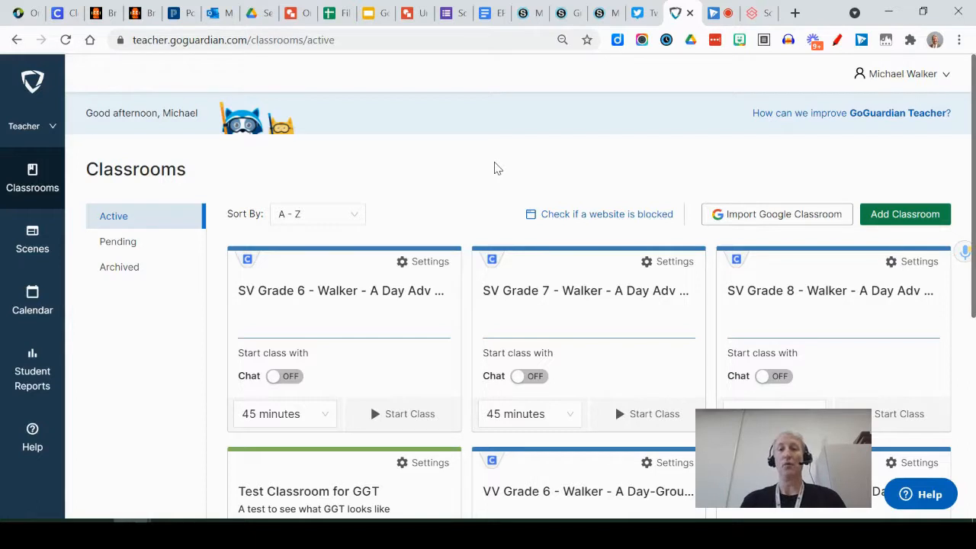
pyautogui.moveTo(44, 248)
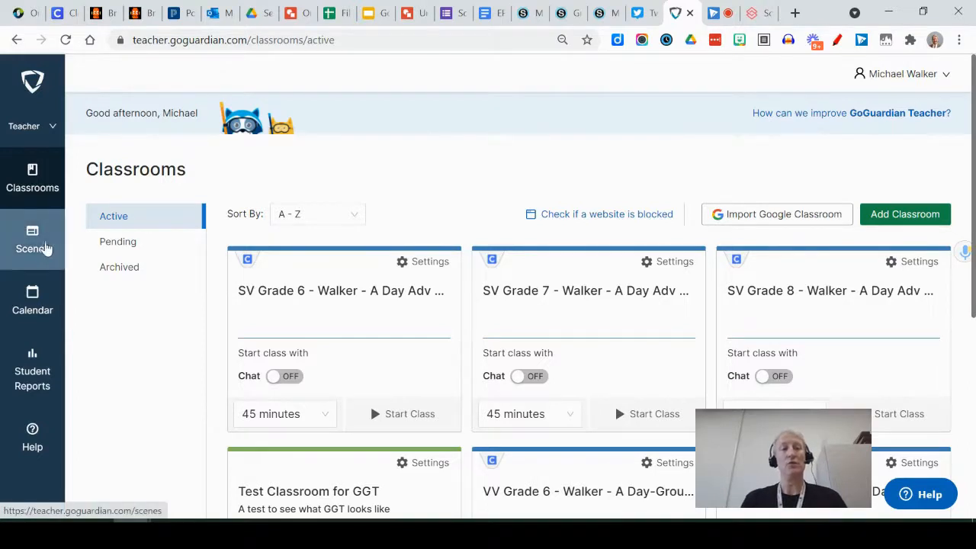
# Show the Scenes page with its allowed and blocked website lists.
pyautogui.click(32, 238)
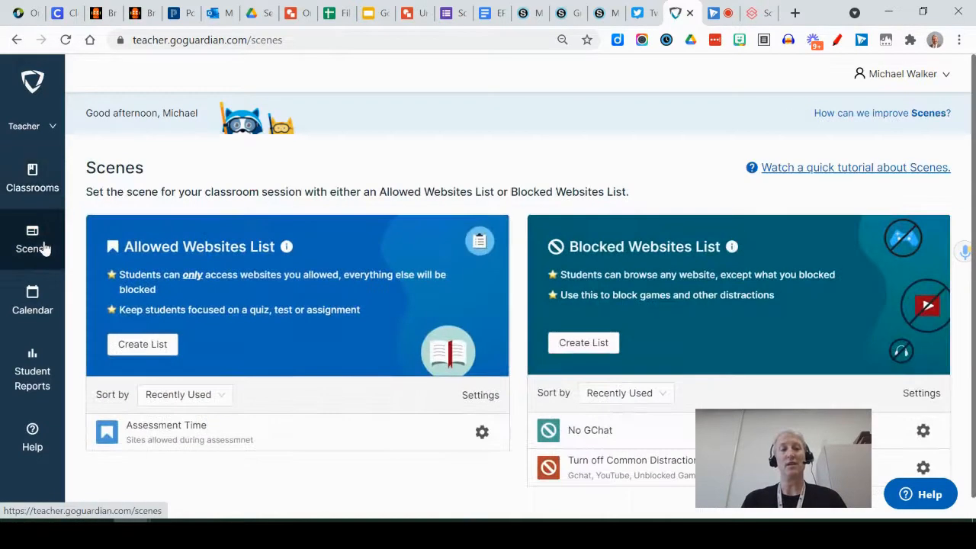
pyautogui.moveTo(284, 274)
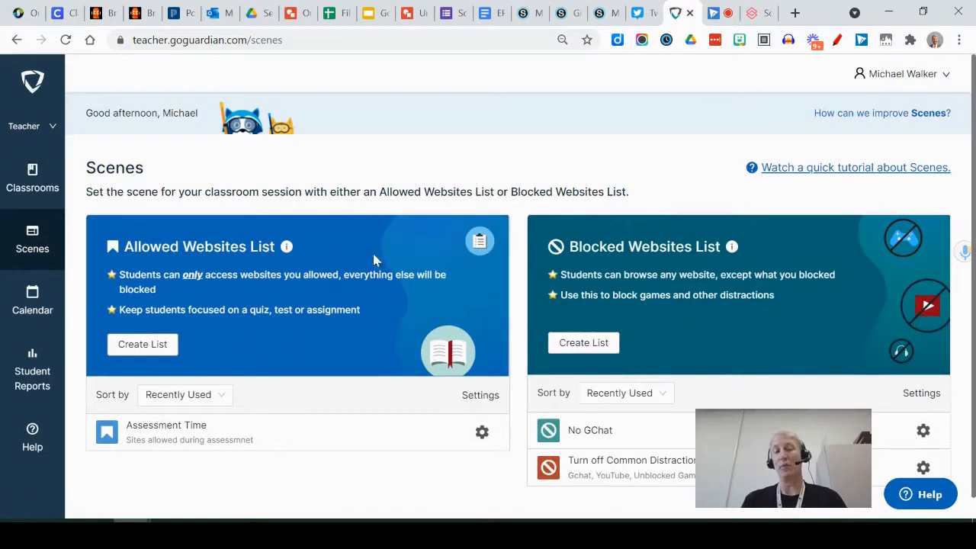
pyautogui.moveTo(375, 237)
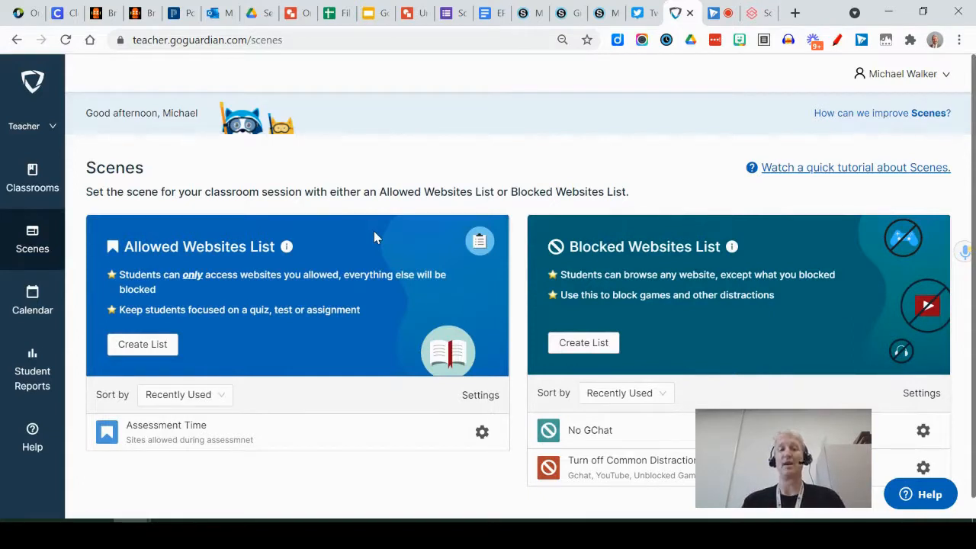
pyautogui.moveTo(729, 318)
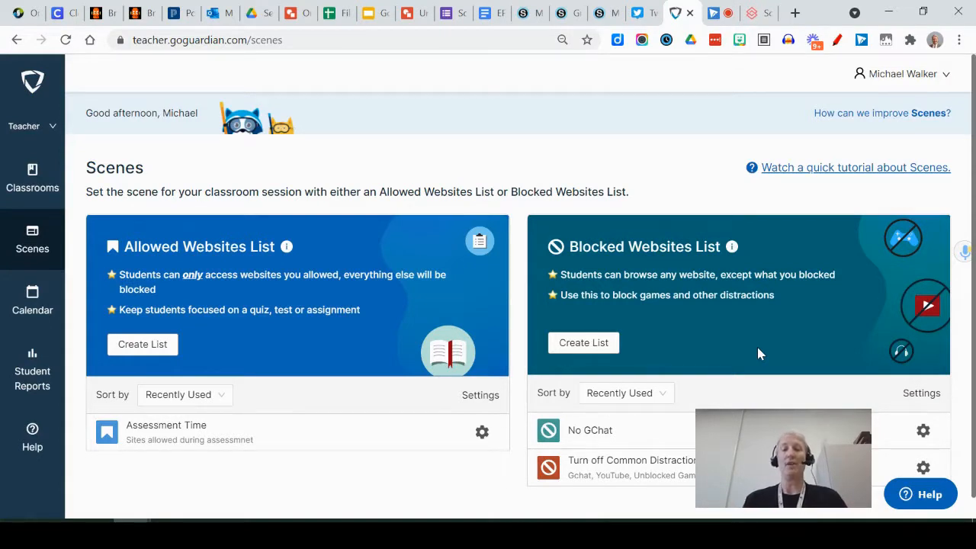
pyautogui.moveTo(252, 434)
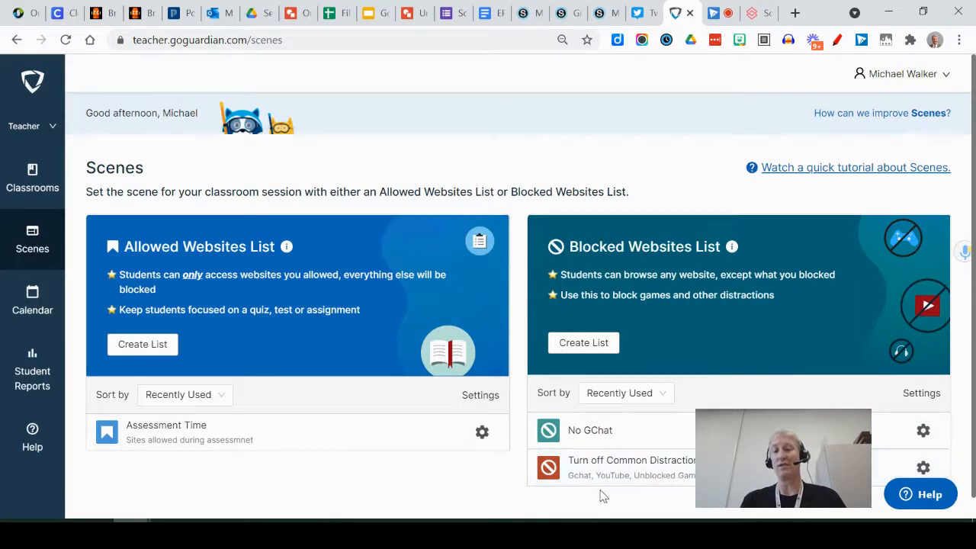
pyautogui.moveTo(690, 488)
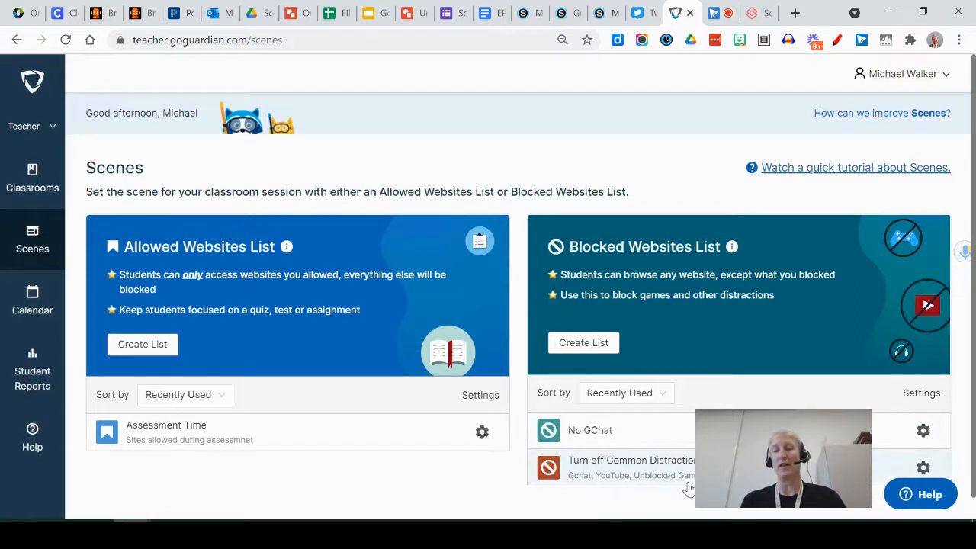
pyautogui.moveTo(432, 505)
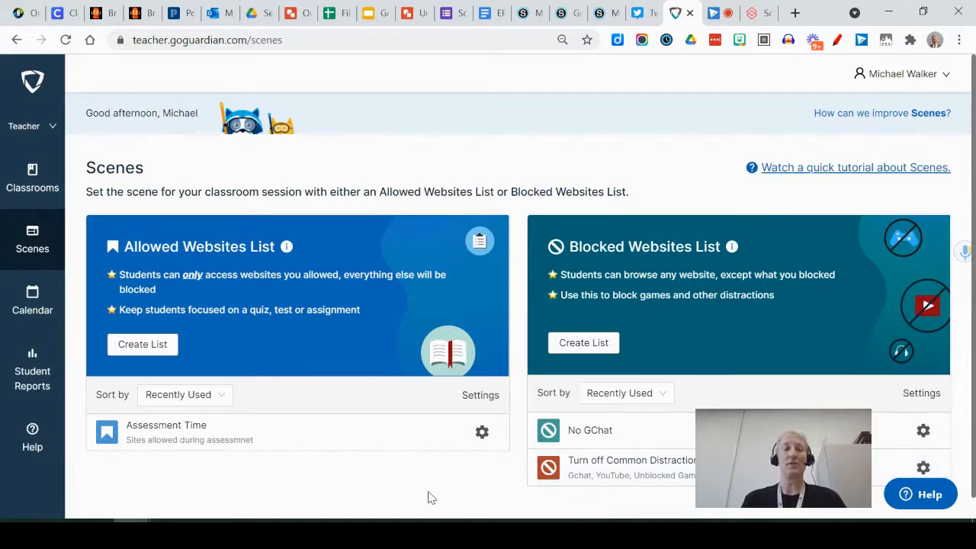
pyautogui.moveTo(143, 345)
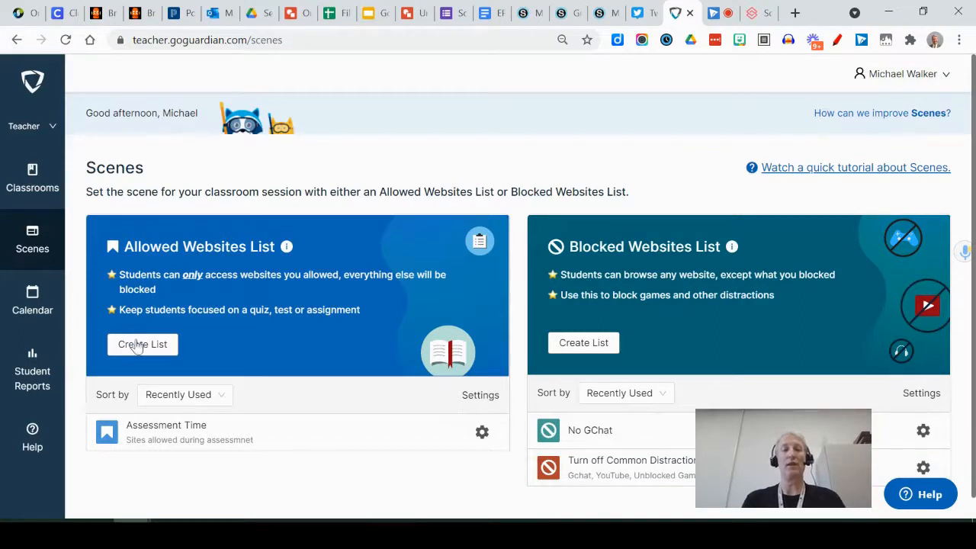
# Create a new allowed websites list named 'Summative Assessments' and continue to choosing sites.
pyautogui.click(142, 345)
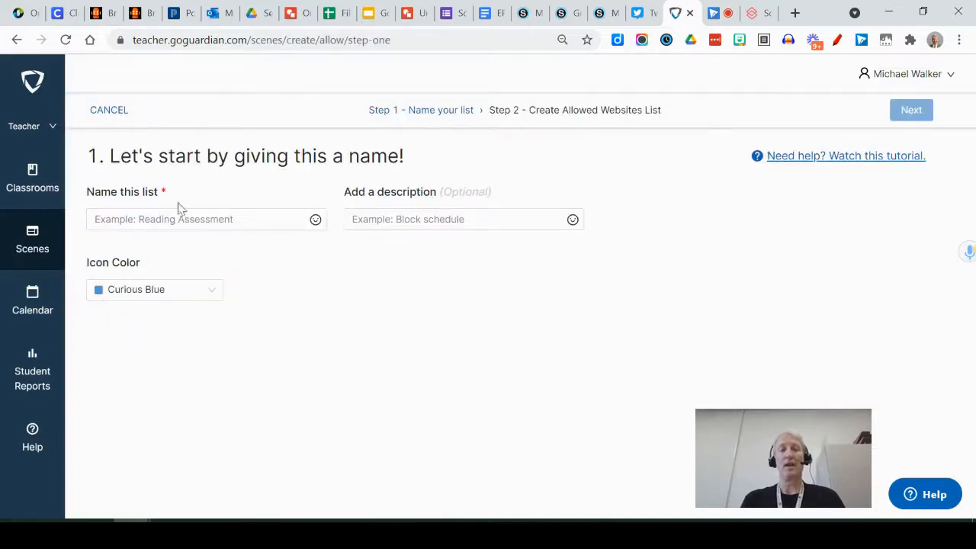
pyautogui.click(184, 219)
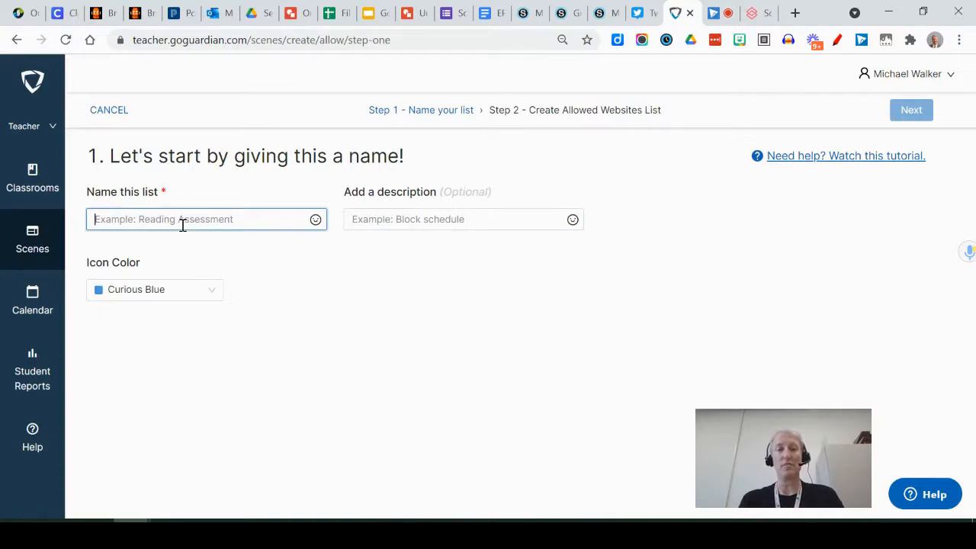
pyautogui.write('Summative')
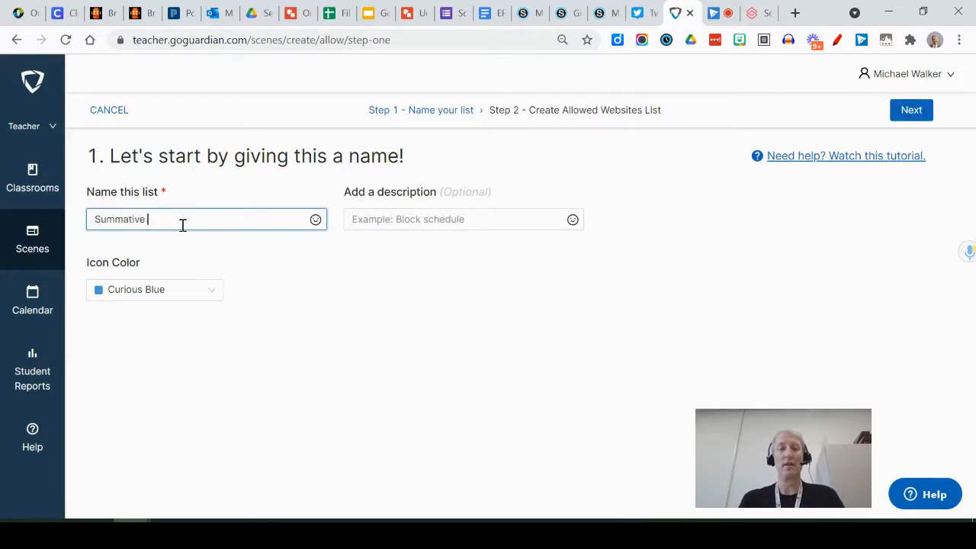
pyautogui.write('Assessments')
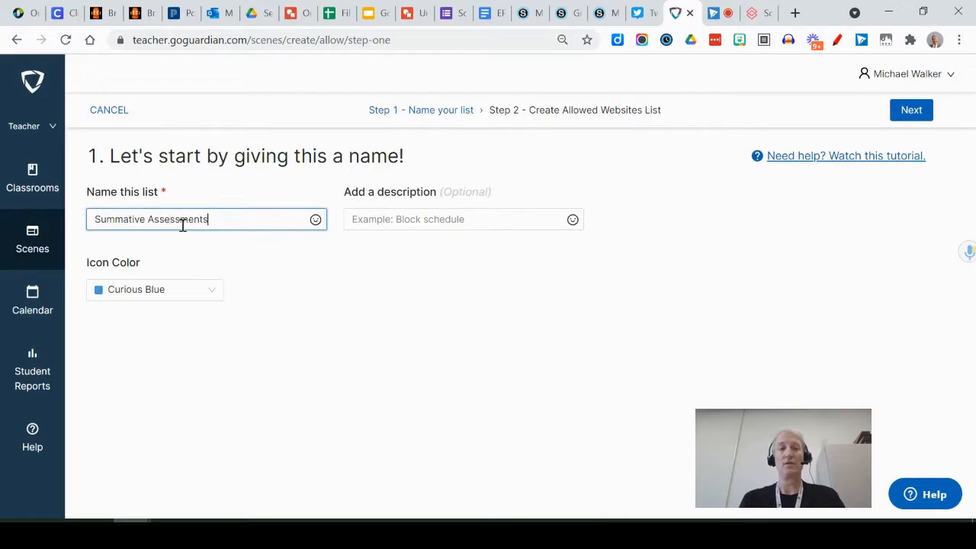
pyautogui.moveTo(892, 116)
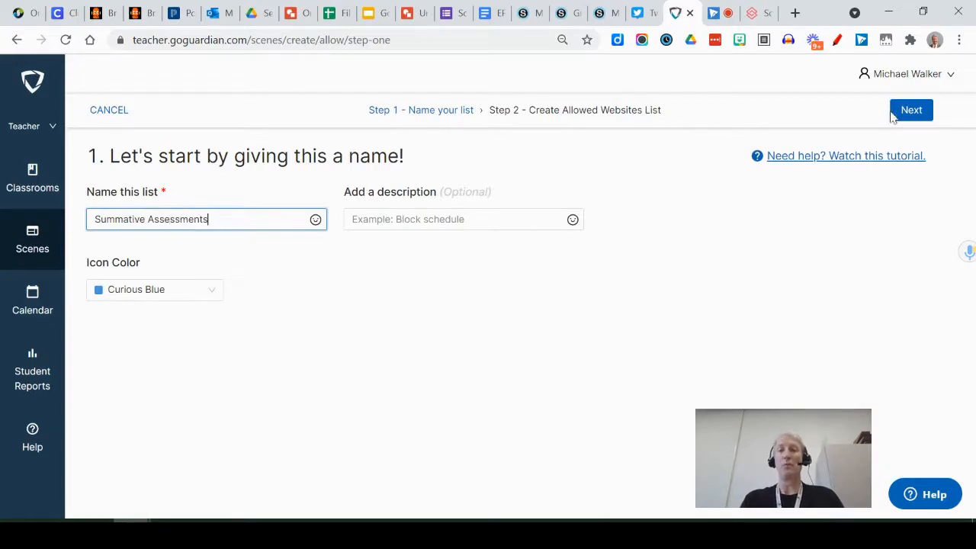
pyautogui.click(910, 110)
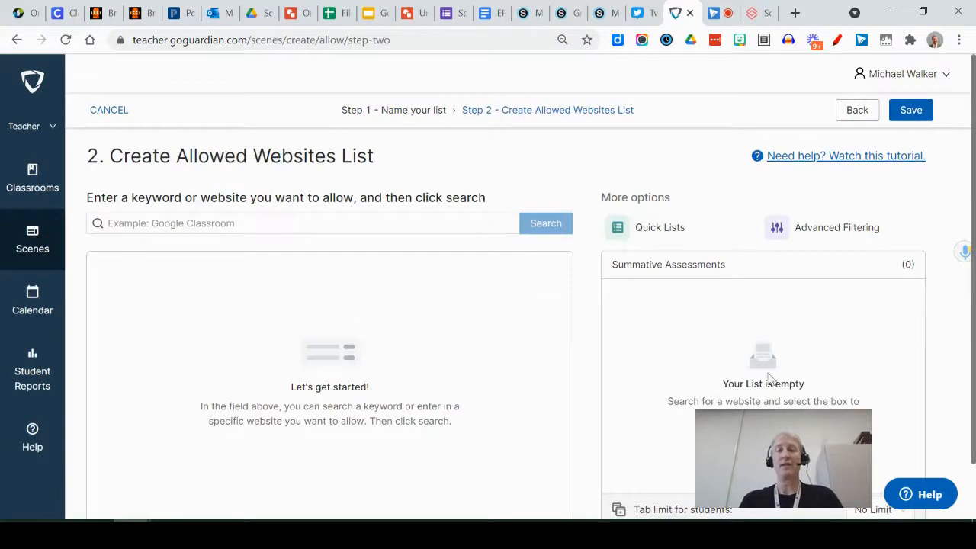
# Bring up the ready-made Quick Lists from More options for the new allowed list.
pyautogui.click(345, 222)
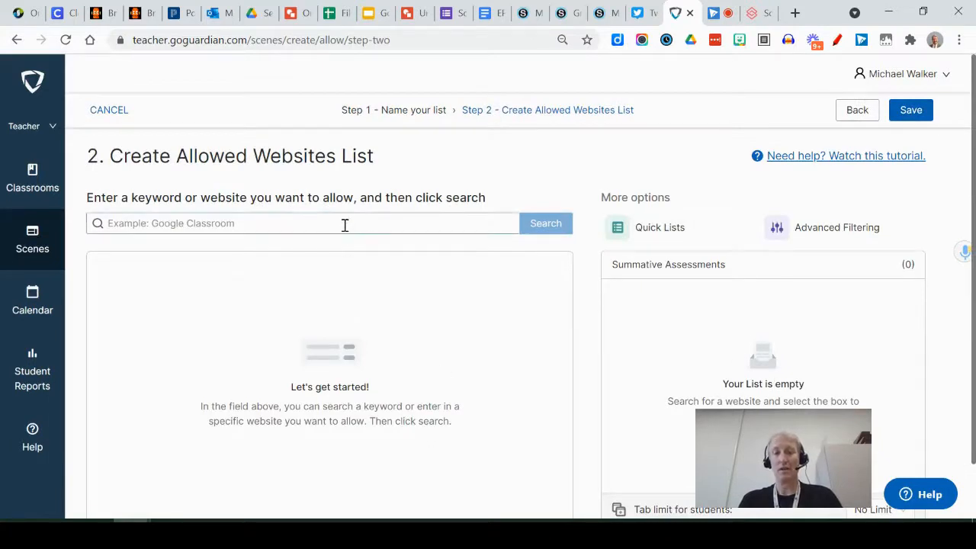
pyautogui.moveTo(454, 348)
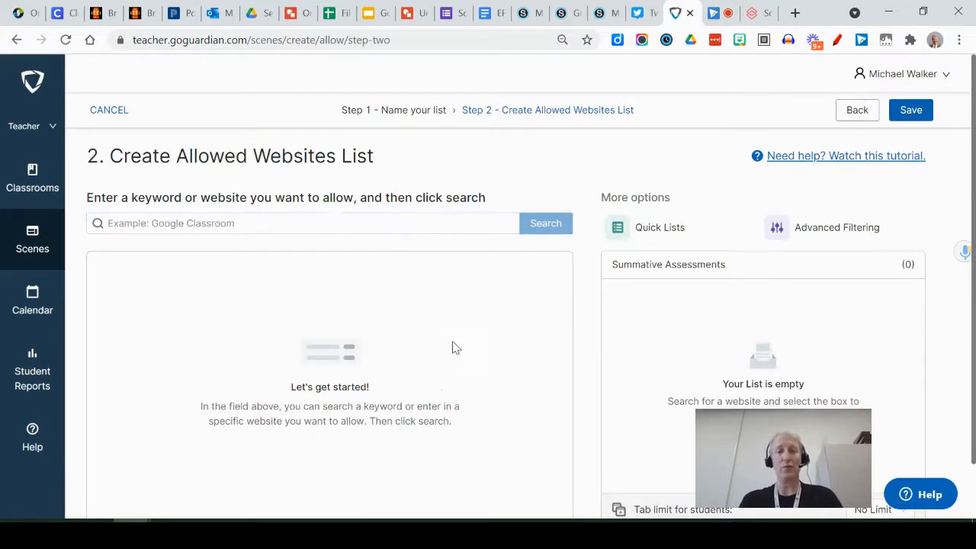
pyautogui.moveTo(459, 360)
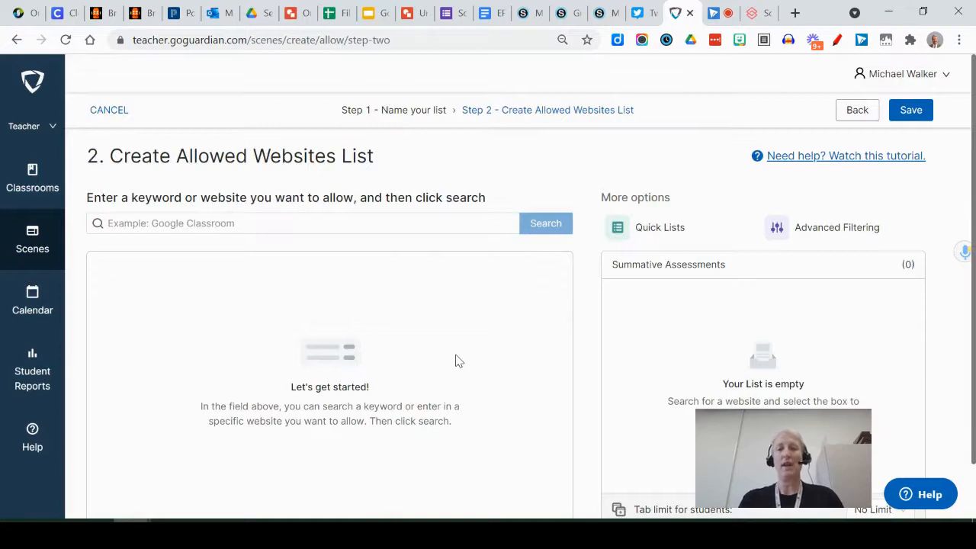
pyautogui.click(659, 228)
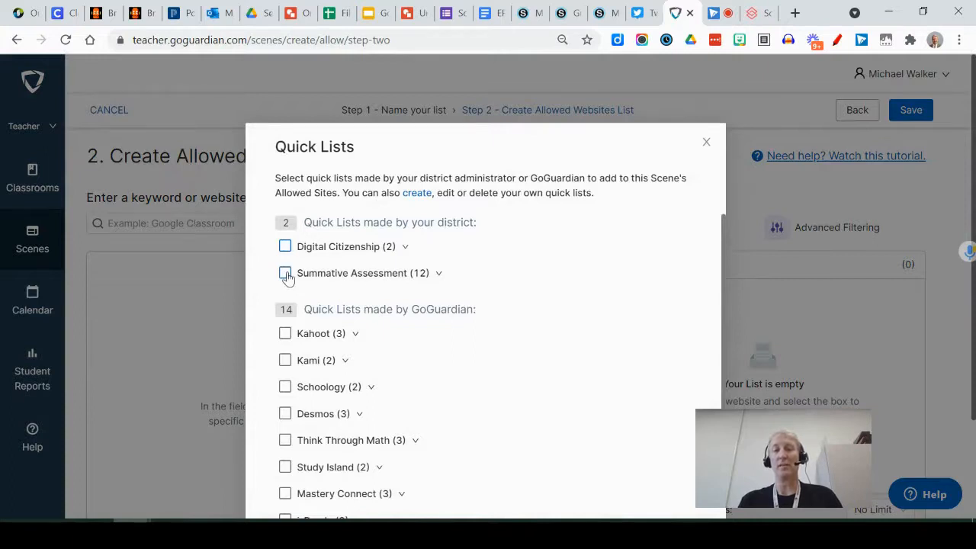
# Tick the Summative Assessment (12) quick list, after briefly trying Digital Citizenship instead.
pyautogui.click(283, 273)
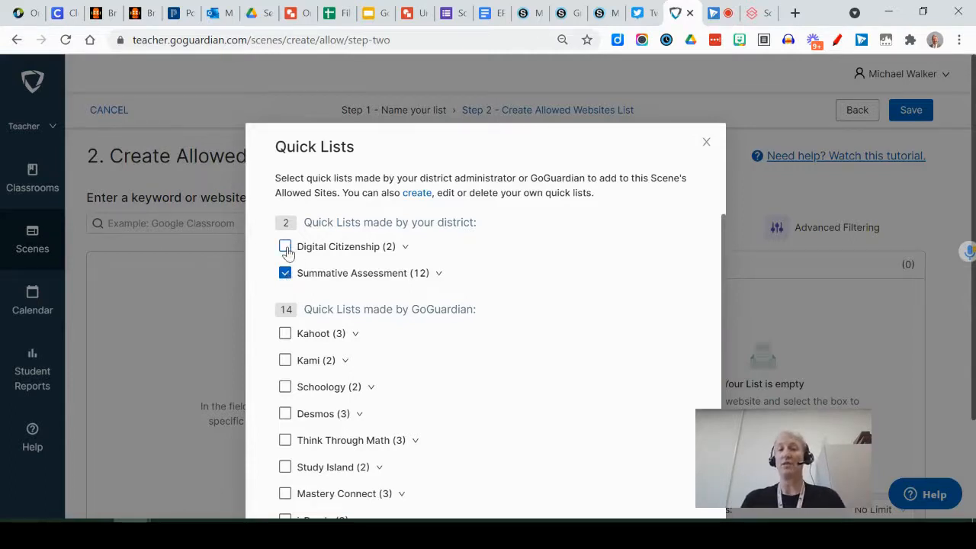
pyautogui.click(285, 247)
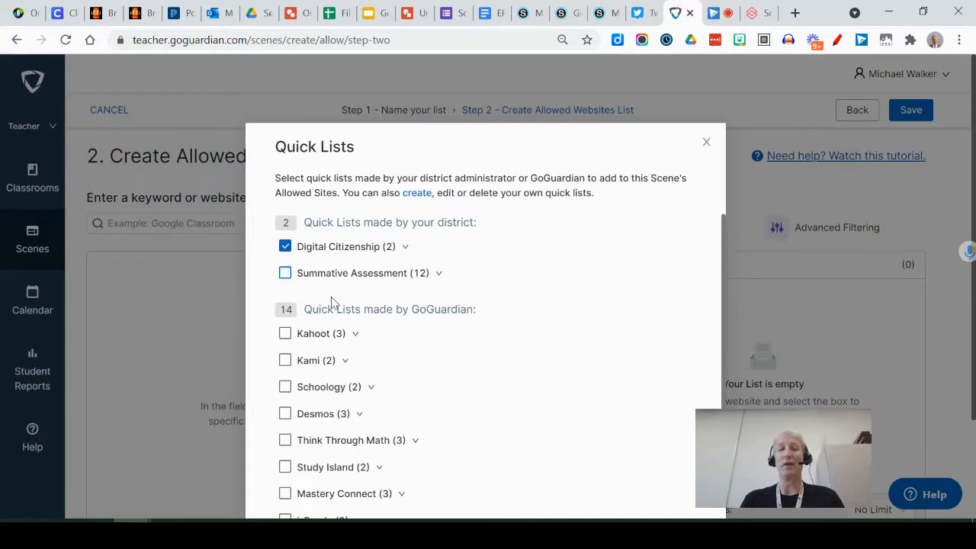
pyautogui.click(284, 246)
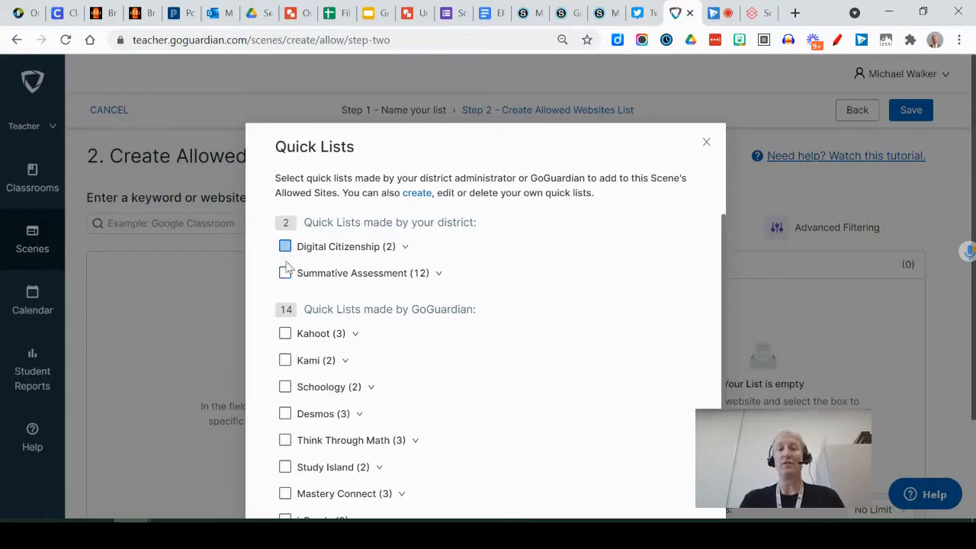
pyautogui.click(284, 273)
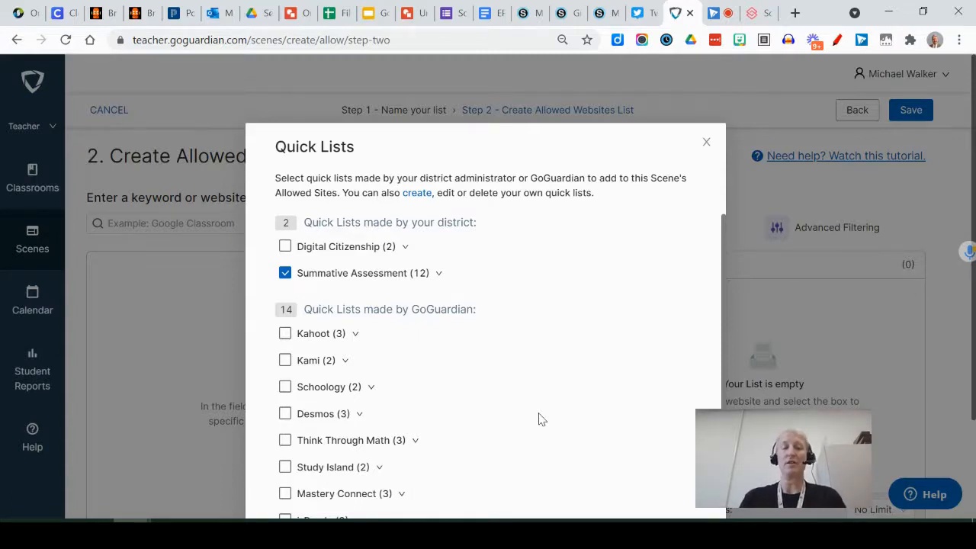
# Keep the Quick Lists dialog open and add the chosen quick list to the scene.
pyautogui.scroll(-3)
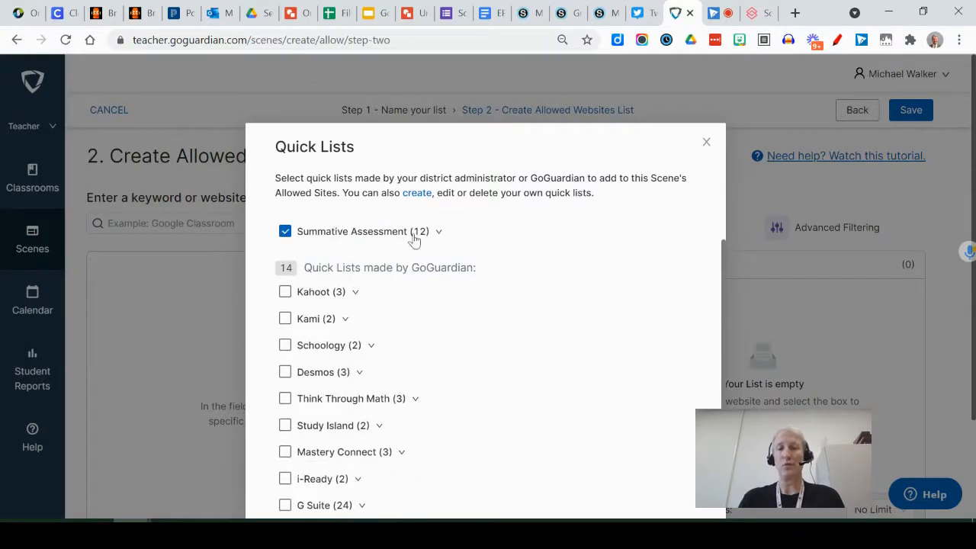
pyautogui.click(706, 142)
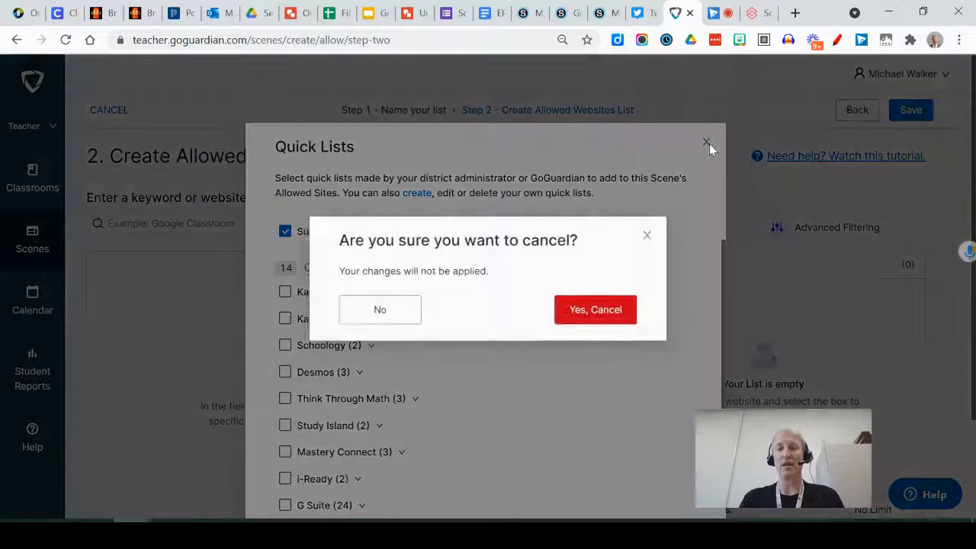
pyautogui.moveTo(574, 320)
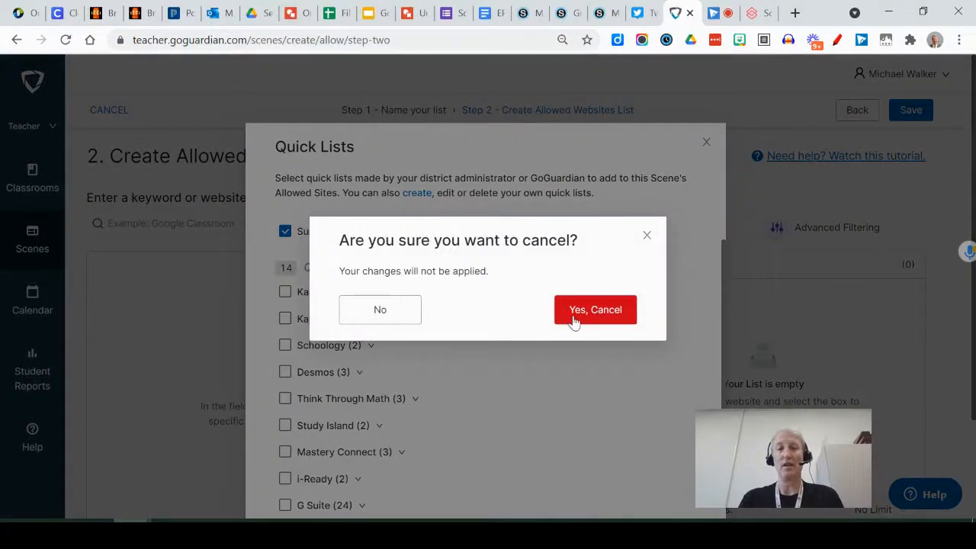
pyautogui.click(379, 309)
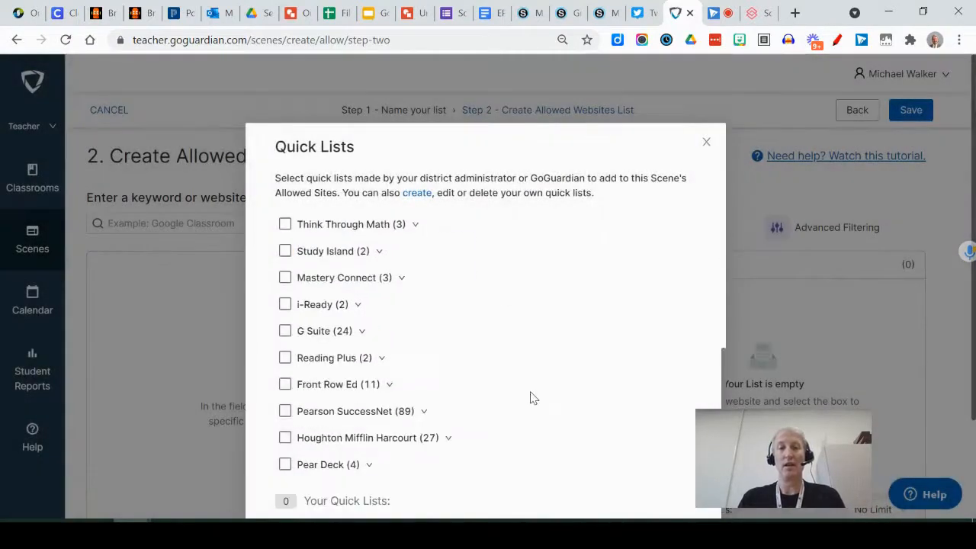
pyautogui.scroll(-3)
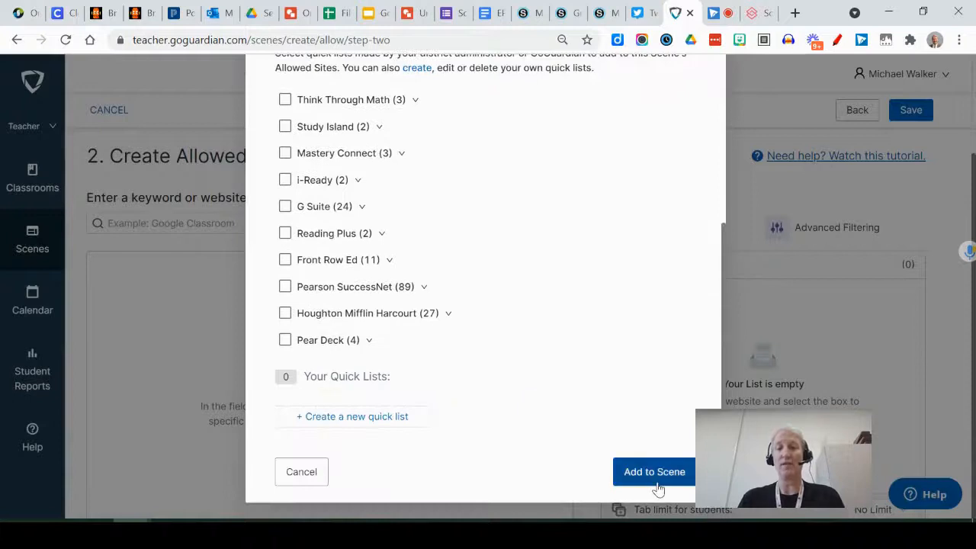
pyautogui.click(655, 472)
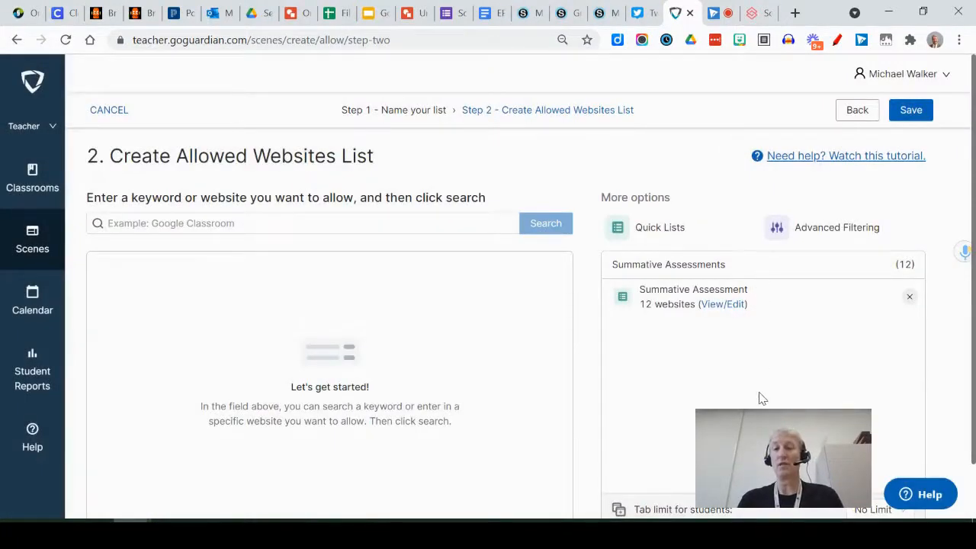
pyautogui.scroll(-3)
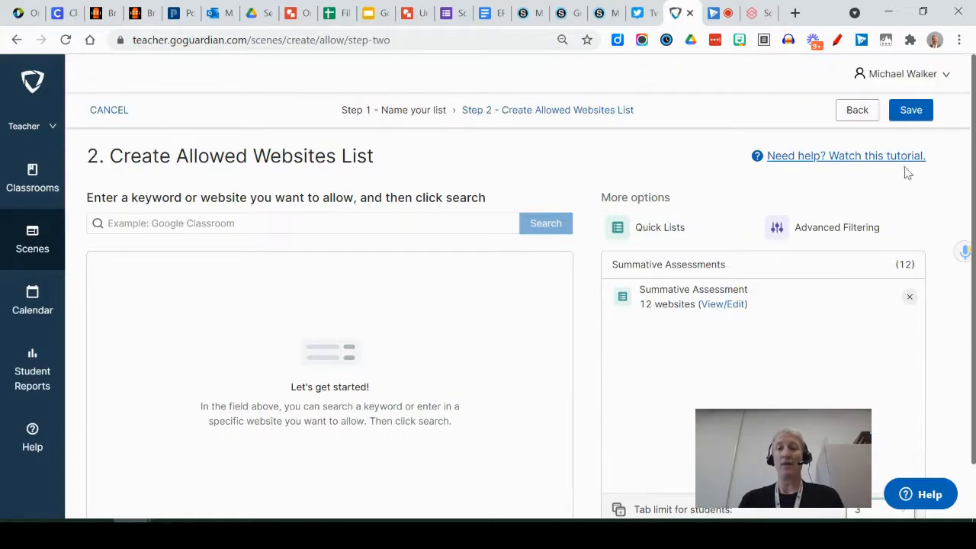
pyautogui.moveTo(929, 119)
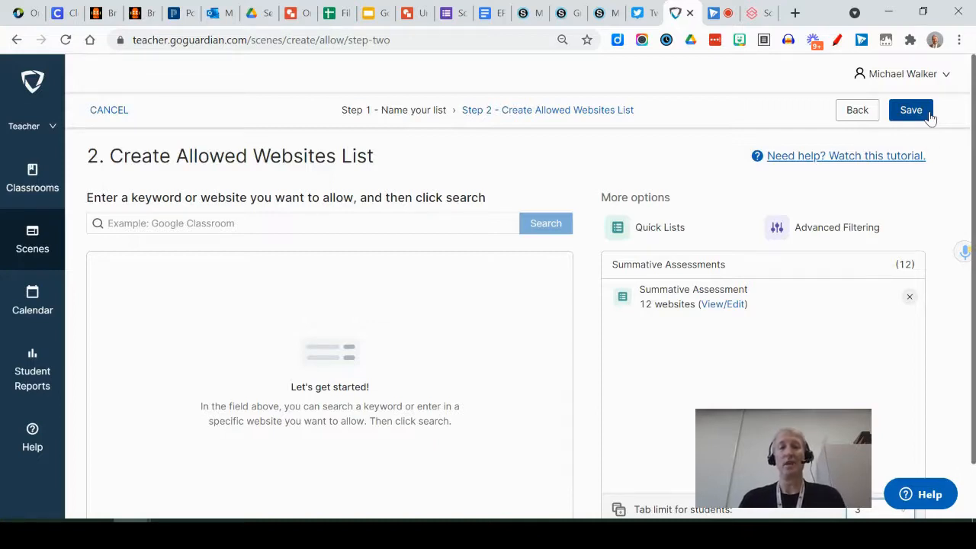
# Leave the unsaved allowed list without saving and return to the Scenes overview.
pyautogui.click(32, 241)
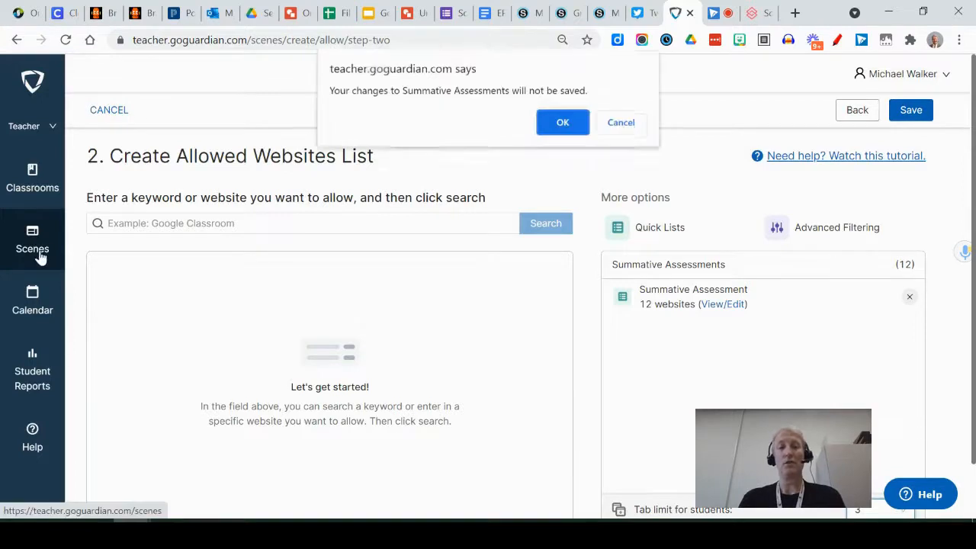
pyautogui.click(561, 122)
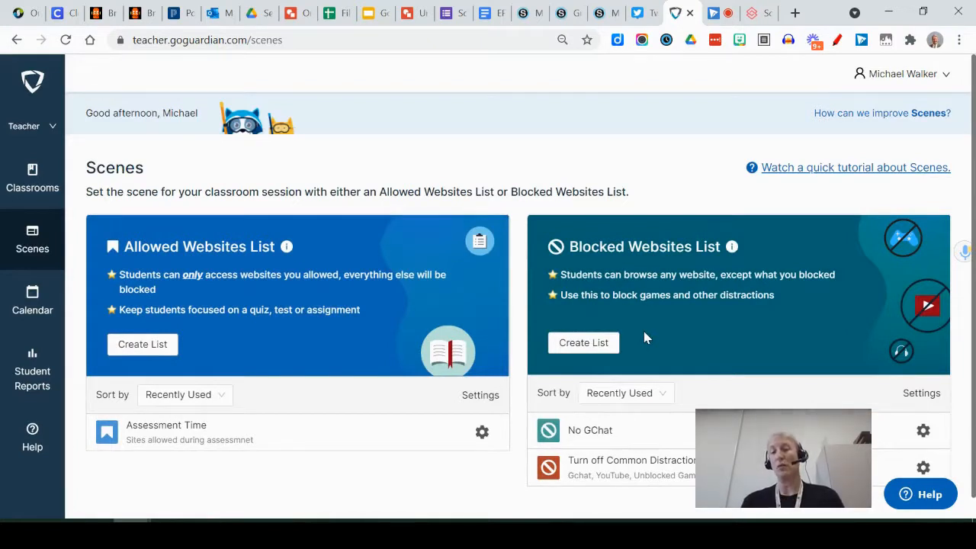
pyautogui.moveTo(572, 348)
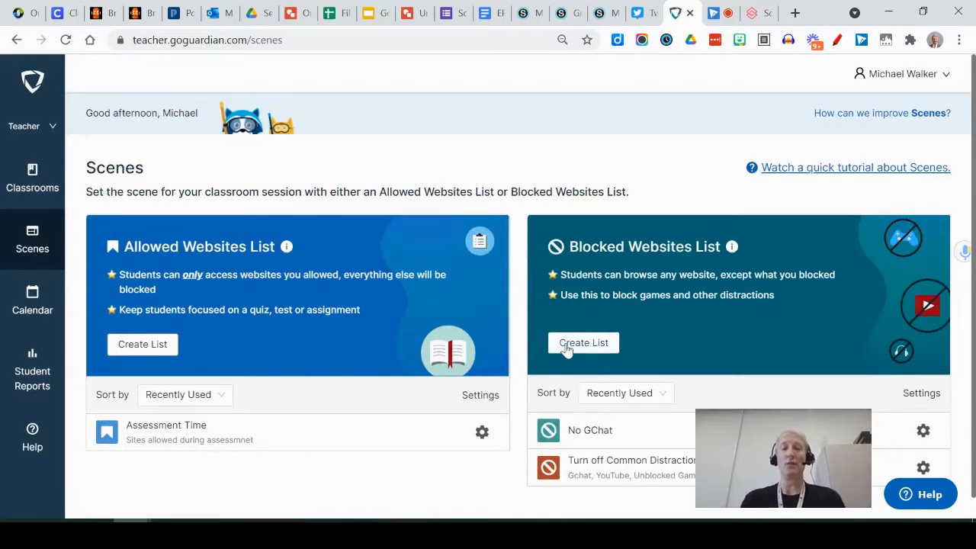
# Create a new blocked websites list named 'Block Google' and continue to choosing sites.
pyautogui.click(582, 342)
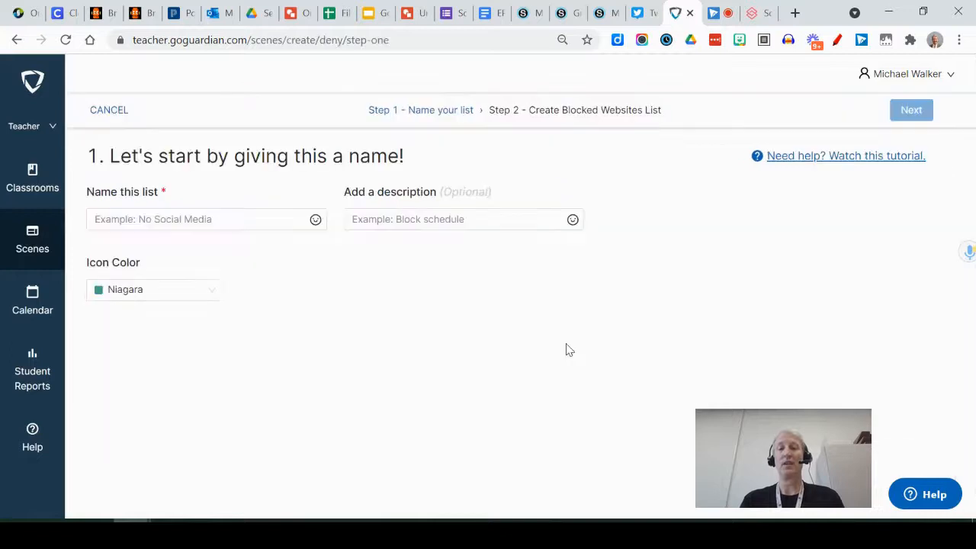
pyautogui.click(206, 220)
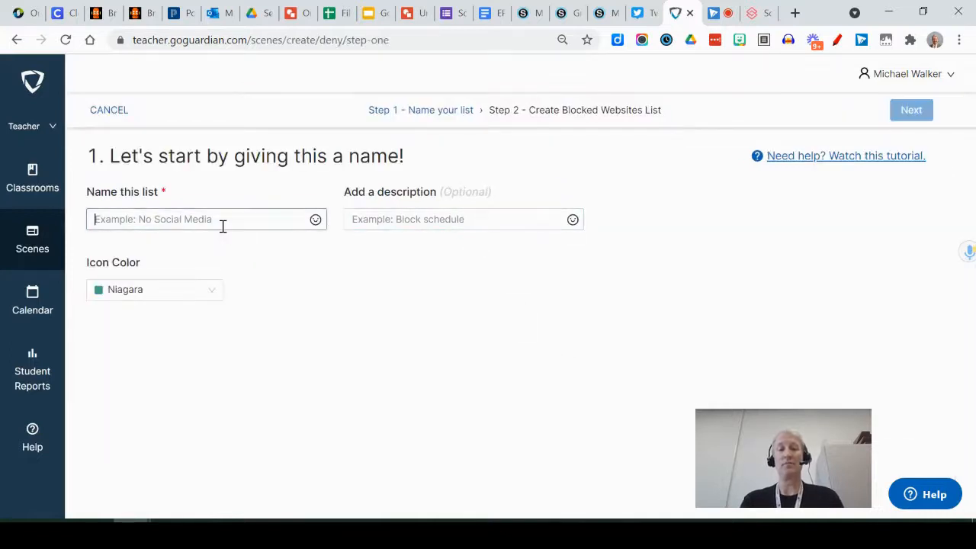
pyautogui.write('Block')
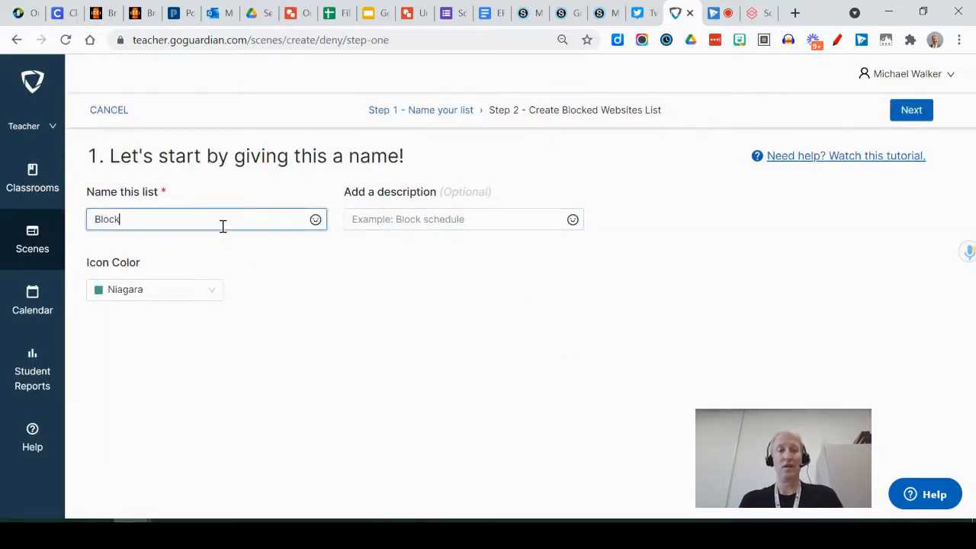
pyautogui.write('Google')
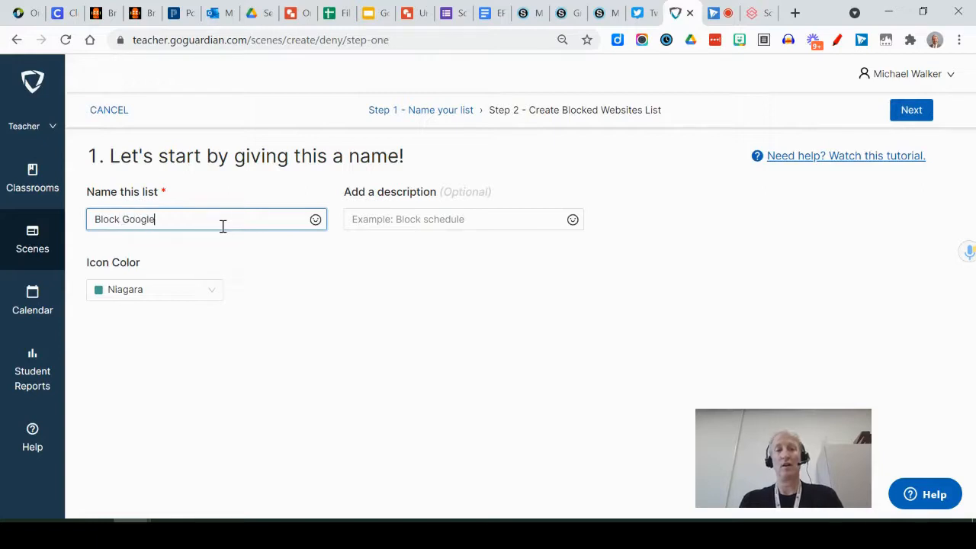
pyautogui.moveTo(899, 131)
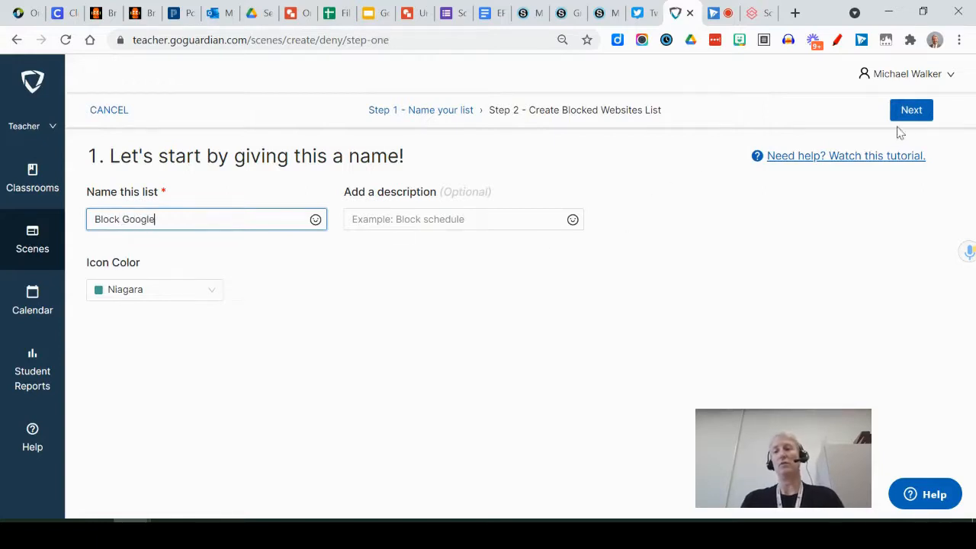
pyautogui.click(910, 110)
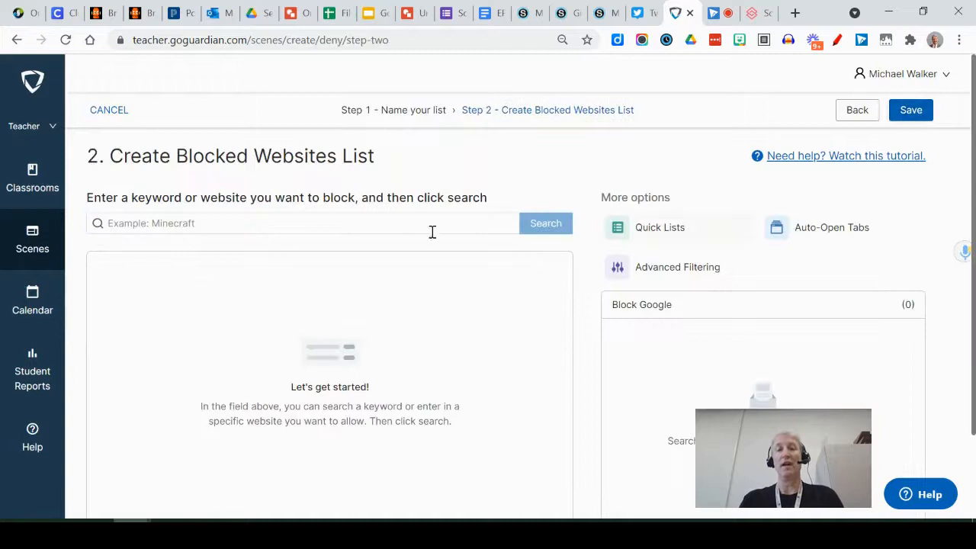
# Search for Google.com and add google.com to the blocked sites list.
pyautogui.click(305, 223)
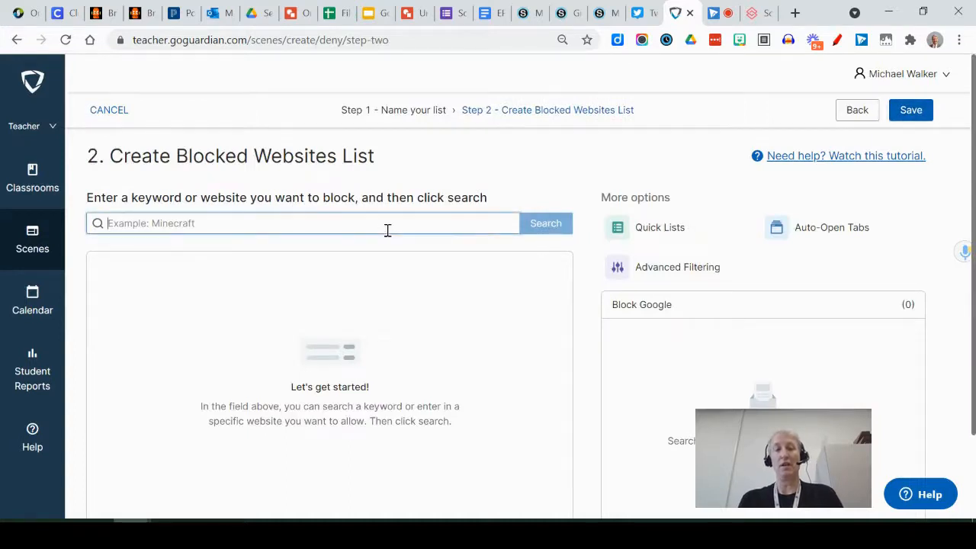
pyautogui.write('Google.com')
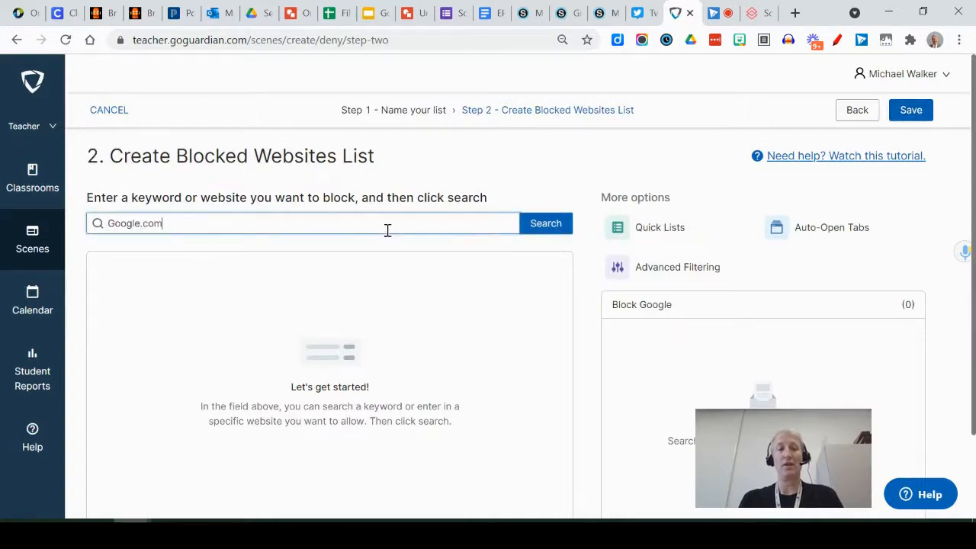
pyautogui.click(546, 223)
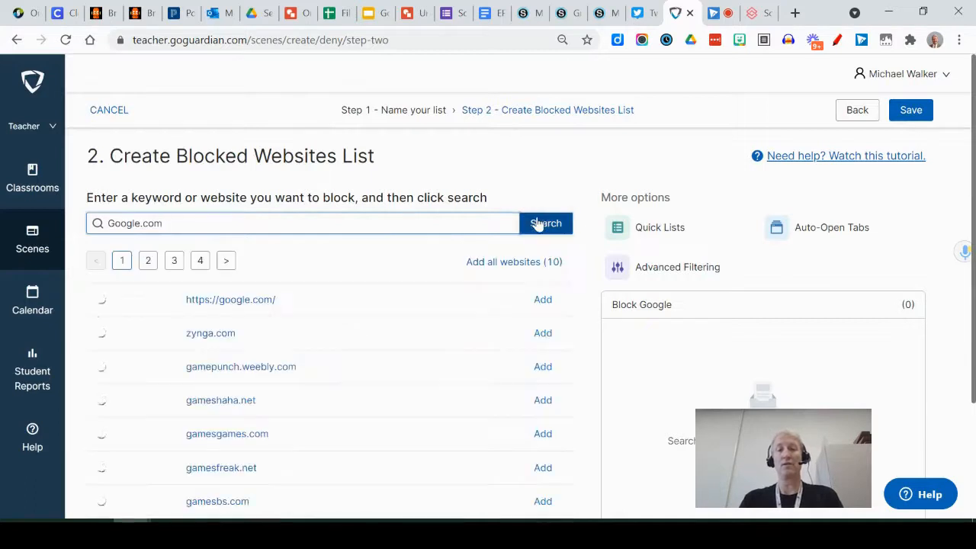
pyautogui.click(546, 222)
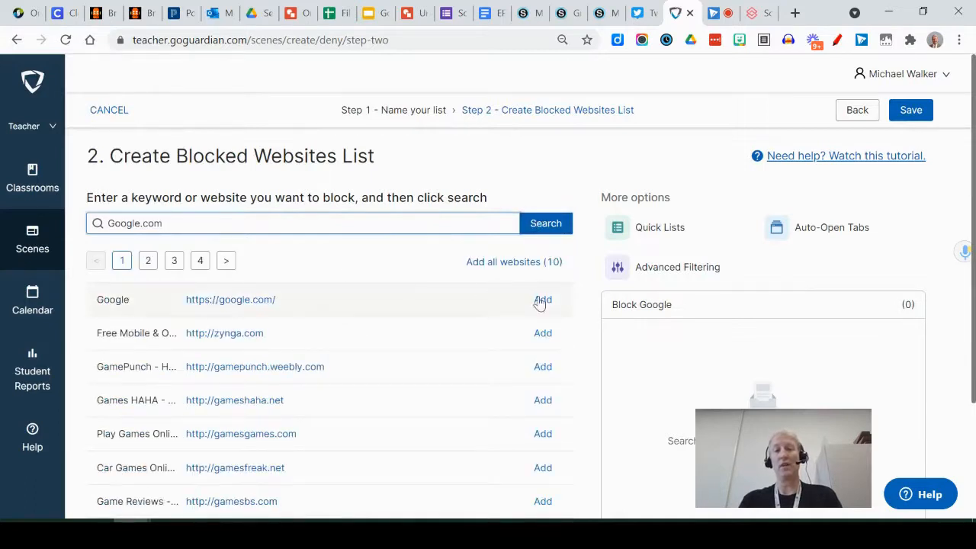
pyautogui.click(543, 299)
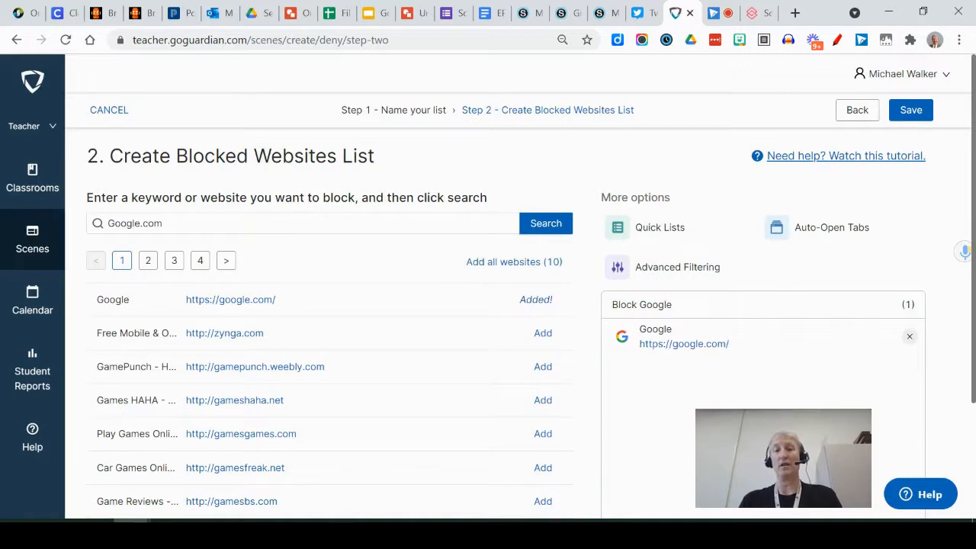
# Edit the search text toward the wildcard pattern *Google.com*.
pyautogui.click(173, 223)
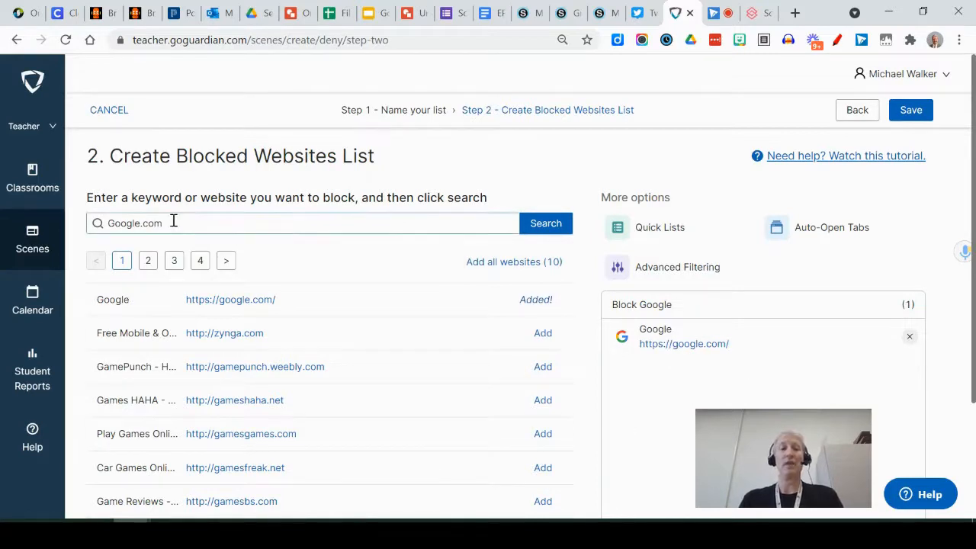
pyautogui.write('*')
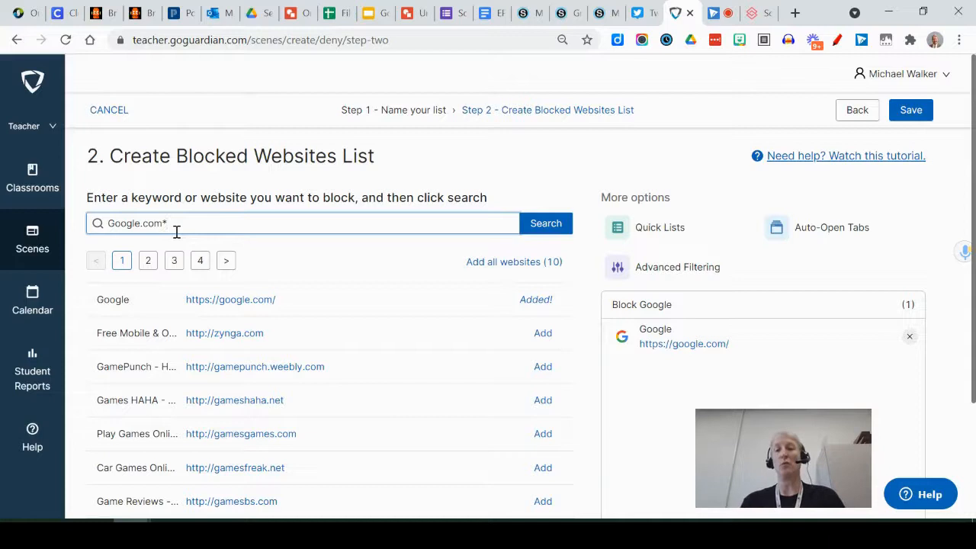
pyautogui.doubleClick(152, 223)
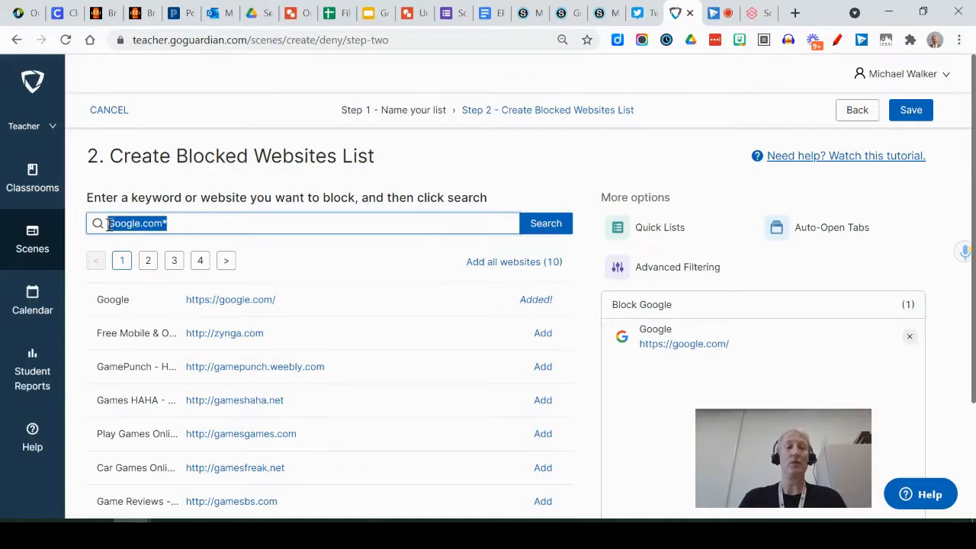
pyautogui.click(182, 223)
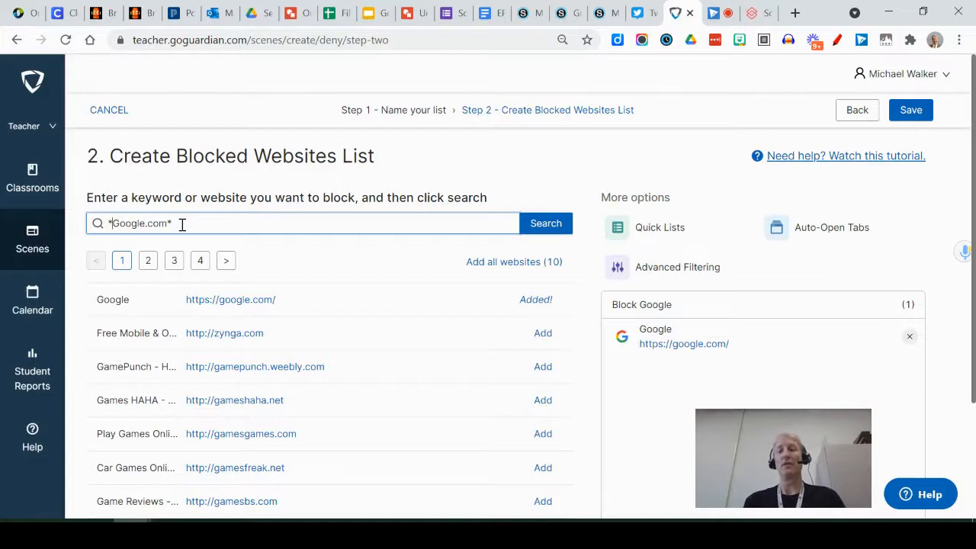
pyautogui.moveTo(636, 234)
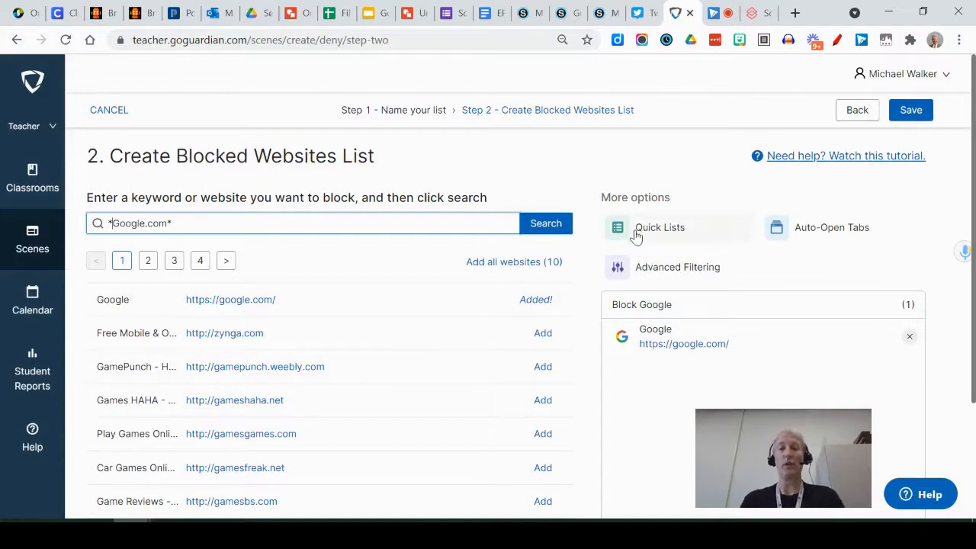
pyautogui.click(659, 228)
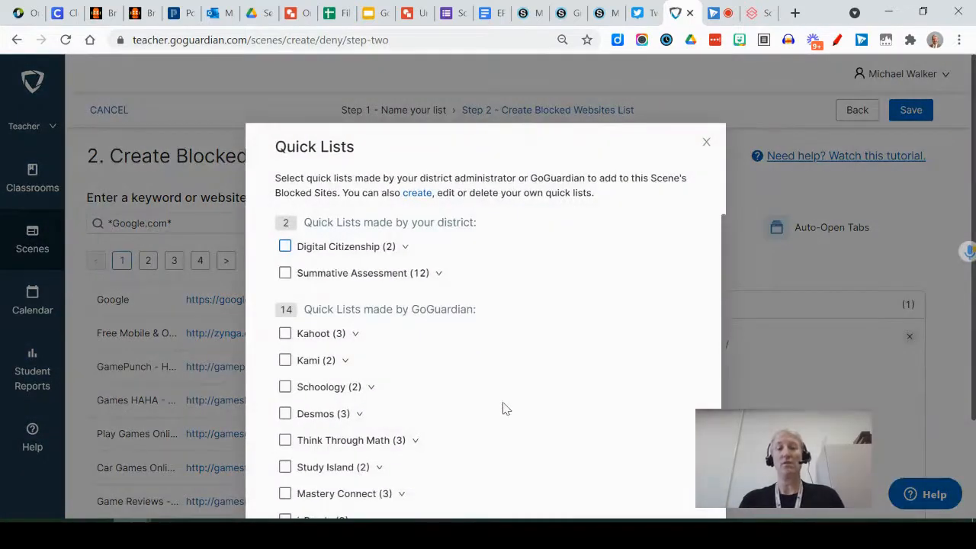
pyautogui.scroll(-3)
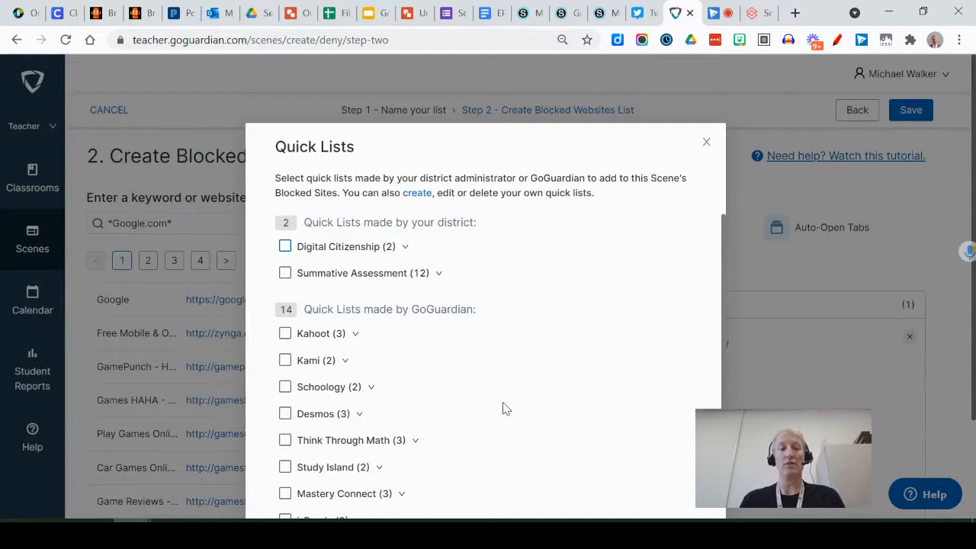
pyautogui.moveTo(703, 142)
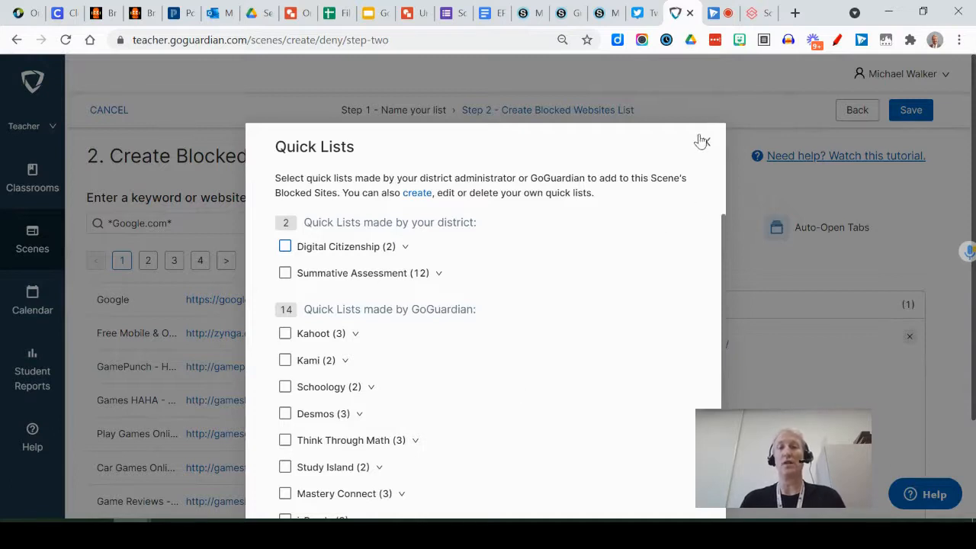
pyautogui.click(701, 141)
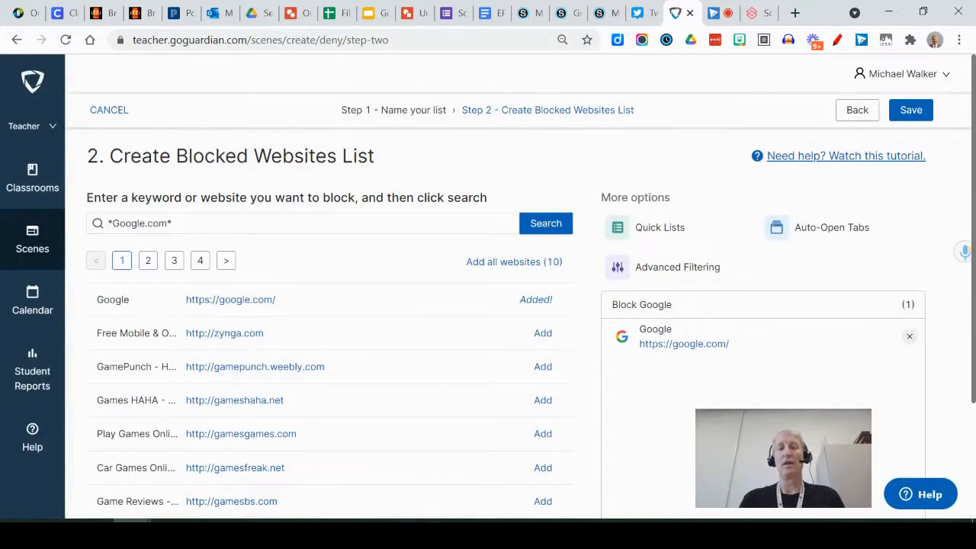
pyautogui.scroll(-3)
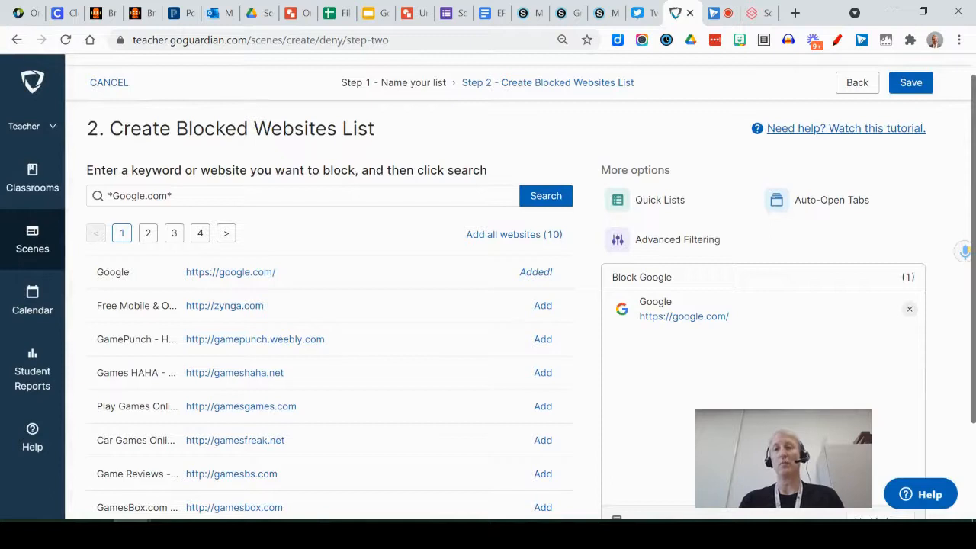
pyautogui.moveTo(531, 217)
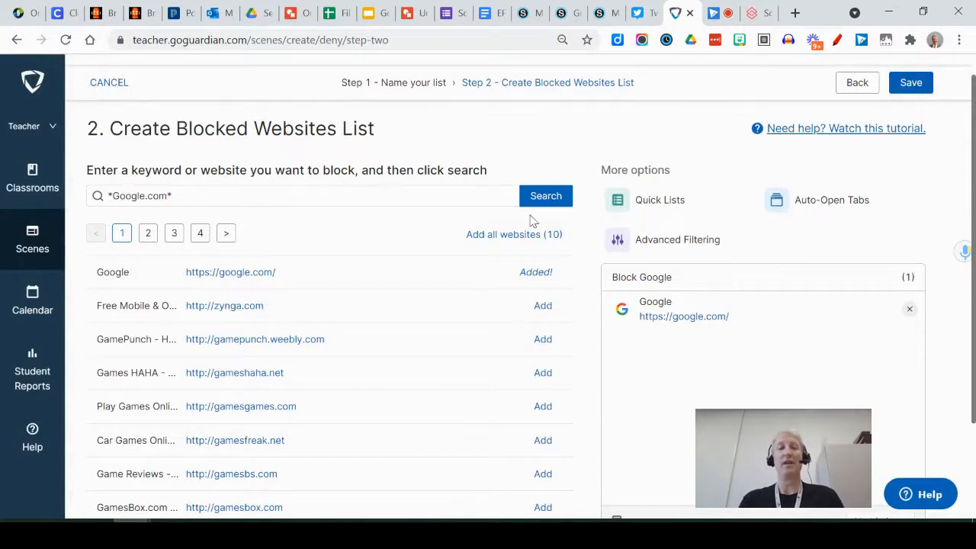
# Discard the unsaved Block Google list, then peek at the No GChat scene's options and dismiss them.
pyautogui.click(32, 240)
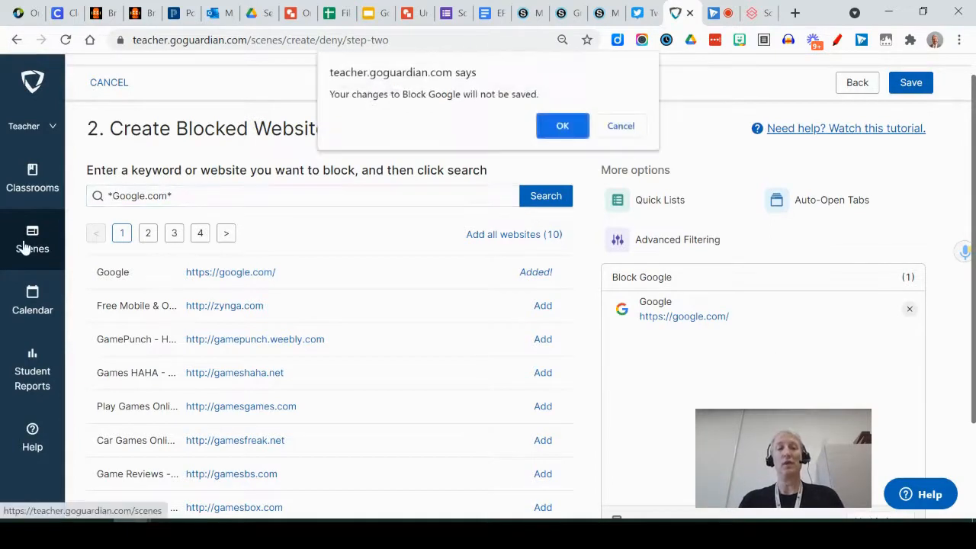
pyautogui.click(562, 125)
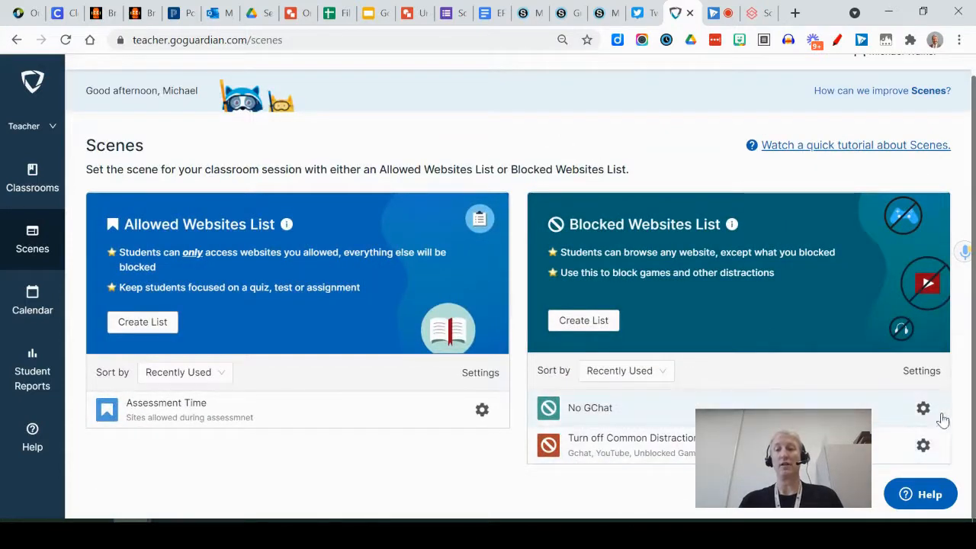
pyautogui.click(924, 406)
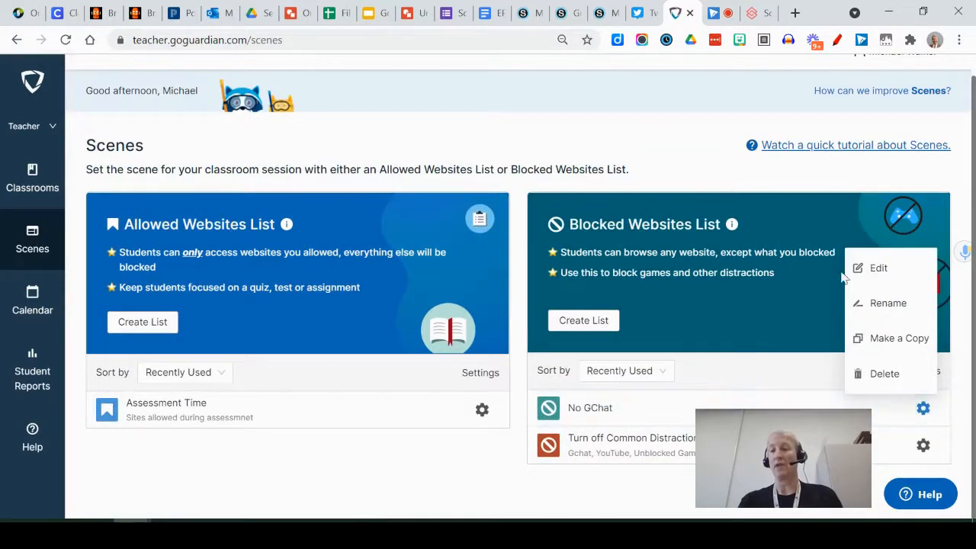
pyautogui.moveTo(774, 388)
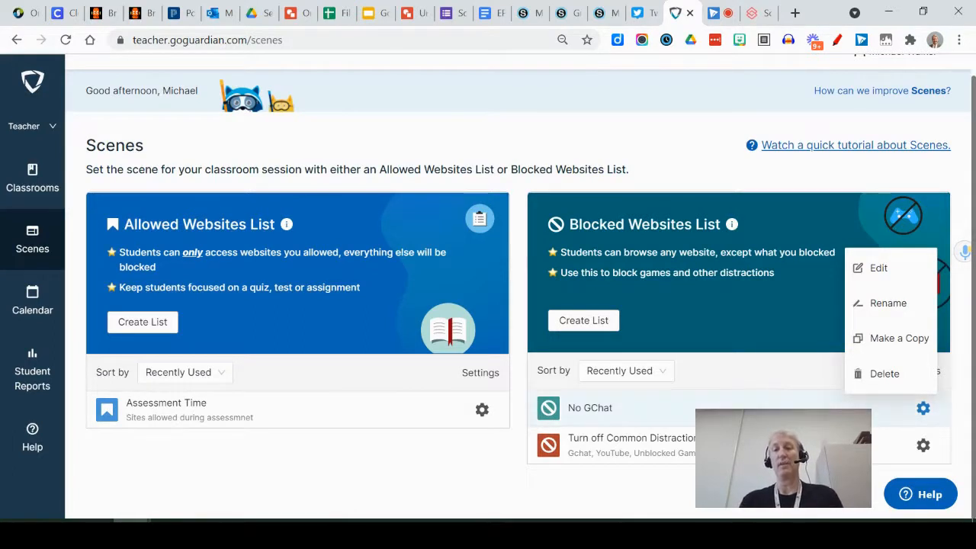
pyautogui.click(322, 424)
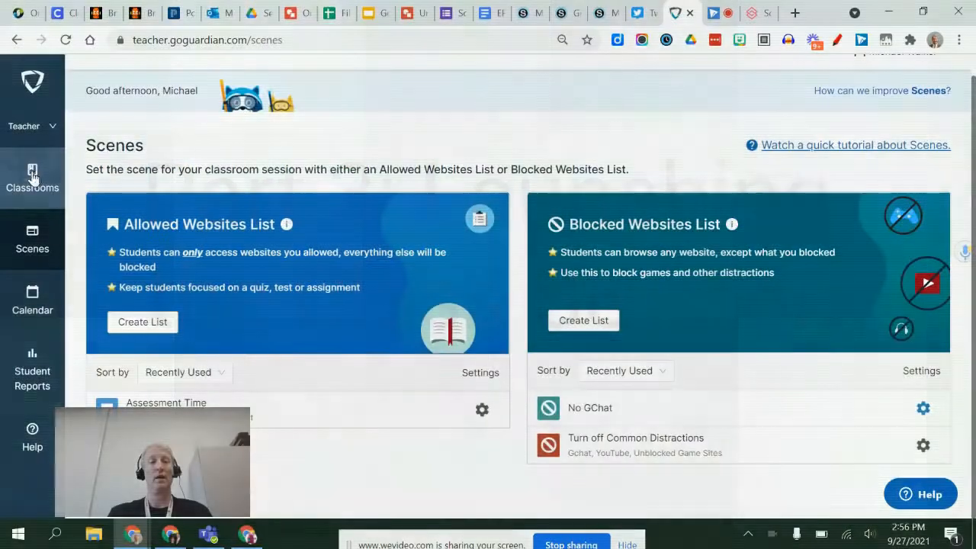
# Start a class session for Test Classroom for GGT from the Classrooms list.
pyautogui.click(32, 174)
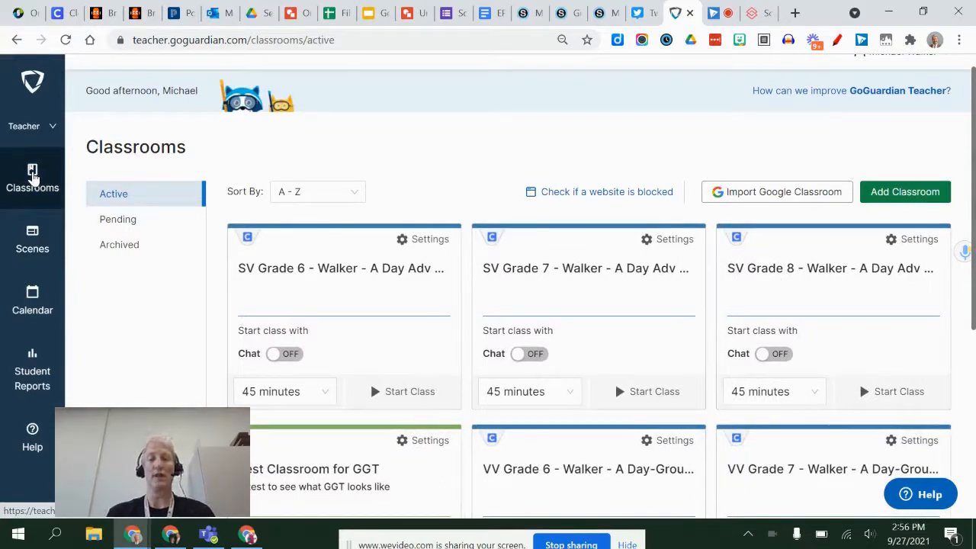
pyautogui.moveTo(113, 370)
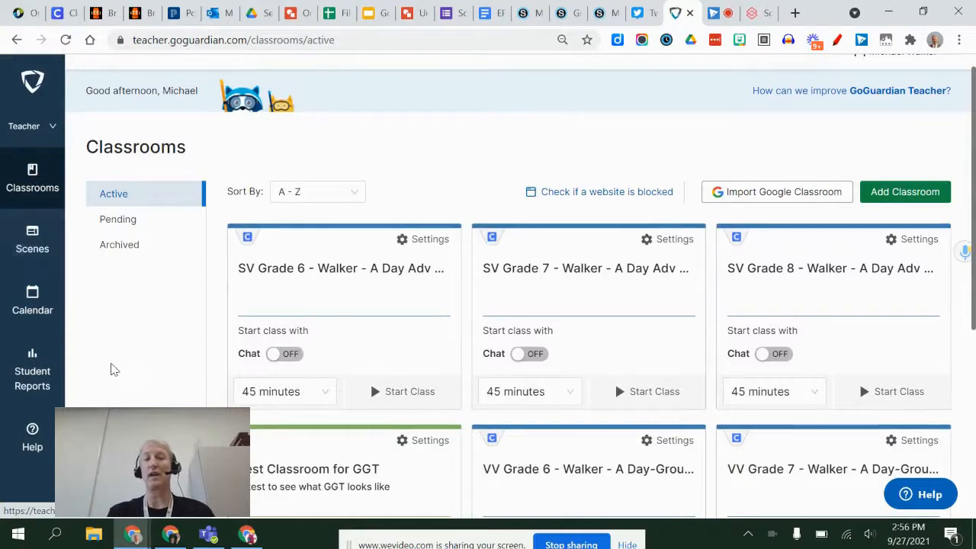
pyautogui.scroll(-3)
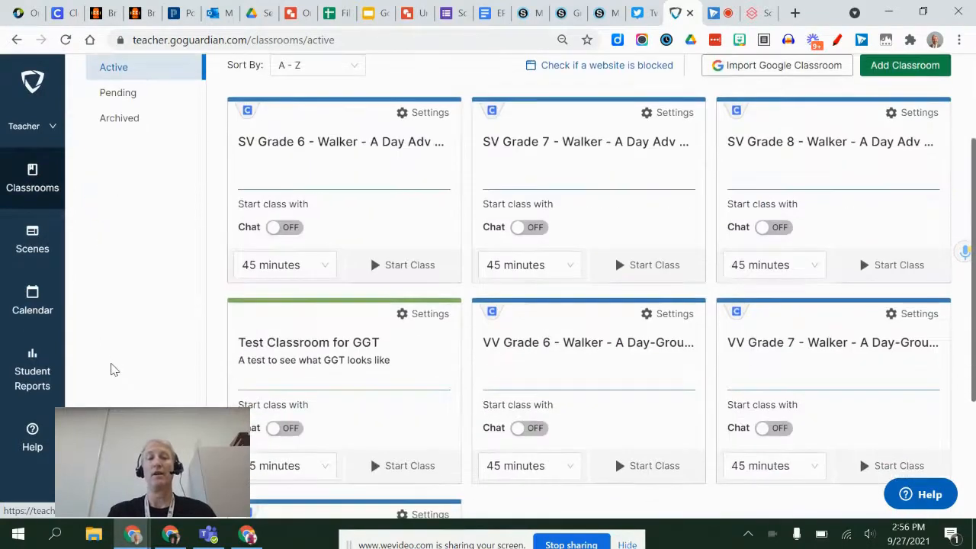
pyautogui.moveTo(362, 412)
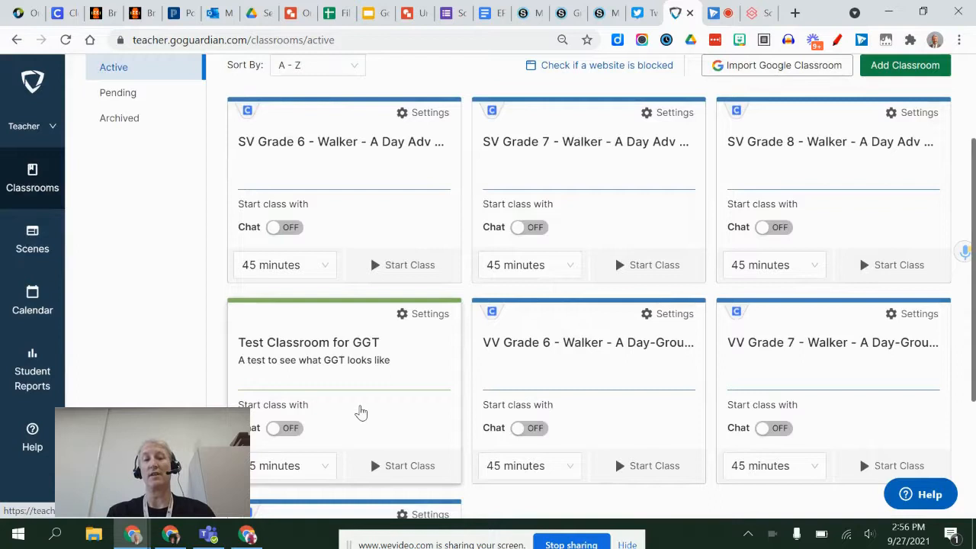
pyautogui.moveTo(409, 467)
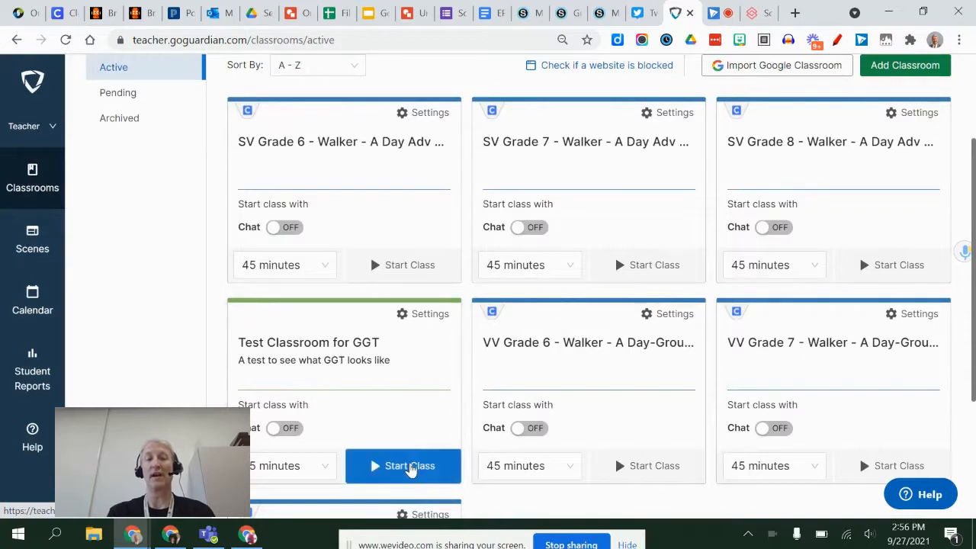
pyautogui.click(402, 466)
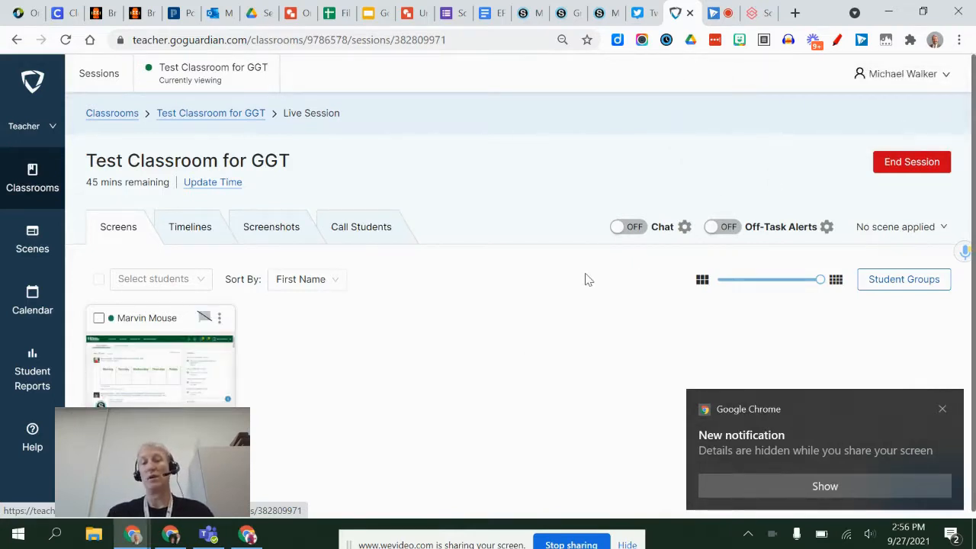
pyautogui.click(942, 408)
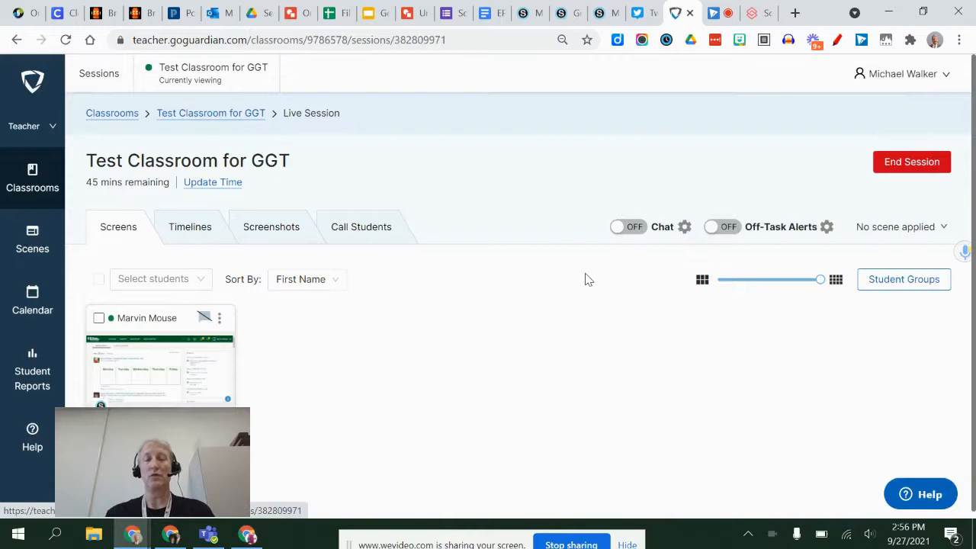
pyautogui.moveTo(491, 344)
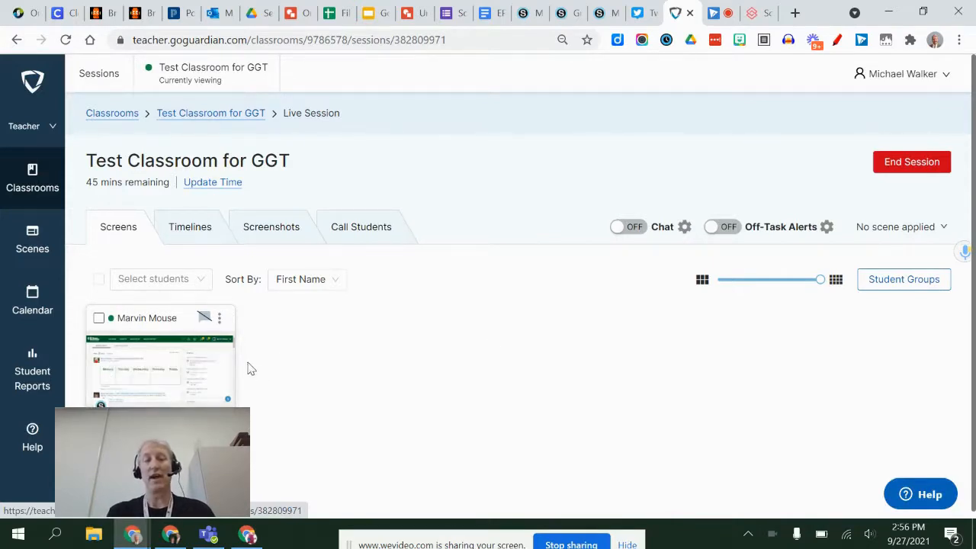
pyautogui.moveTo(152, 370)
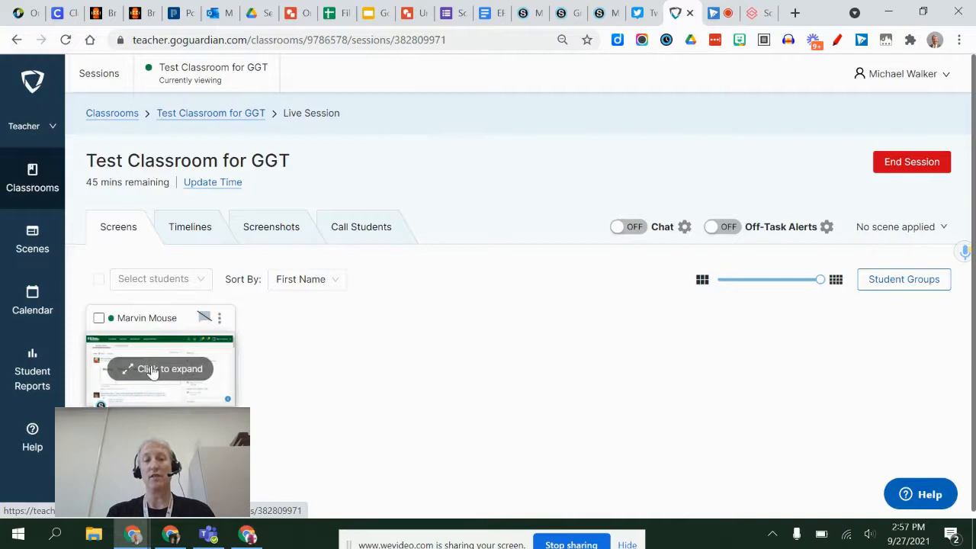
pyautogui.click(160, 370)
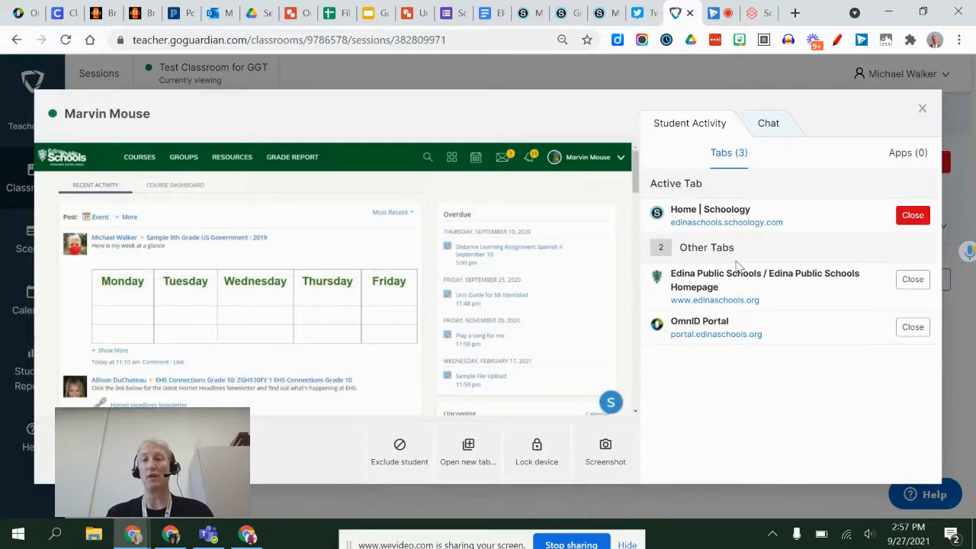
pyautogui.moveTo(360, 330)
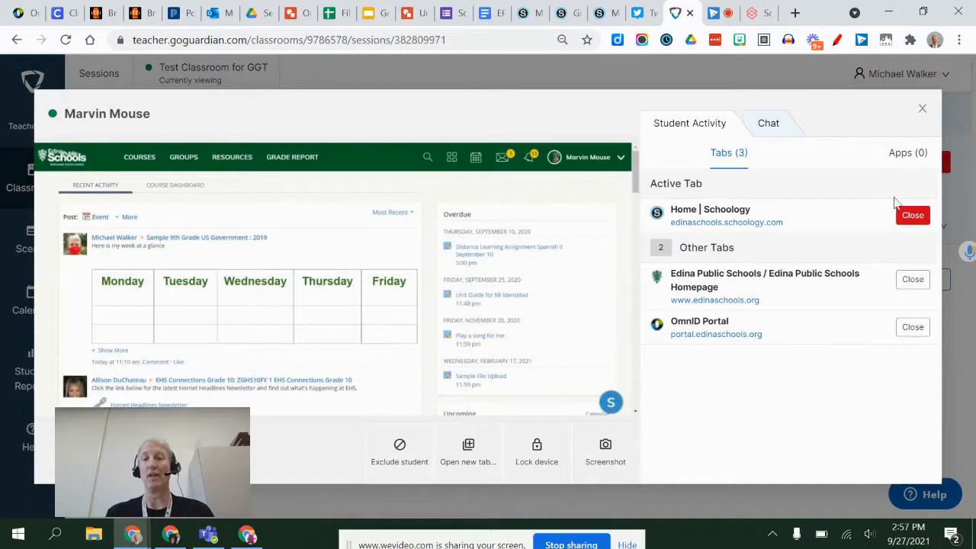
pyautogui.click(921, 107)
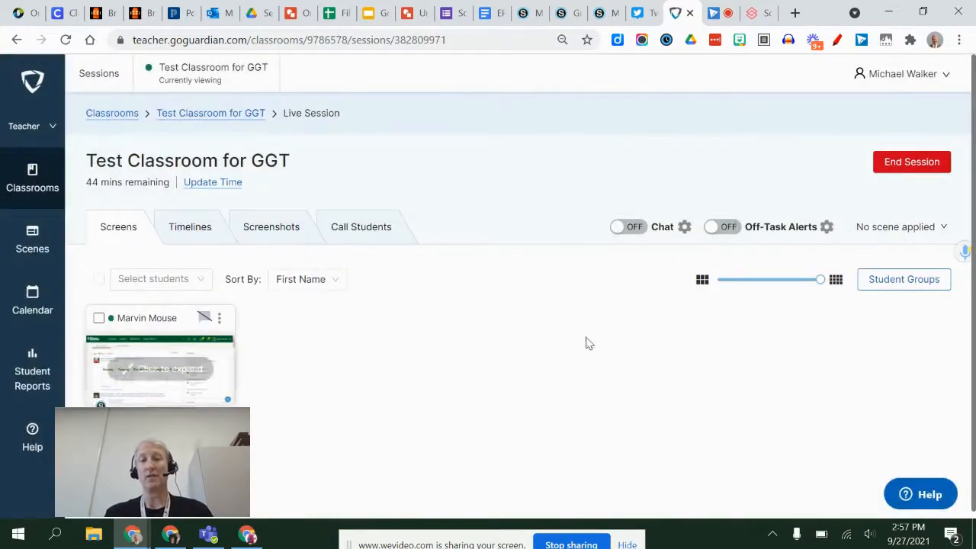
pyautogui.moveTo(821, 280)
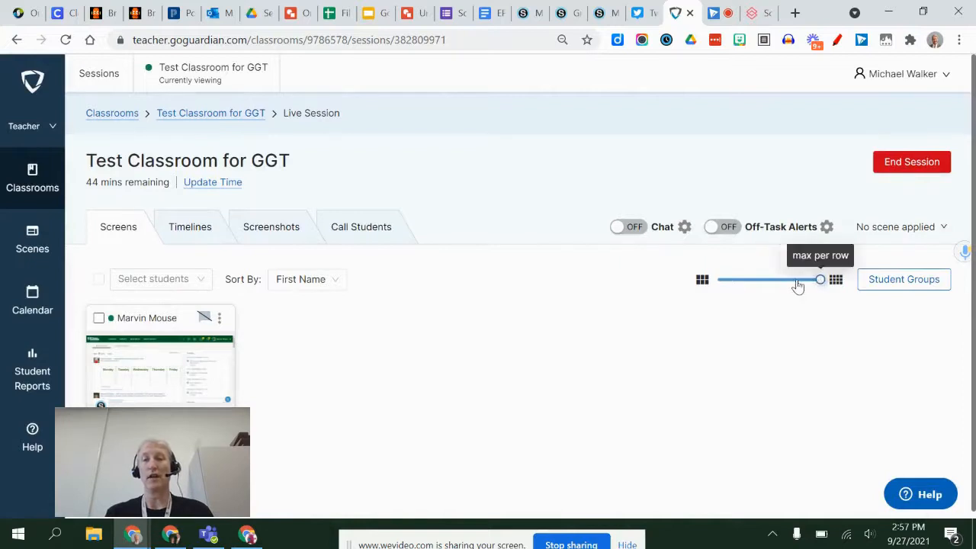
# Adjust the student thumbnail size slider and select Marvin Mouse.
pyautogui.moveTo(799, 279); pyautogui.dragTo(821, 279)
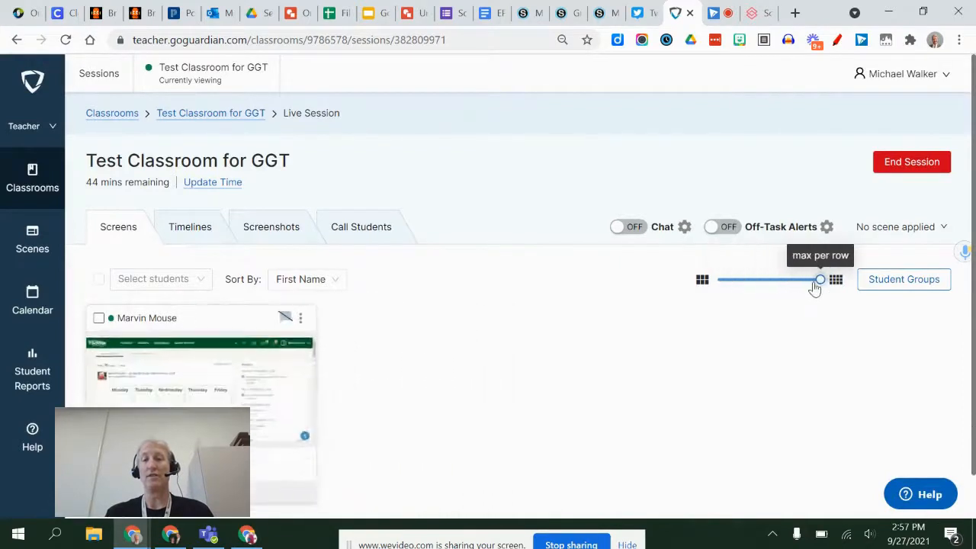
pyautogui.moveTo(818, 279); pyautogui.dragTo(821, 279)
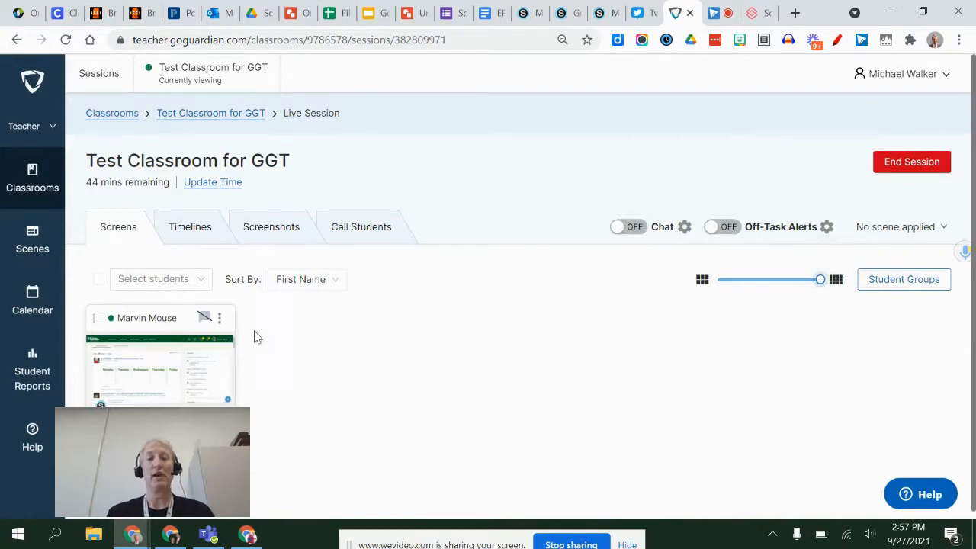
pyautogui.click(98, 277)
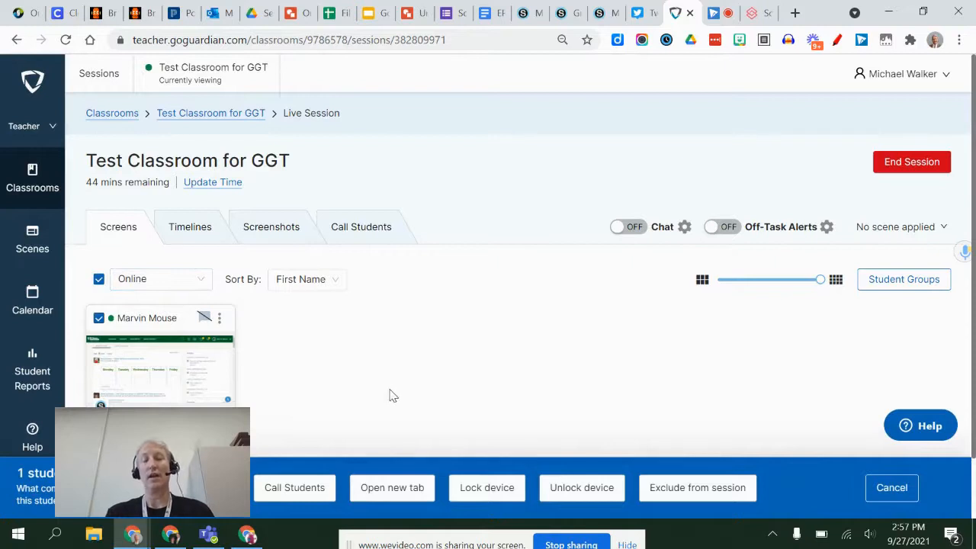
pyautogui.moveTo(555, 465)
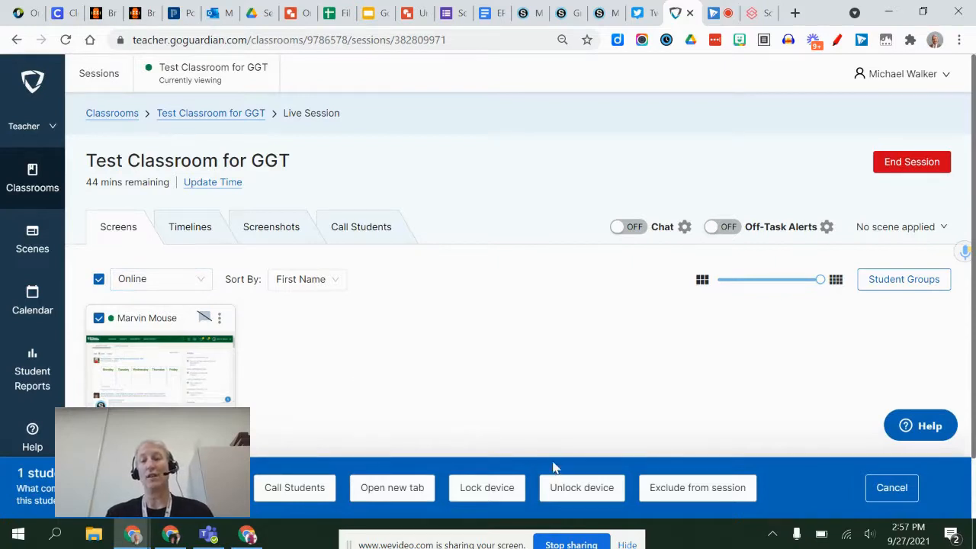
pyautogui.moveTo(333, 379)
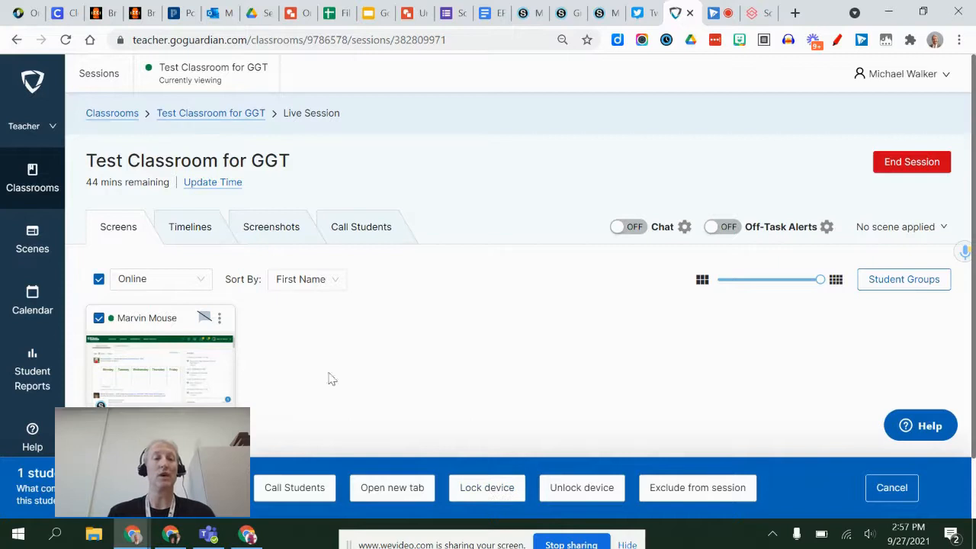
pyautogui.moveTo(150, 286)
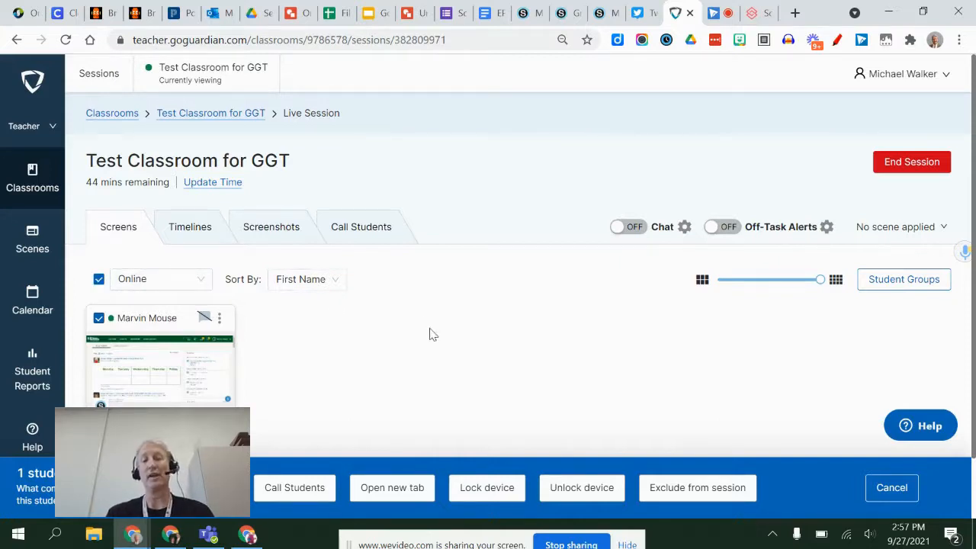
pyautogui.moveTo(505, 494)
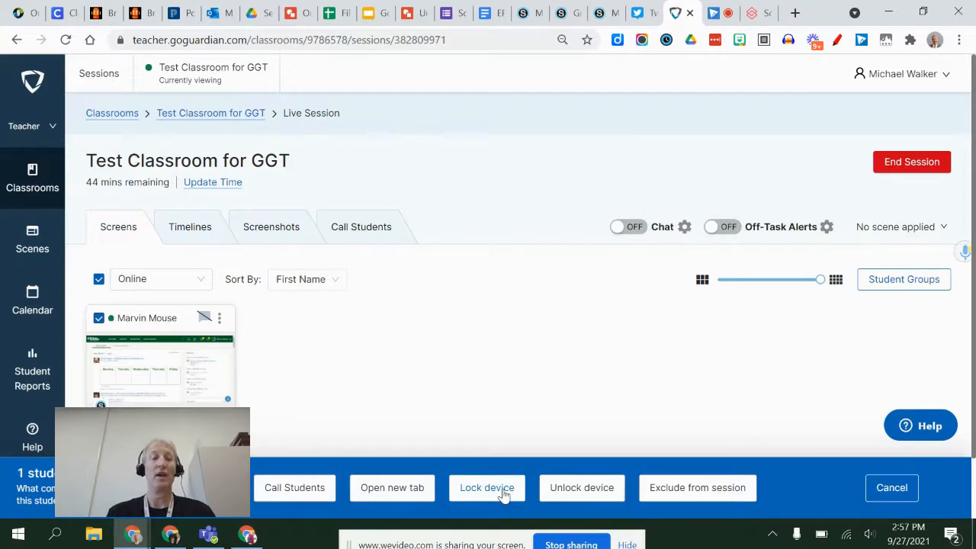
pyautogui.moveTo(399, 488)
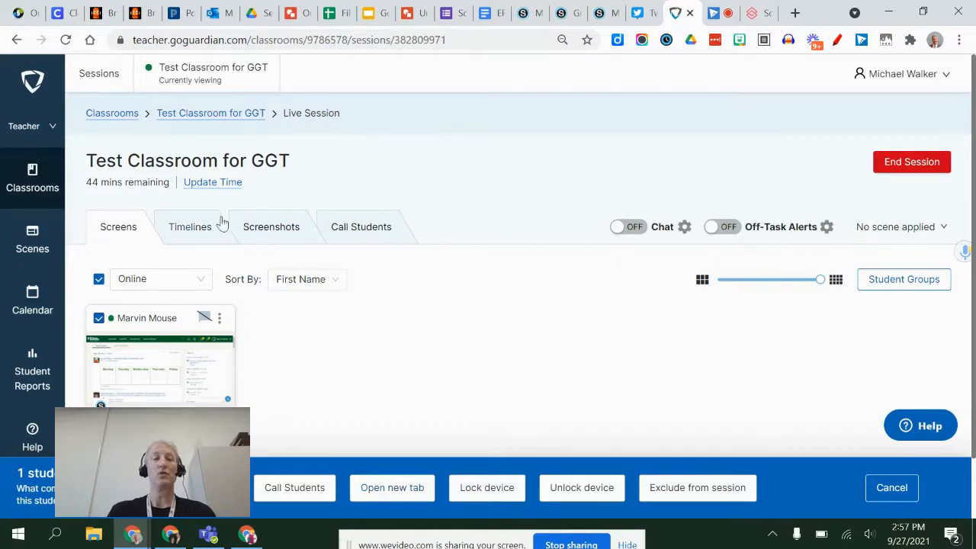
# Glance at the Screenshots view, return to Screens and select Marvin Mouse again.
pyautogui.click(271, 225)
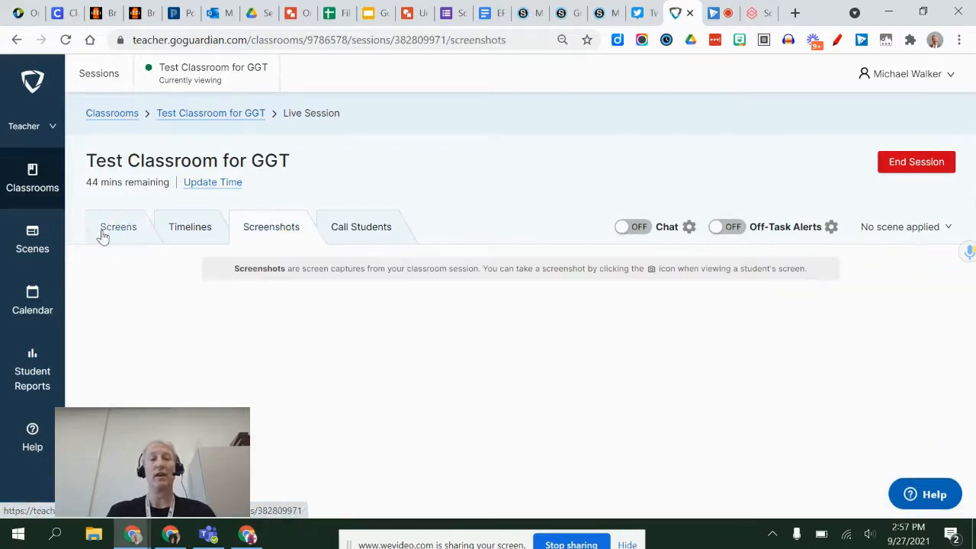
pyautogui.click(119, 226)
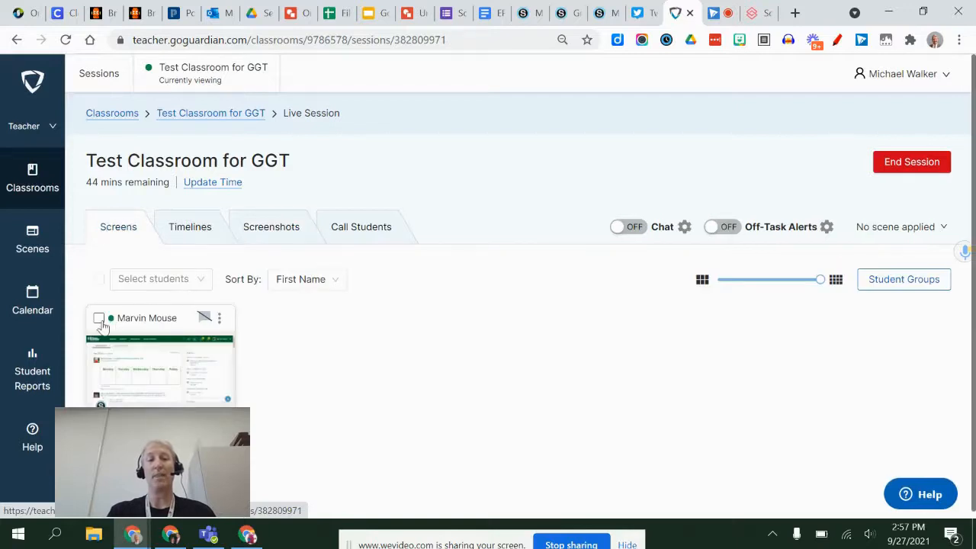
pyautogui.click(99, 319)
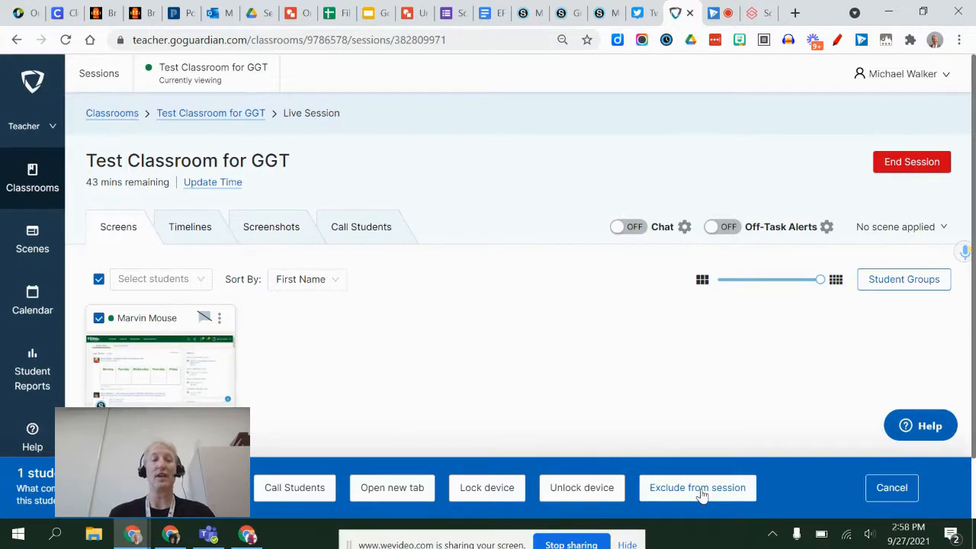
pyautogui.moveTo(489, 411)
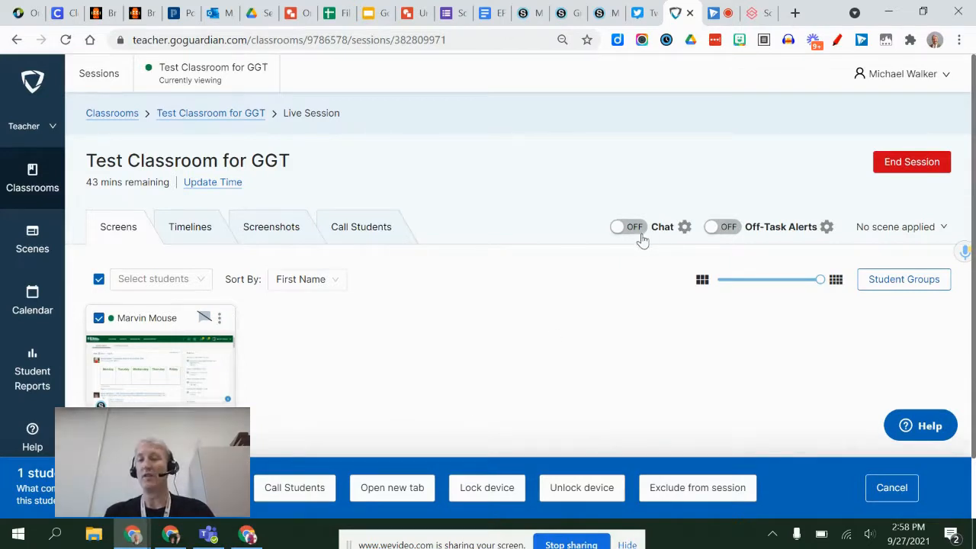
pyautogui.moveTo(741, 241)
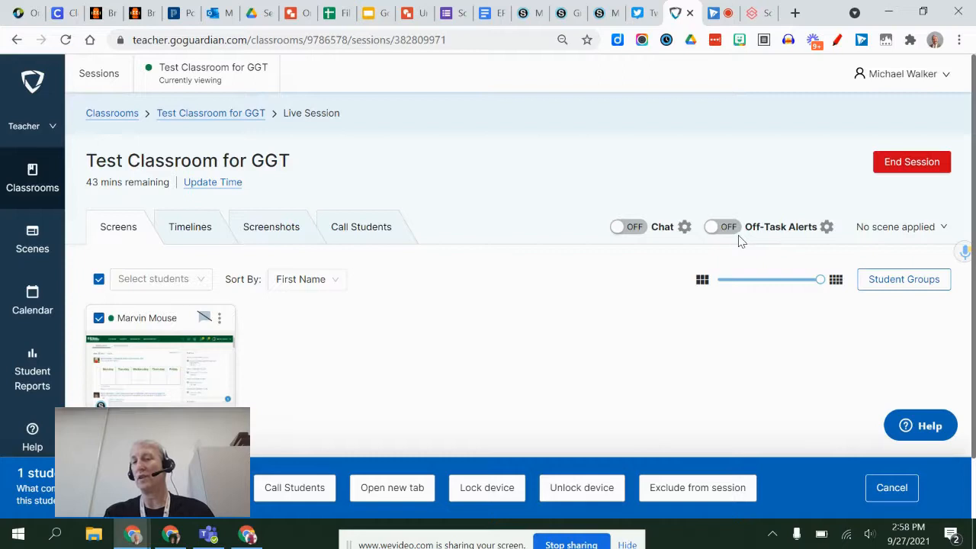
pyautogui.moveTo(765, 229)
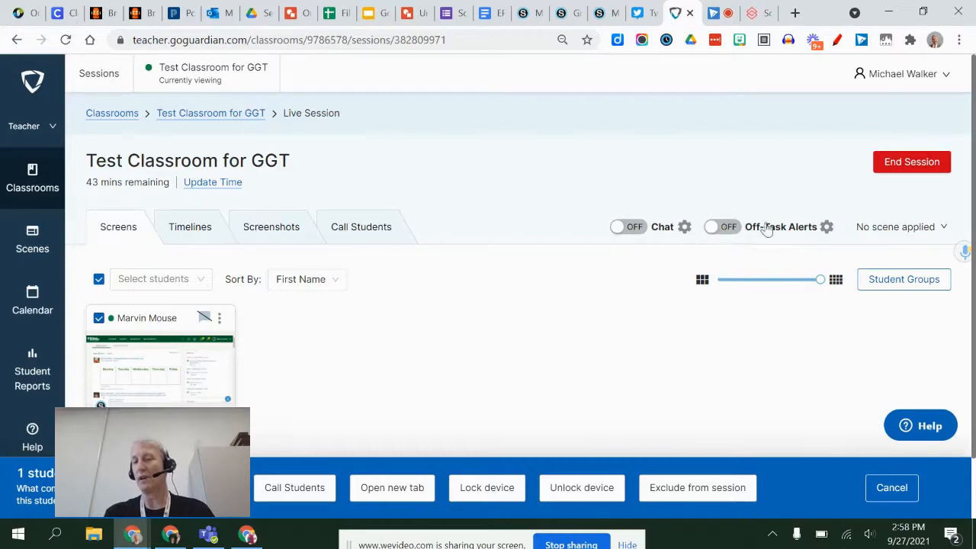
pyautogui.moveTo(742, 250)
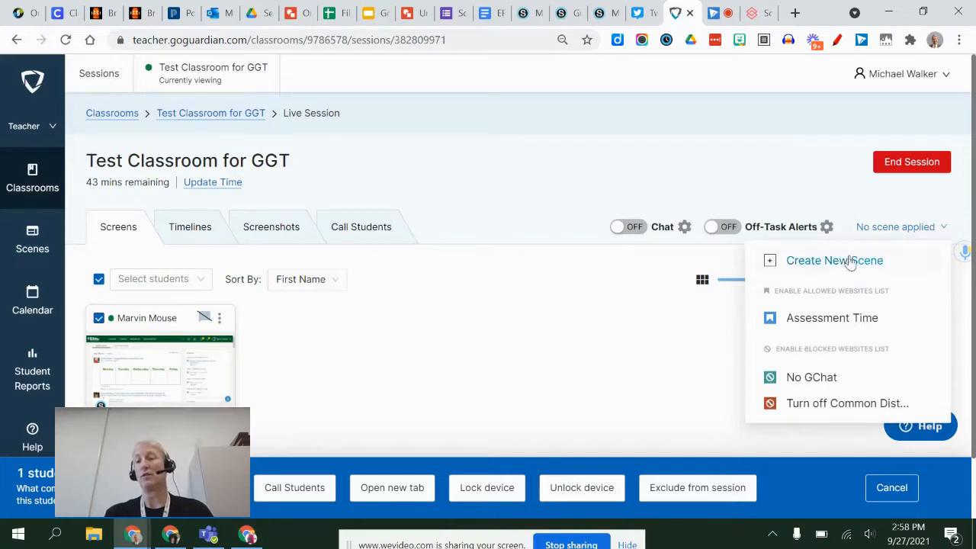
pyautogui.moveTo(833, 320)
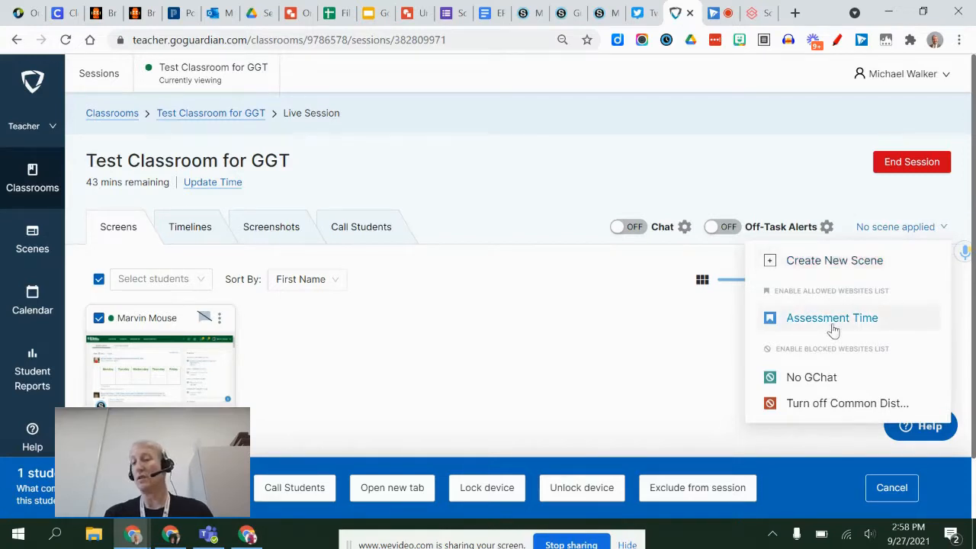
pyautogui.moveTo(833, 319)
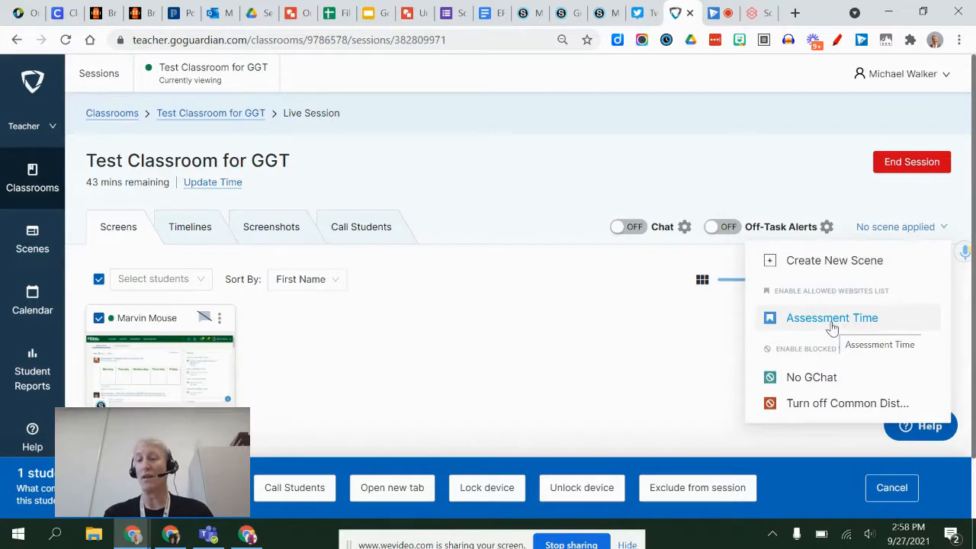
pyautogui.moveTo(814, 405)
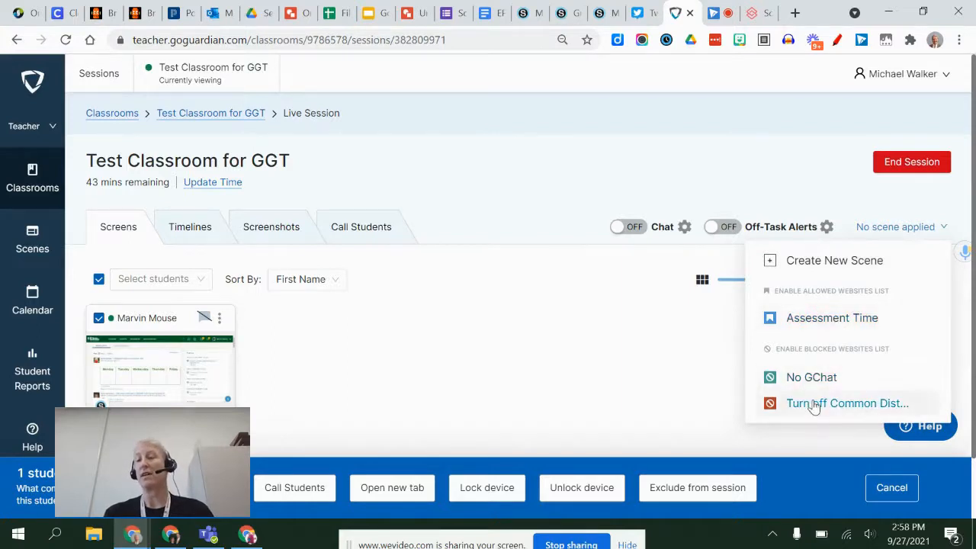
pyautogui.moveTo(815, 405)
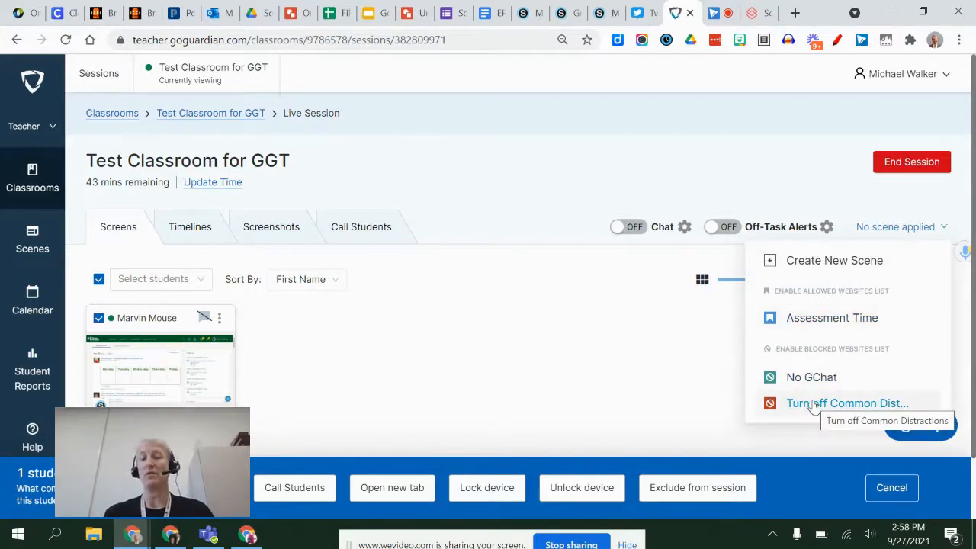
# Apply the Turn off Common Distractions scene from the scene dropdown.
pyautogui.click(851, 403)
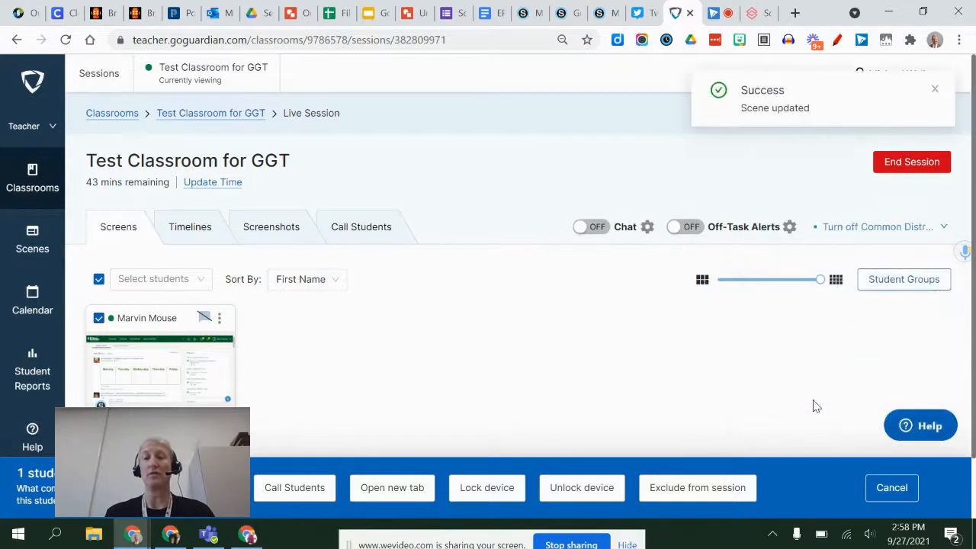
pyautogui.moveTo(320, 415)
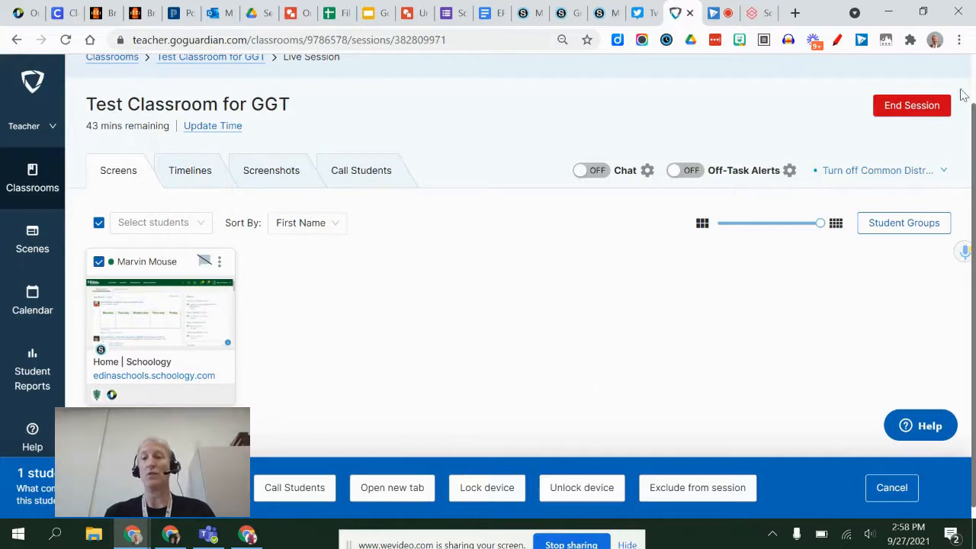
# End the live session and open the ended Sep 27th session from the Sessions list.
pyautogui.click(912, 105)
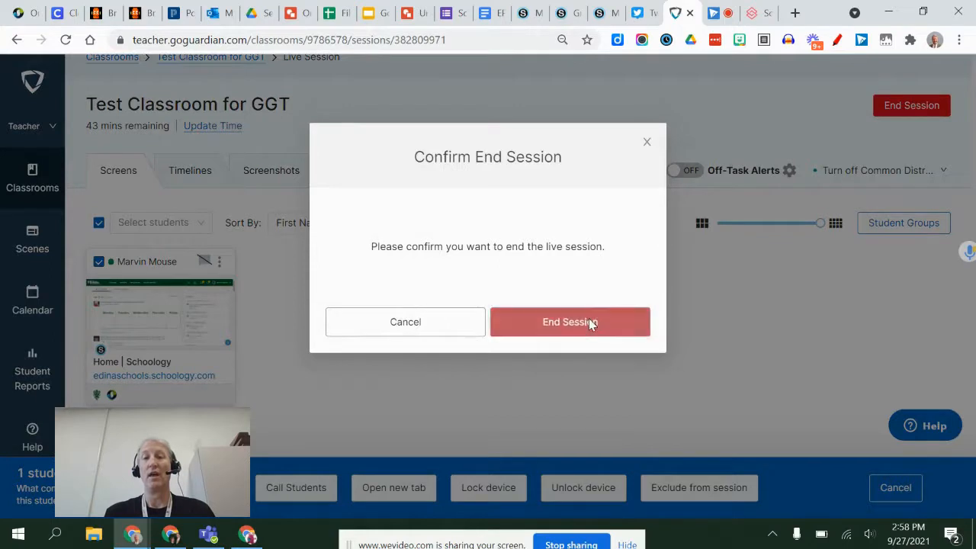
pyautogui.click(570, 322)
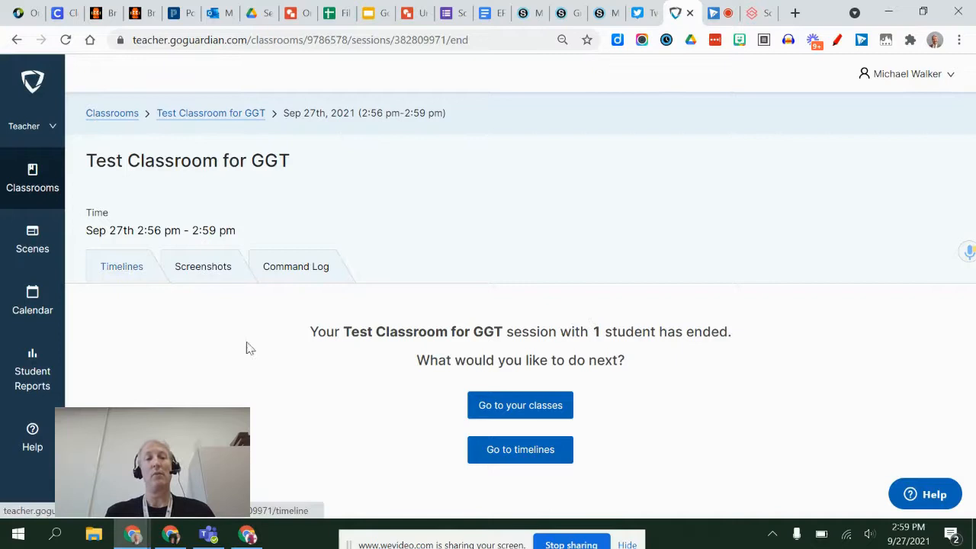
pyautogui.moveTo(613, 264)
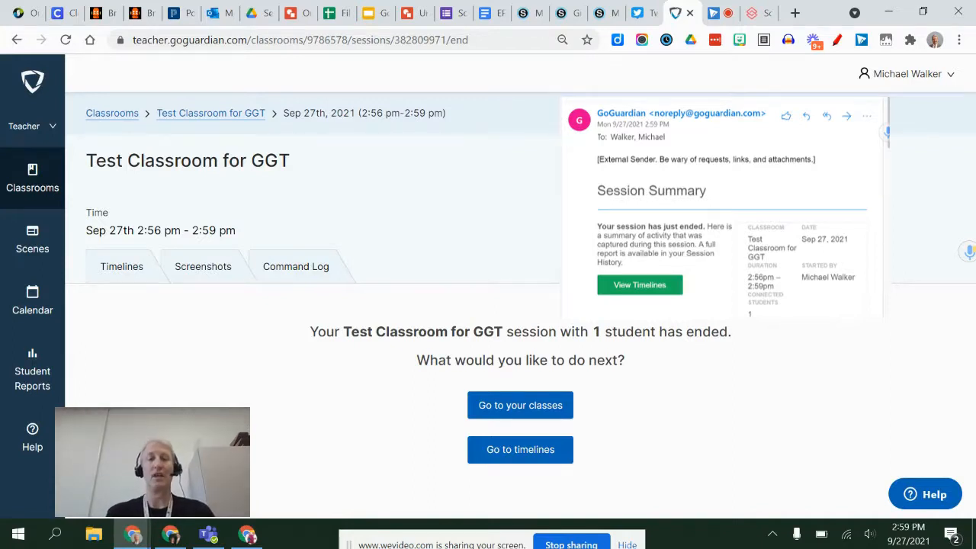
pyautogui.click(520, 450)
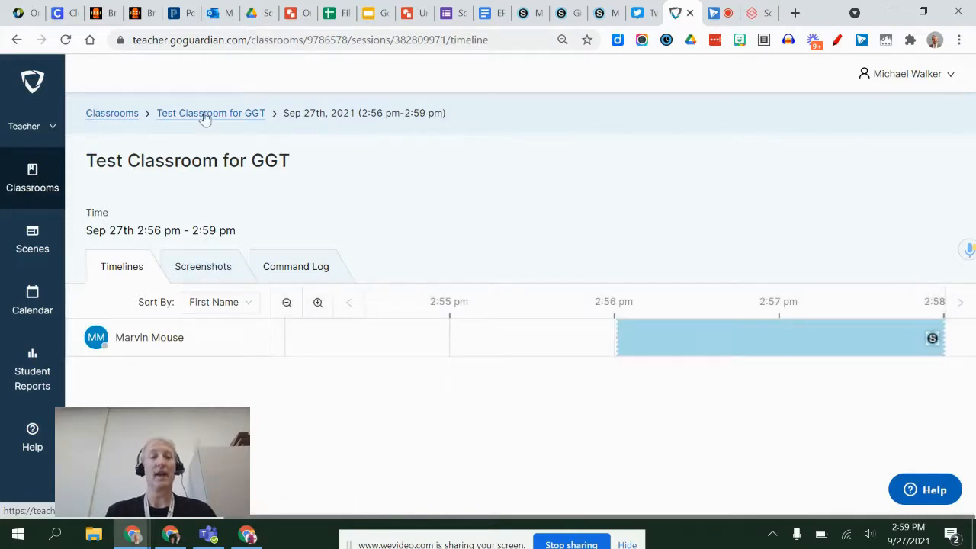
# Start a new session with Turn off Common Distractions pre-applied and dismiss the notification.
pyautogui.click(210, 113)
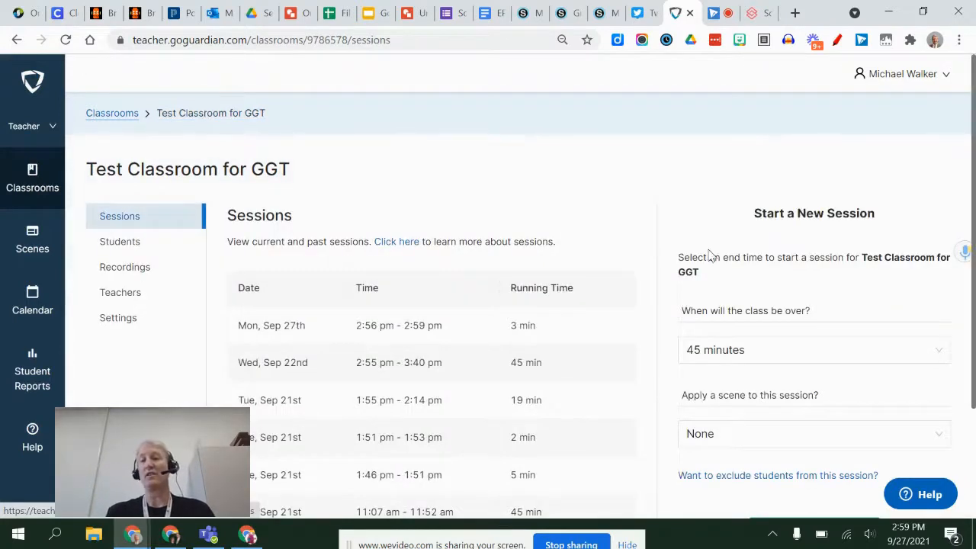
pyautogui.scroll(-3)
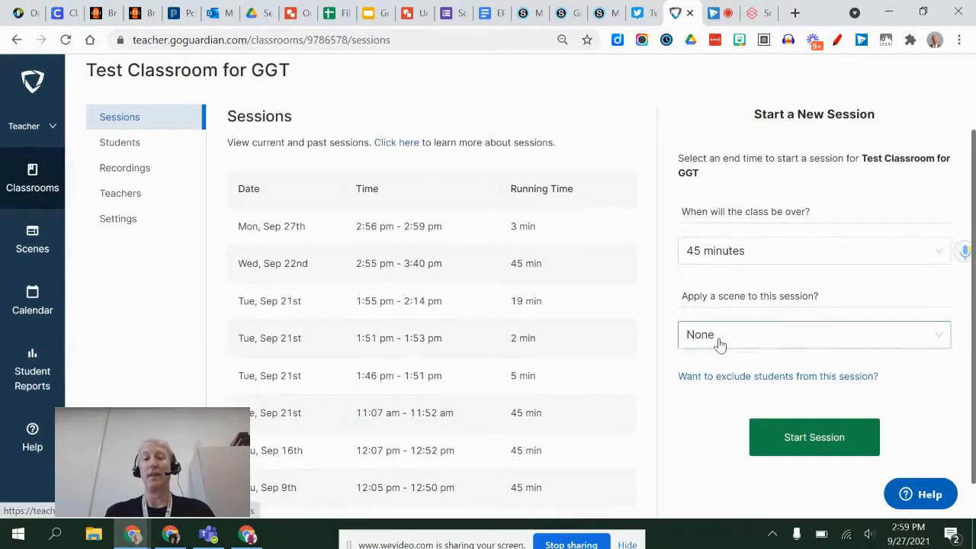
pyautogui.click(815, 336)
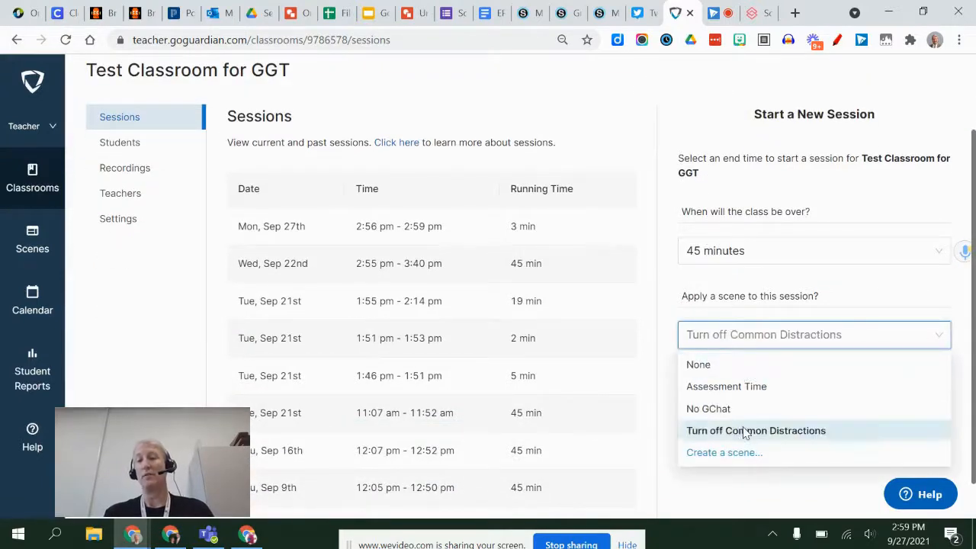
pyautogui.click(757, 430)
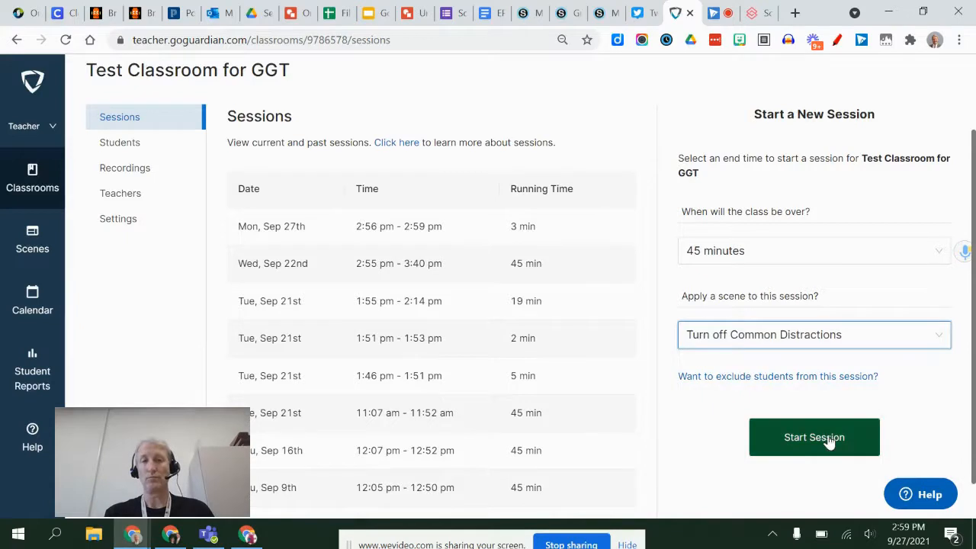
pyautogui.click(815, 436)
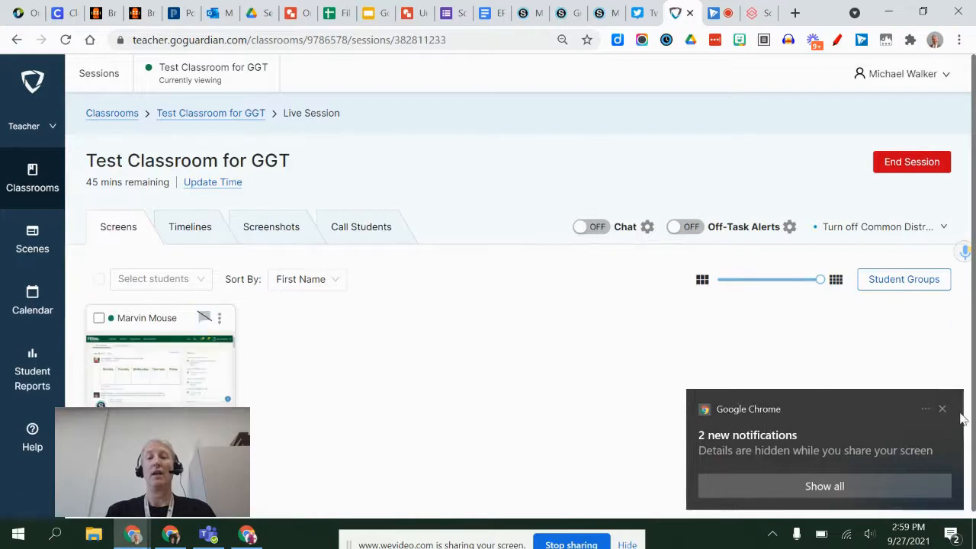
pyautogui.click(942, 409)
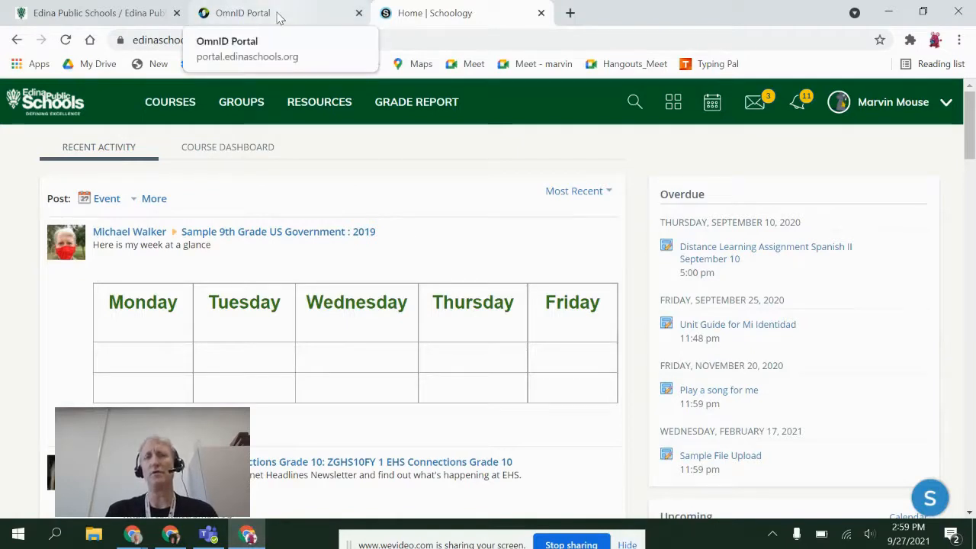
# Sign in as the student on the OmniID portal and try YouTube from the Google apps launcher.
pyautogui.click(259, 14)
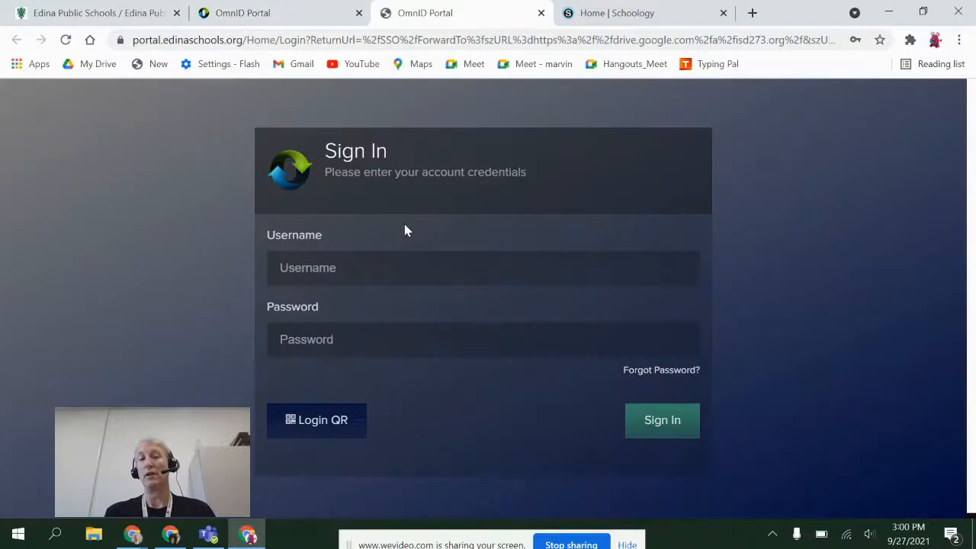
pyautogui.click(662, 421)
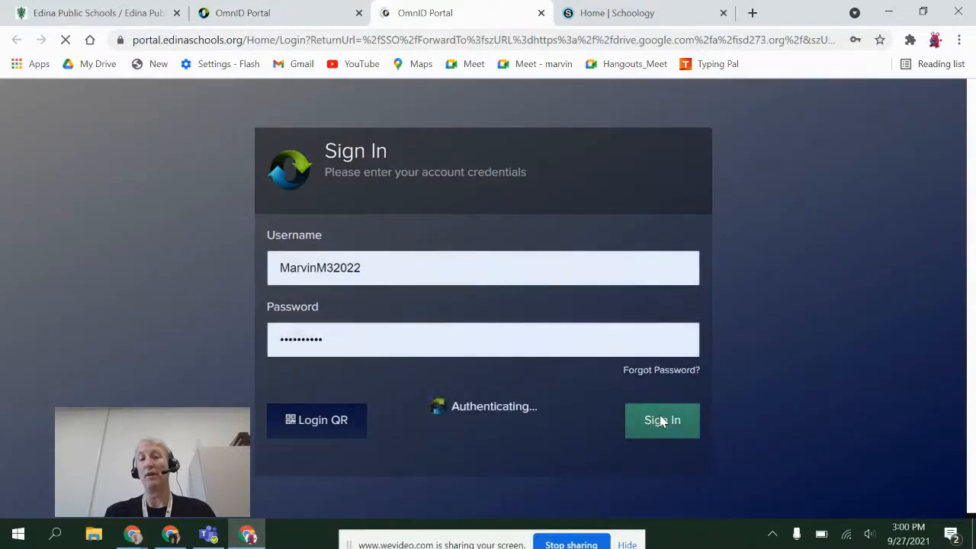
pyautogui.click(662, 420)
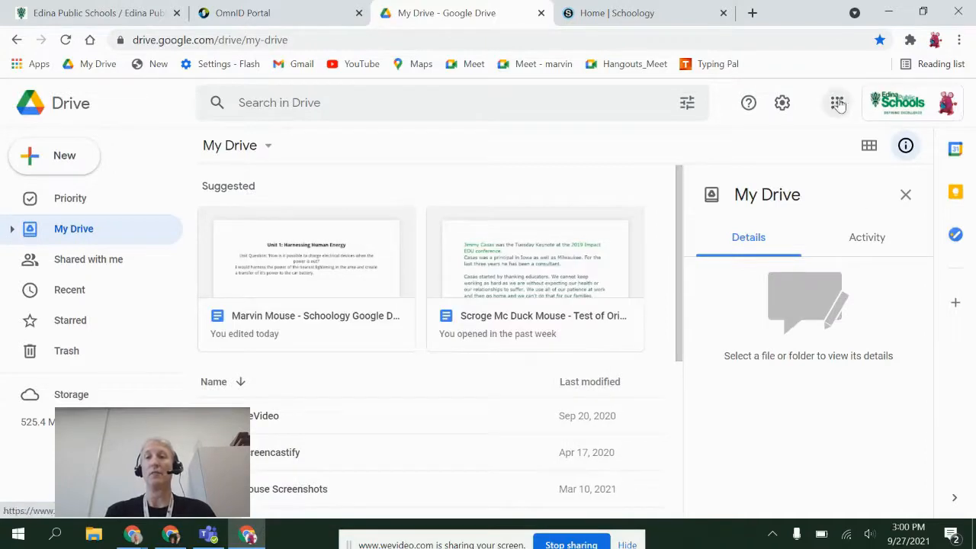
pyautogui.click(750, 12)
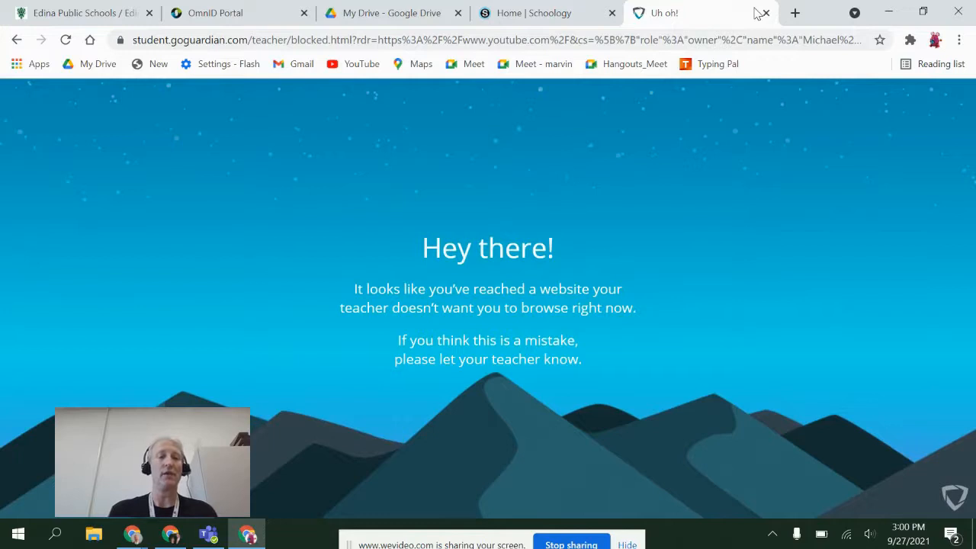
pyautogui.moveTo(523, 12)
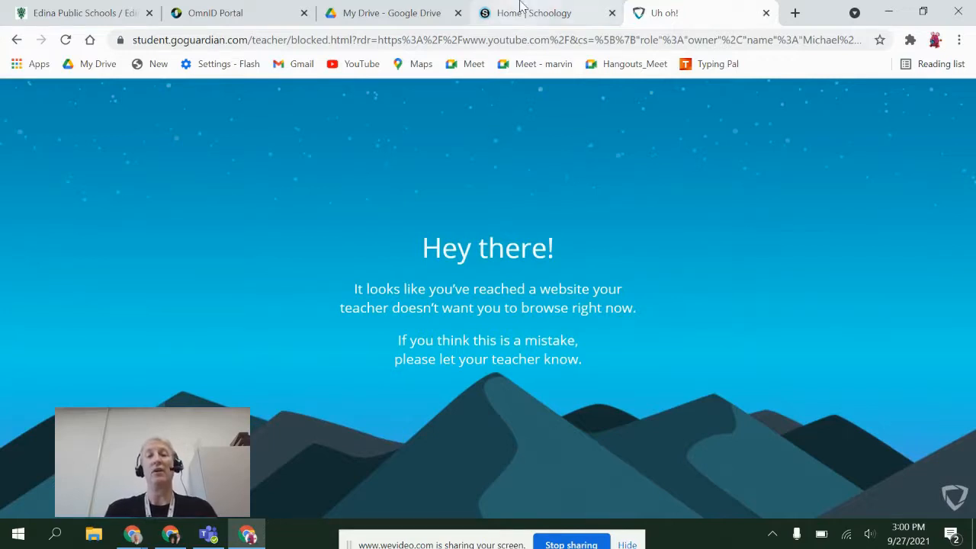
pyautogui.click(488, 39)
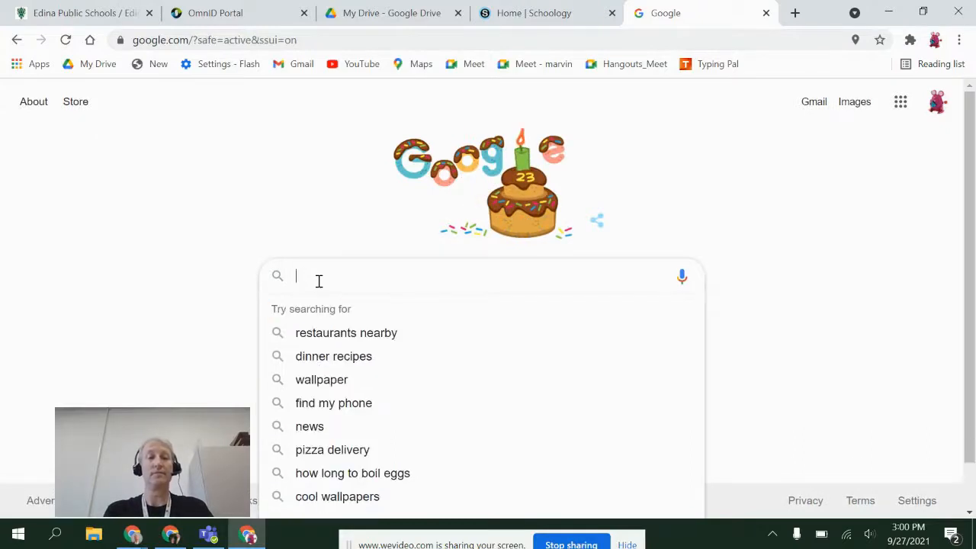
# Search 'unblocked games', try Symbaloo and a sites.google address, confirming both are blocked.
pyautogui.write('unblocked games')
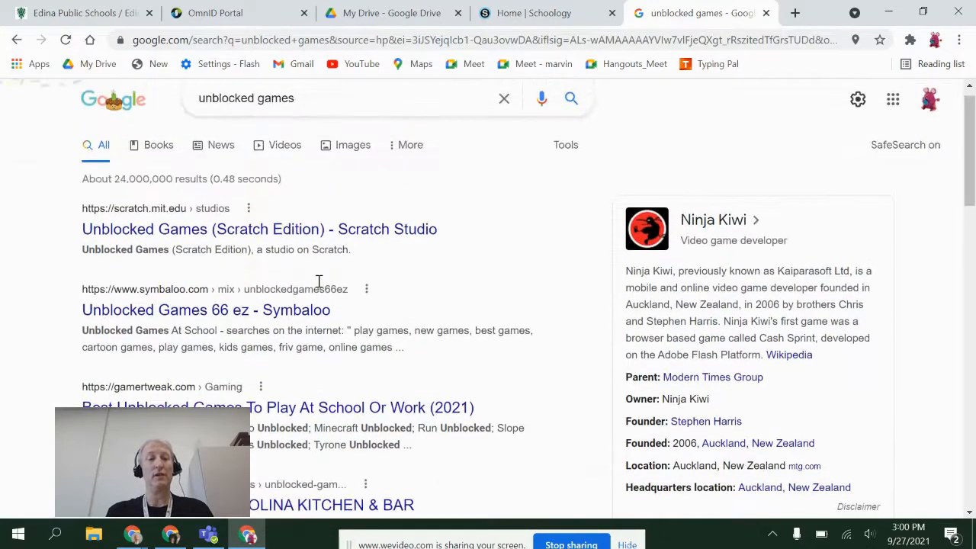
pyautogui.moveTo(198, 317)
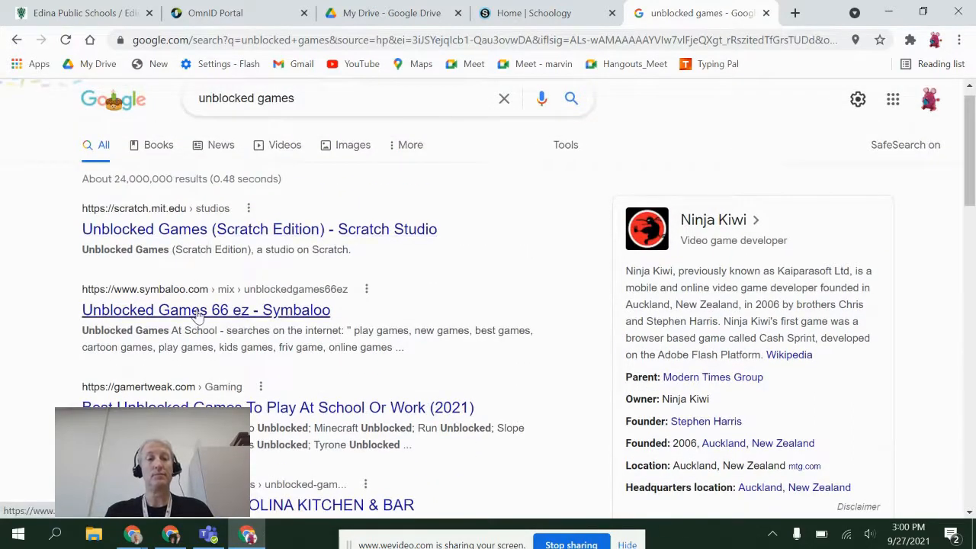
pyautogui.scroll(-3)
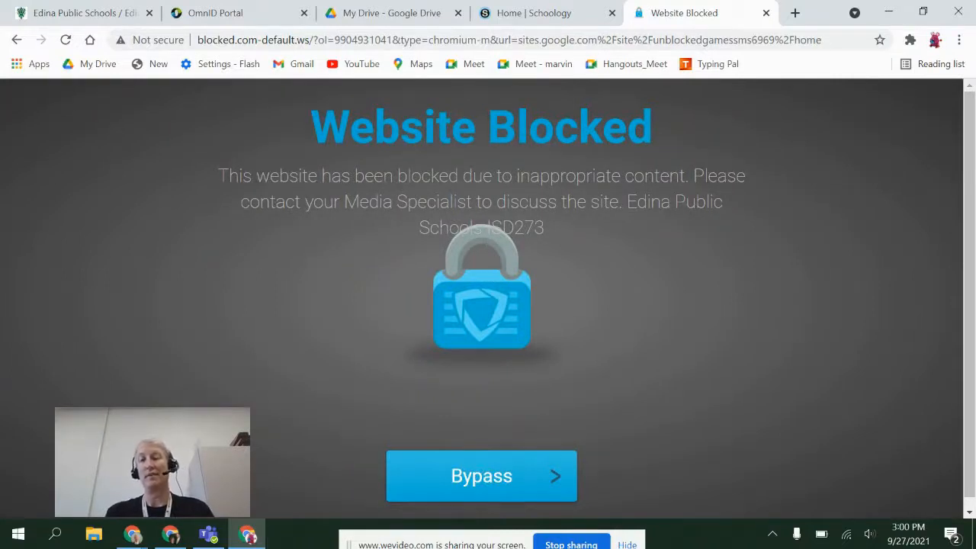
pyautogui.moveTo(253, 241)
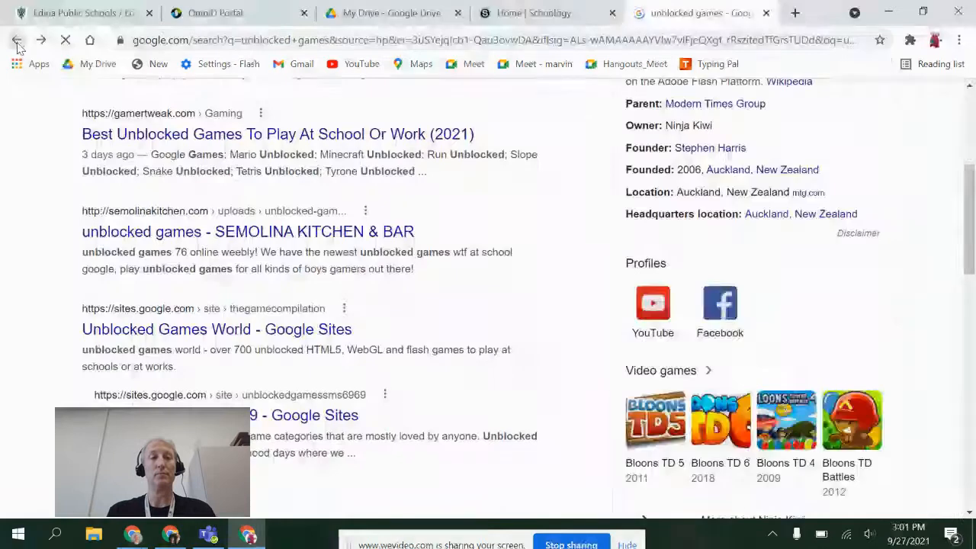
pyautogui.scroll(-3)
pyautogui.write('sites.goo')
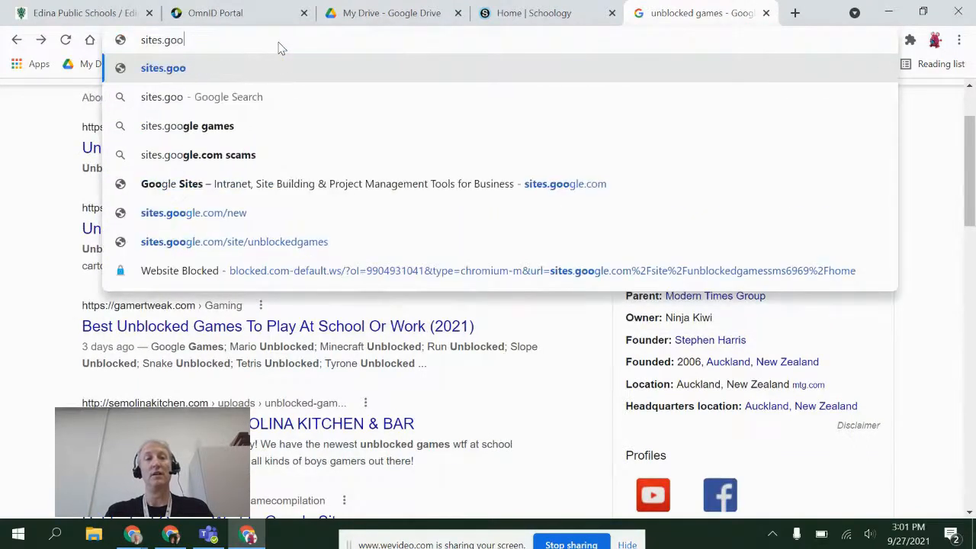
pyautogui.write('gle')
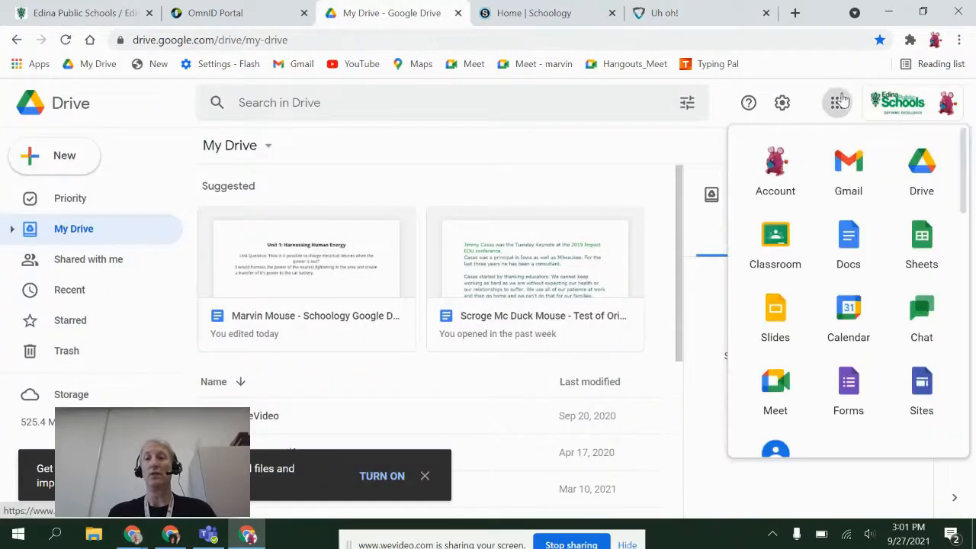
pyautogui.click(921, 311)
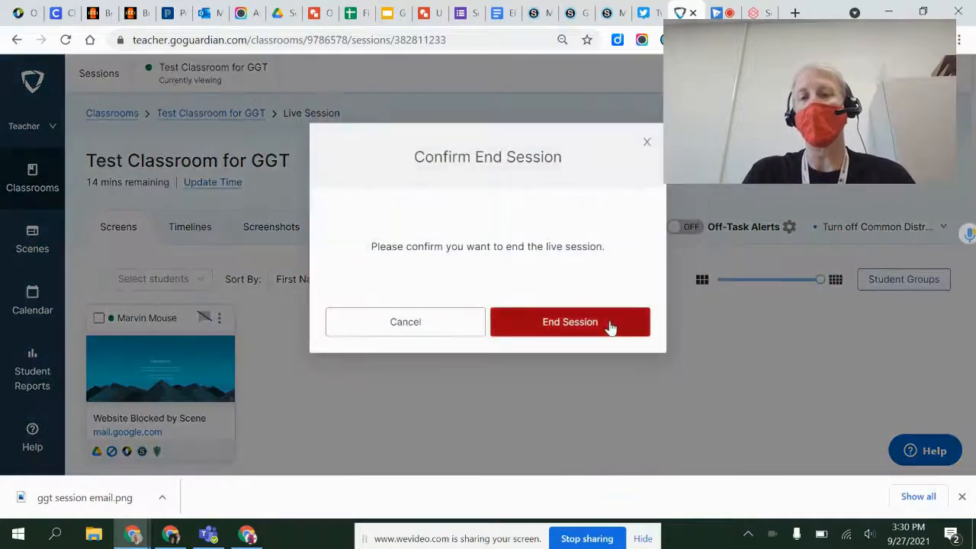
# Confirm ending the session and return to the classroom's Sessions page.
pyautogui.click(570, 322)
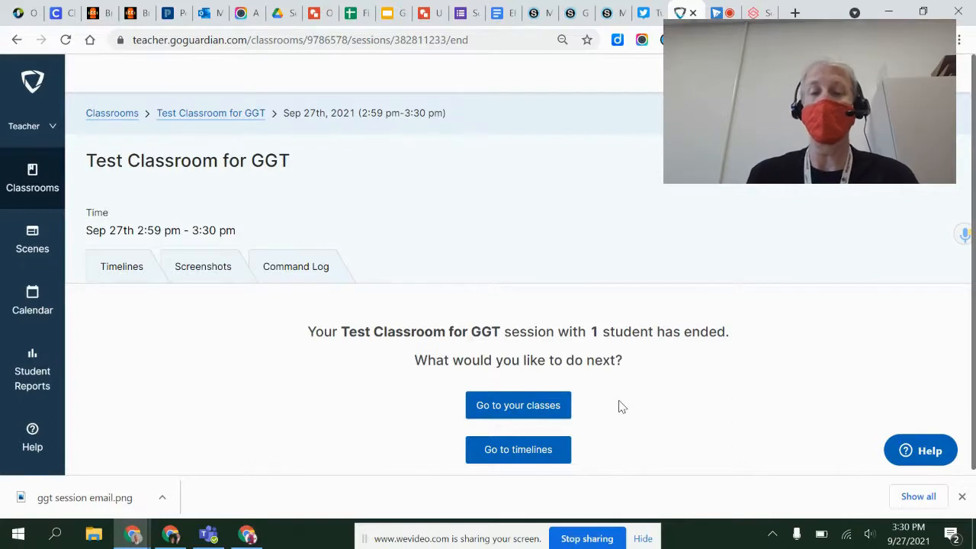
pyautogui.moveTo(507, 406)
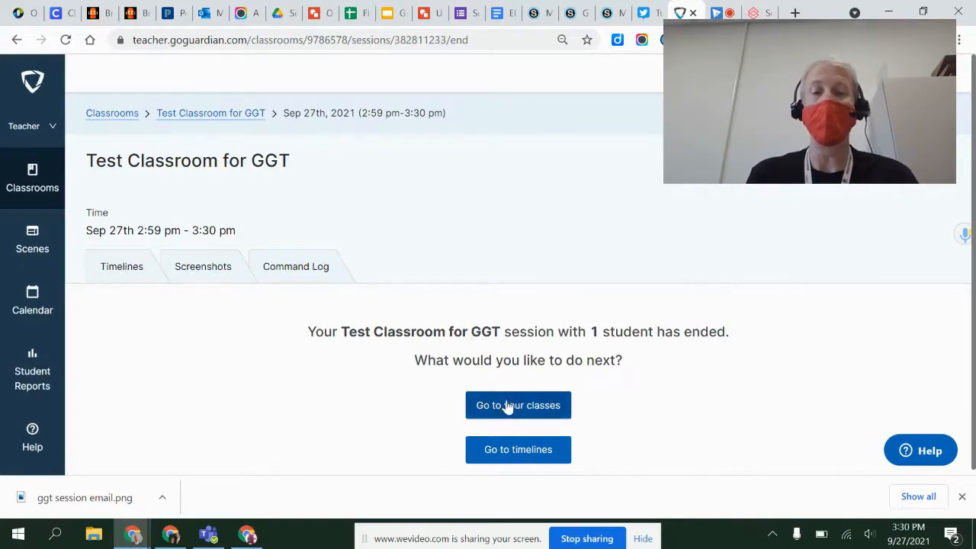
pyautogui.click(518, 406)
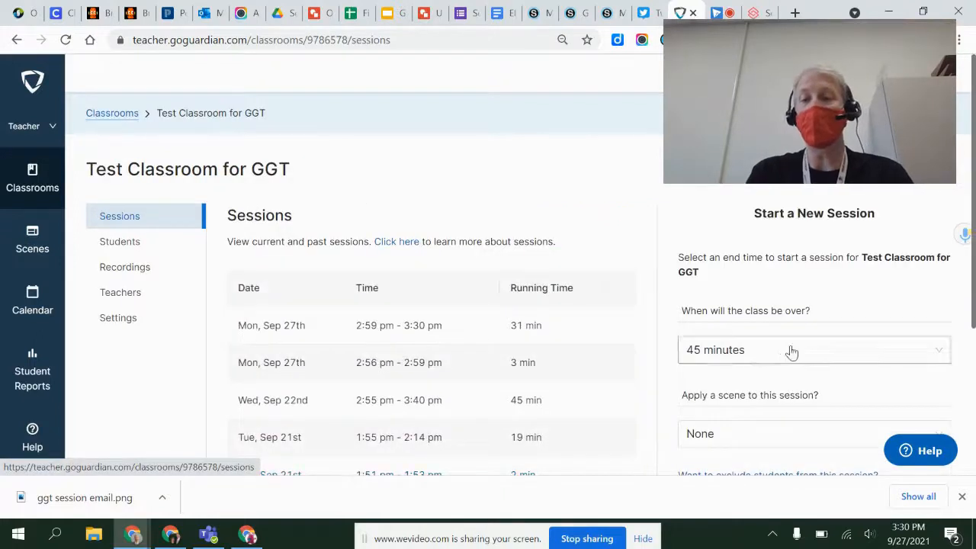
pyautogui.click(793, 351)
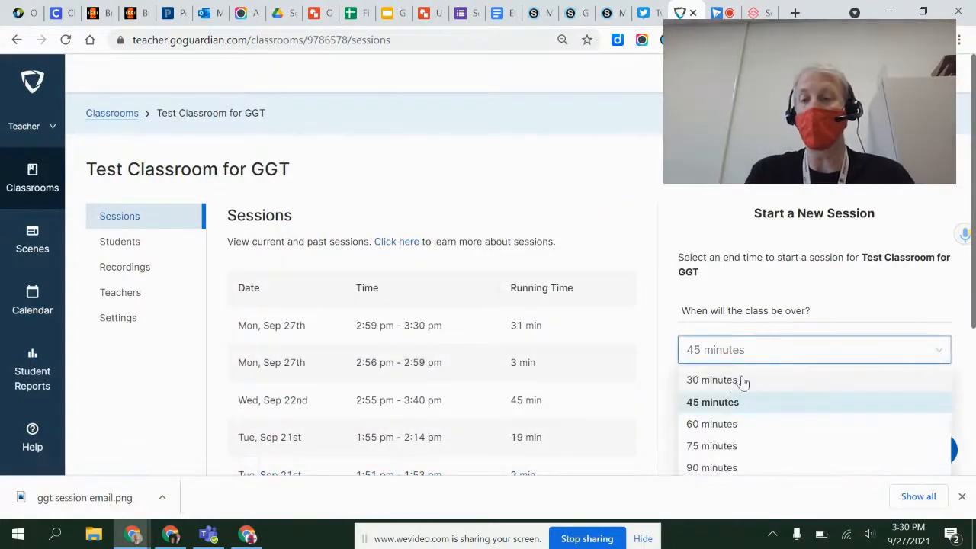
pyautogui.scroll(-3)
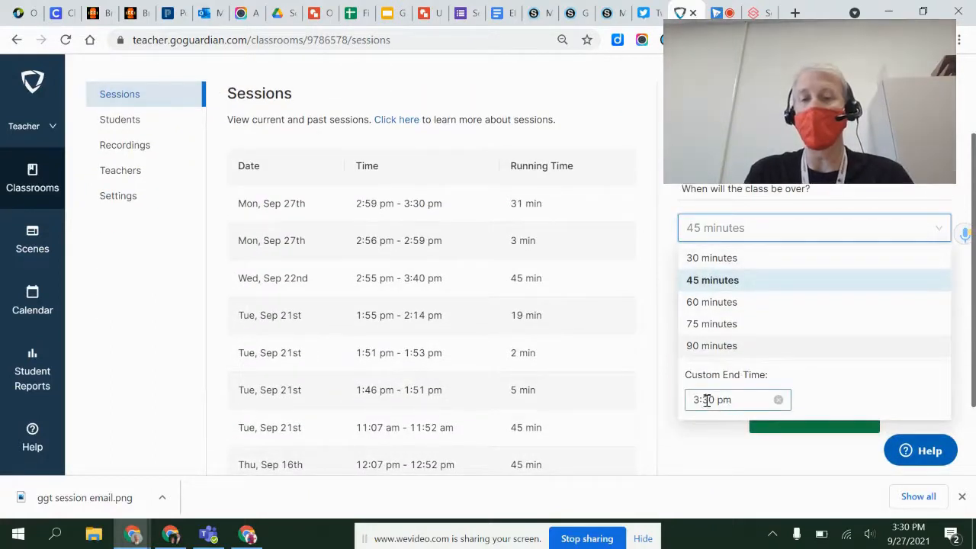
pyautogui.click(712, 281)
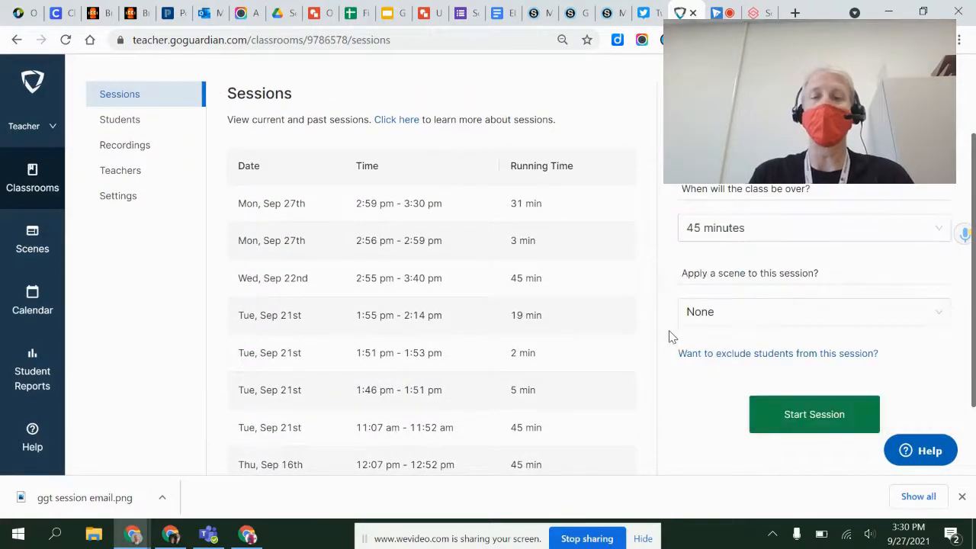